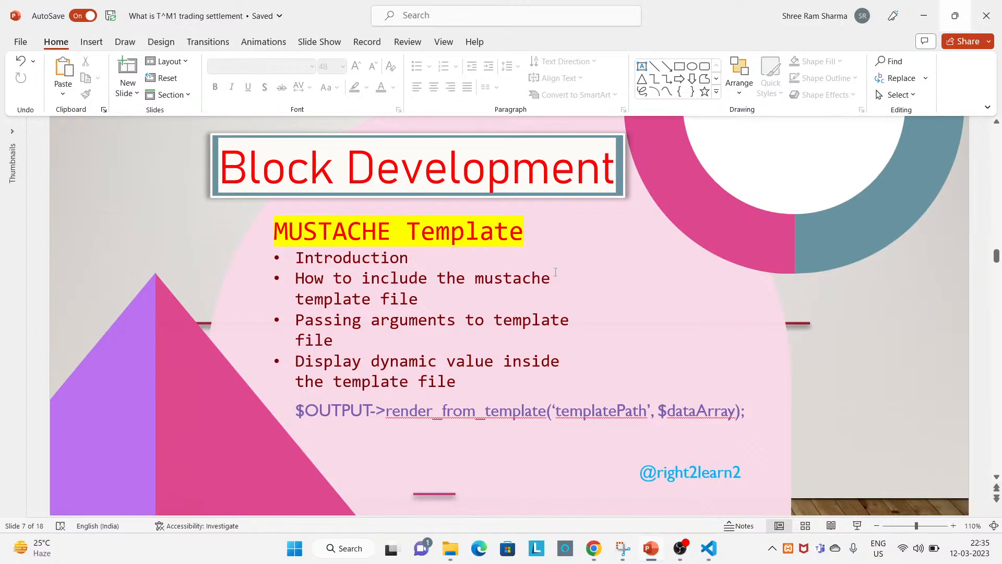
mouse_move(581, 371)
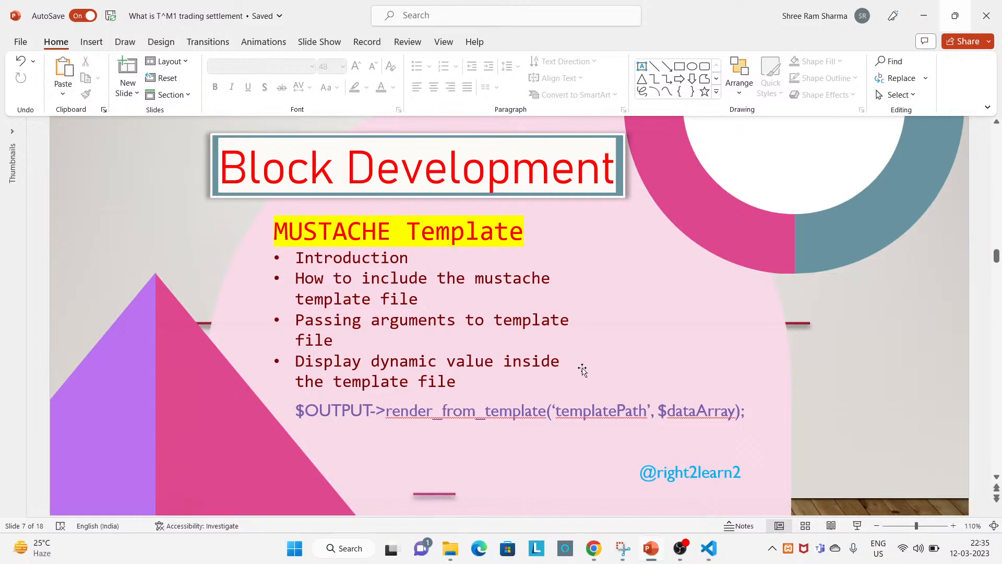
mouse_move(592, 547)
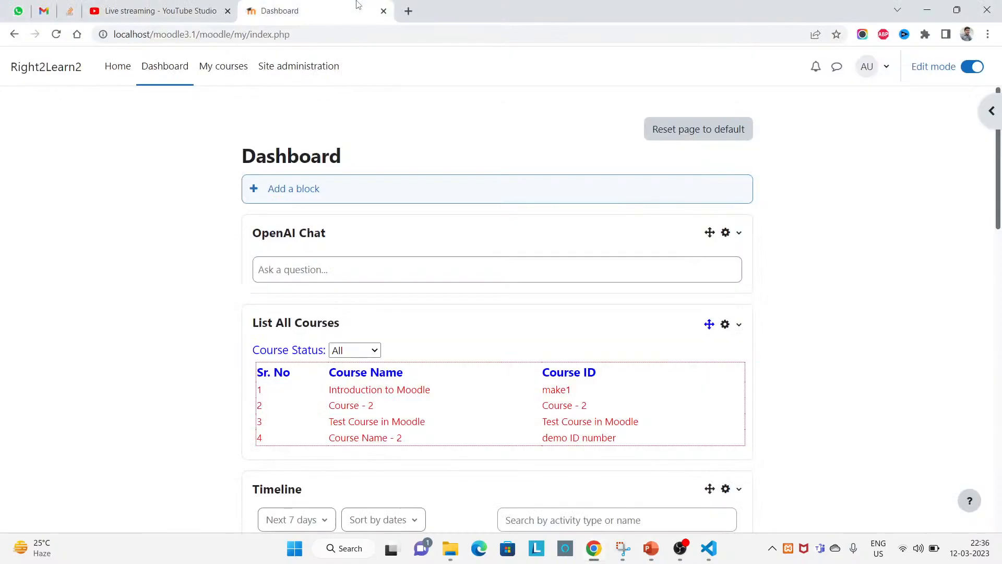
mouse_move(556, 328)
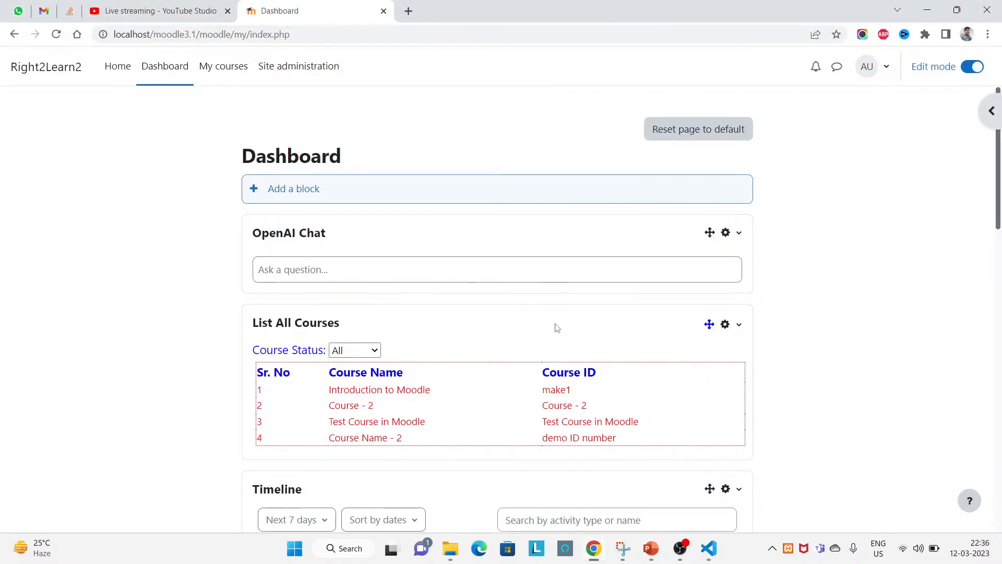
Inspect the List All Courses block and its course table on the Moodle dashboard
double_click(296, 322)
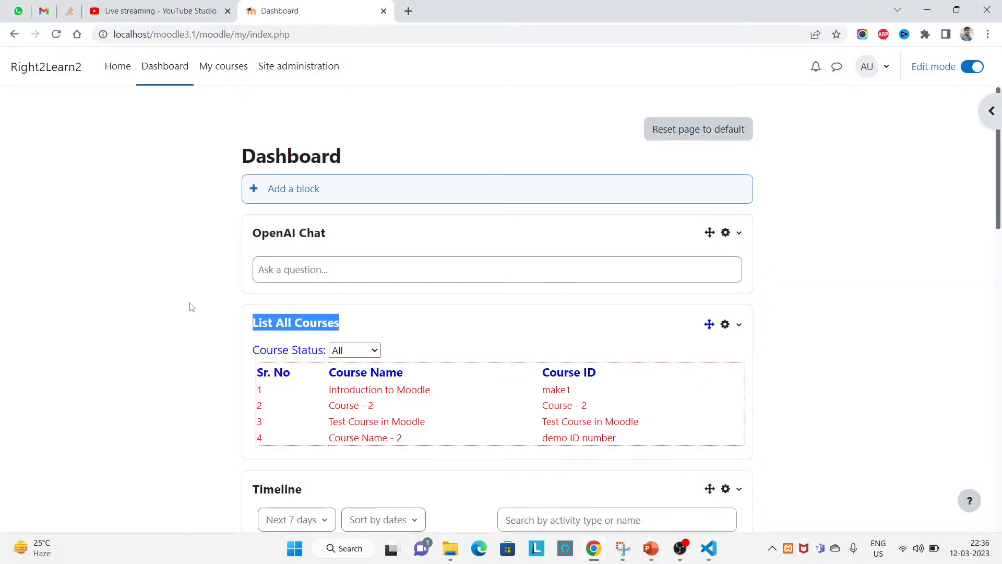
scroll("down", 3)
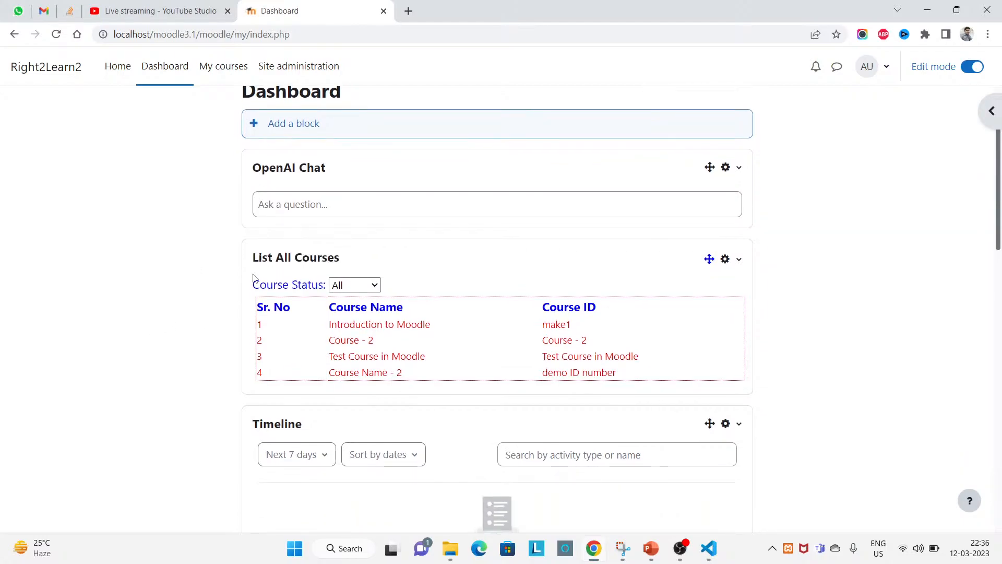
mouse_move(423, 280)
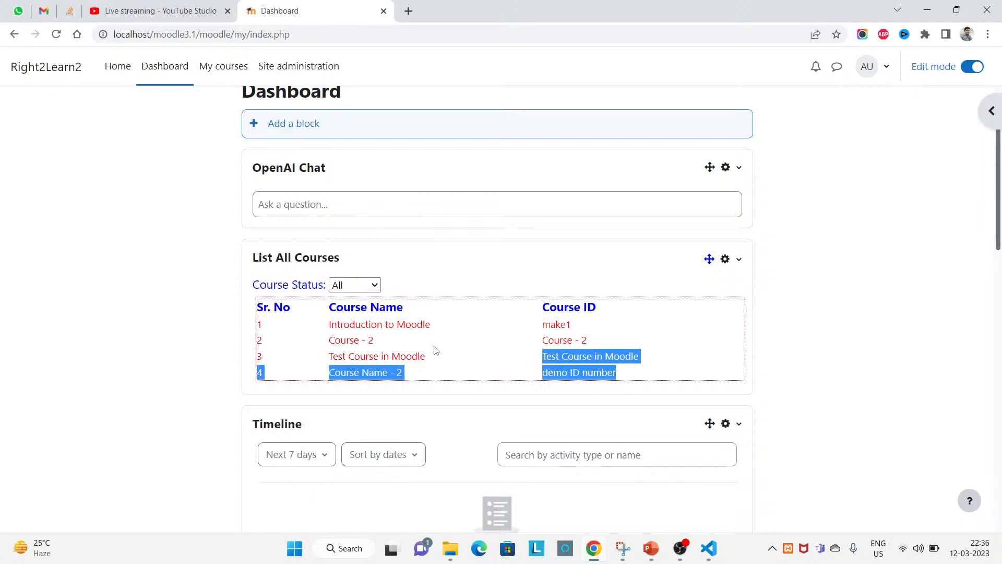
left_click(259, 306)
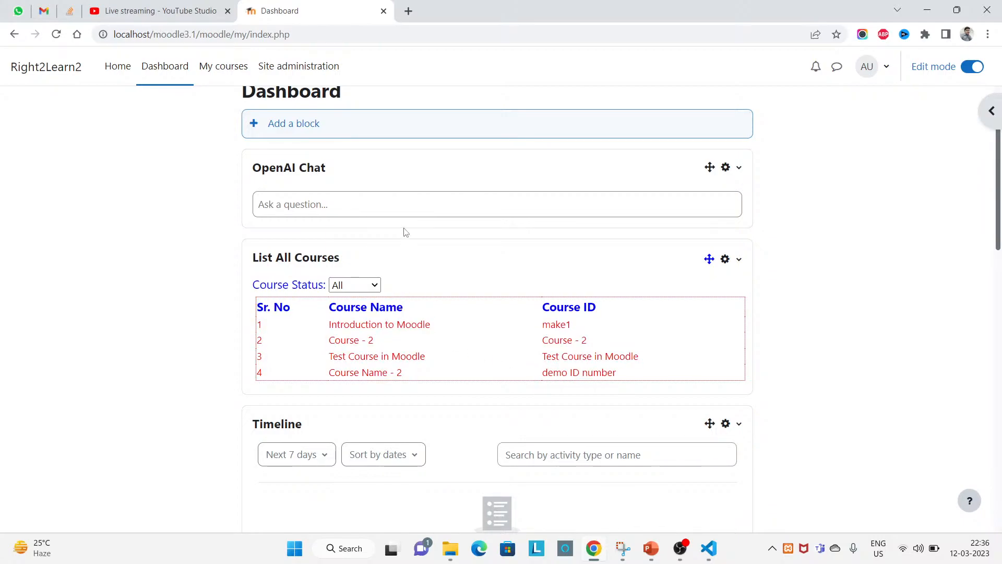
right_click(403, 232)
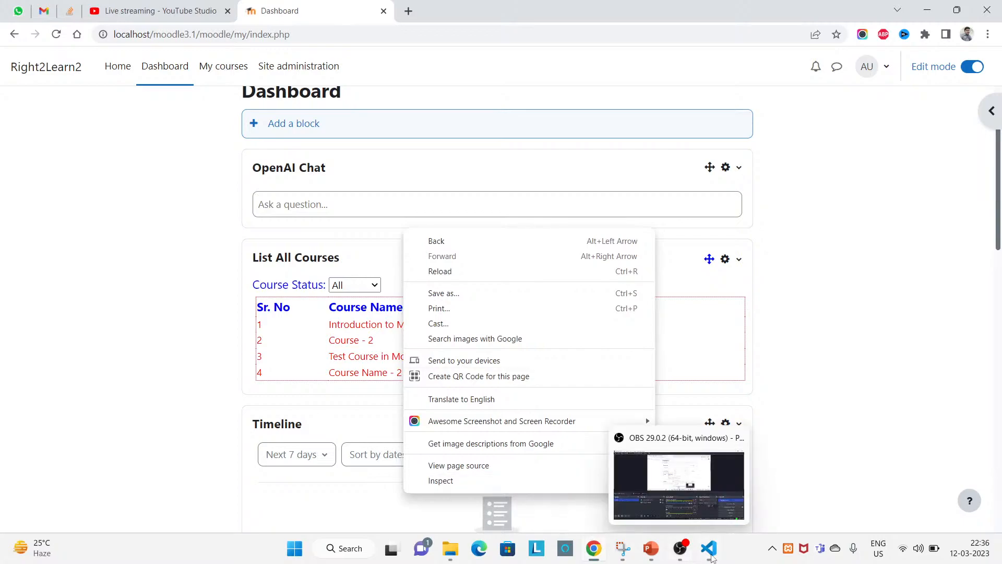
In block_listallcourses.php, scroll through get_content and highlight every use of $text
left_click(709, 547)
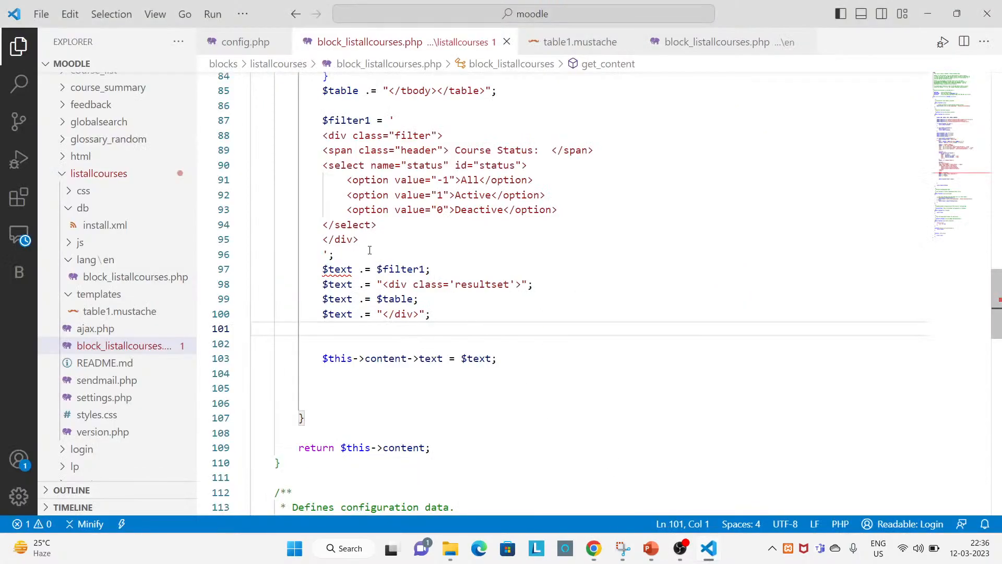
scroll("up", 3)
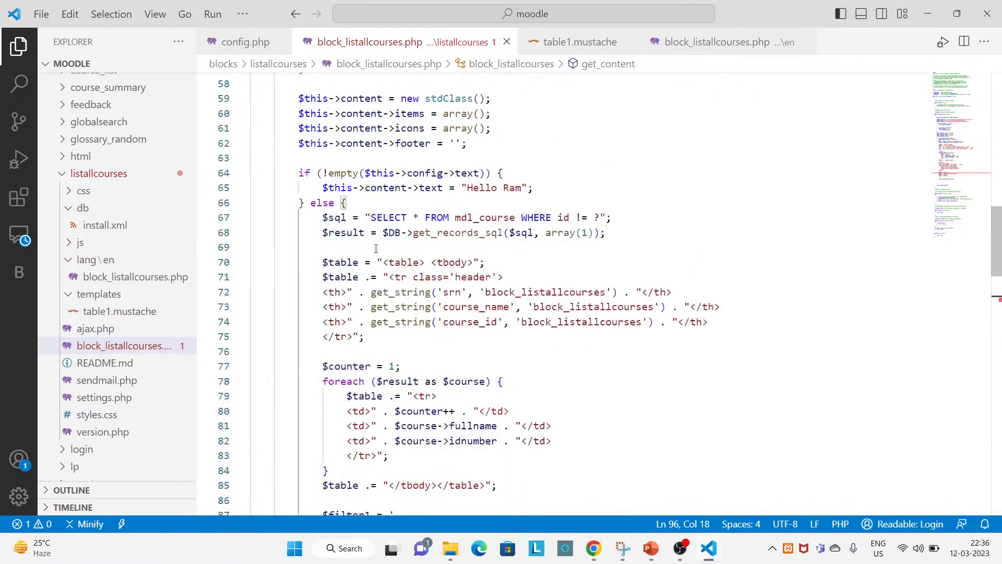
scroll("down", 3)
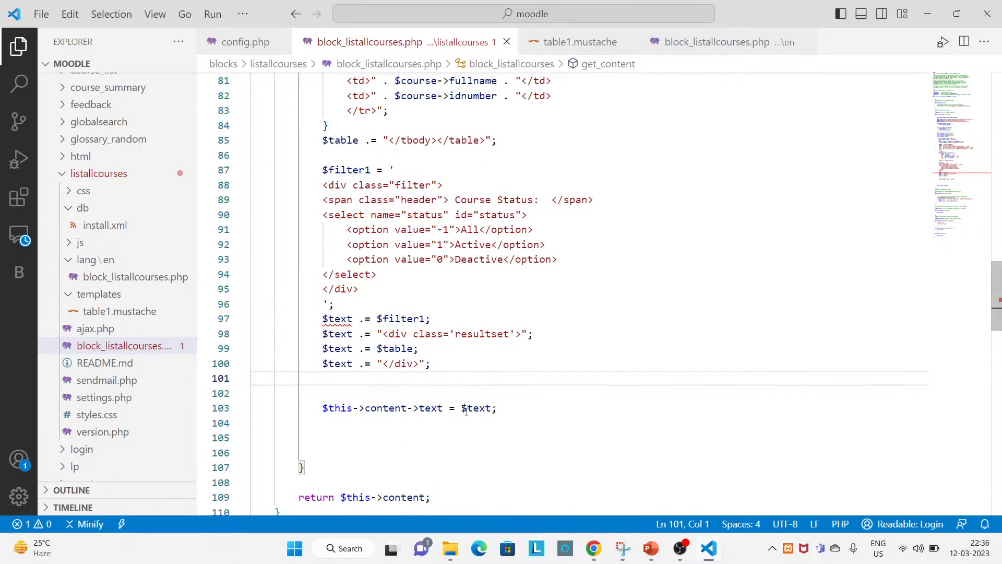
double_click(475, 408)
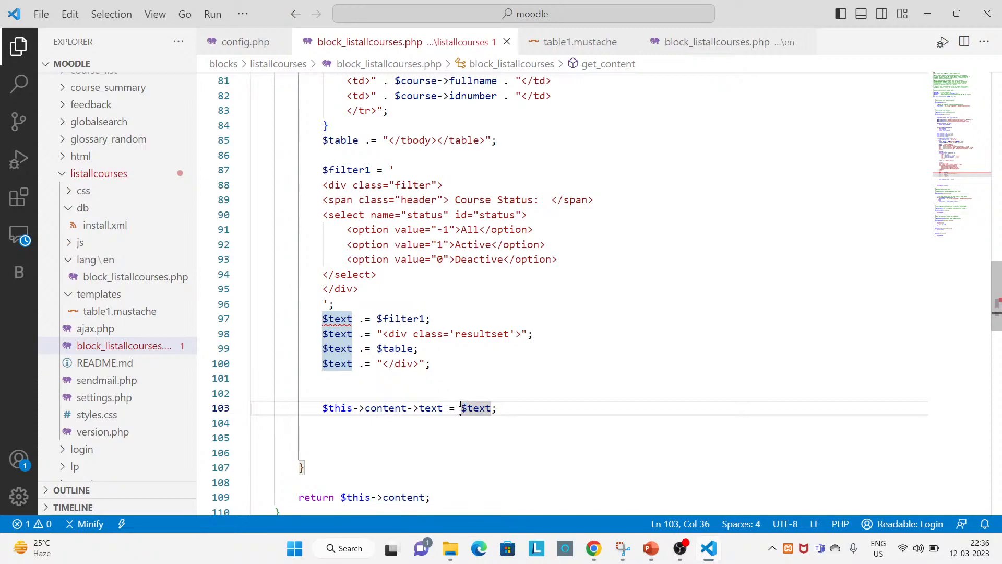
mouse_move(95, 171)
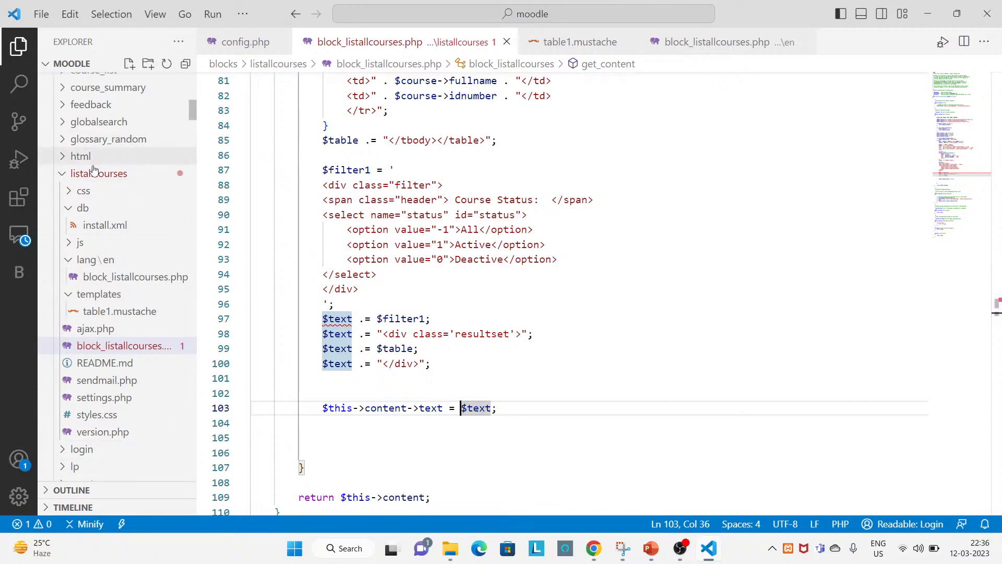
Review the table1.mustache template inside the listallcourses block's templates folder
left_click(98, 173)
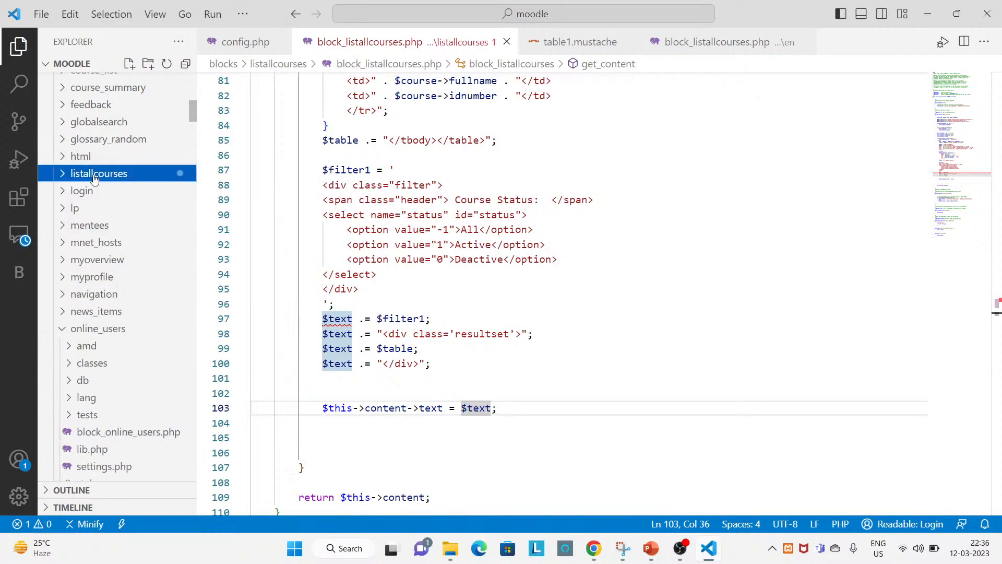
left_click(99, 173)
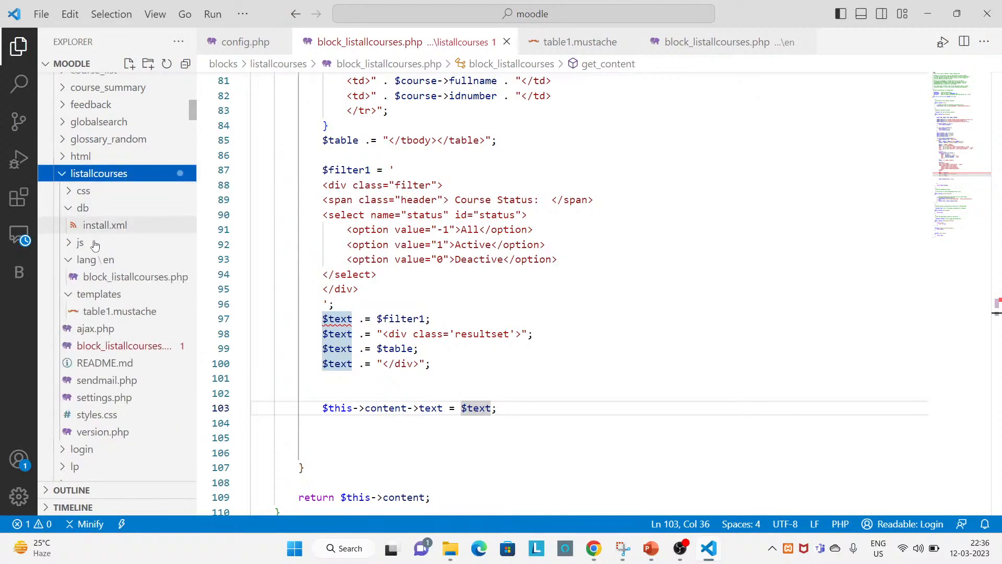
mouse_move(91, 308)
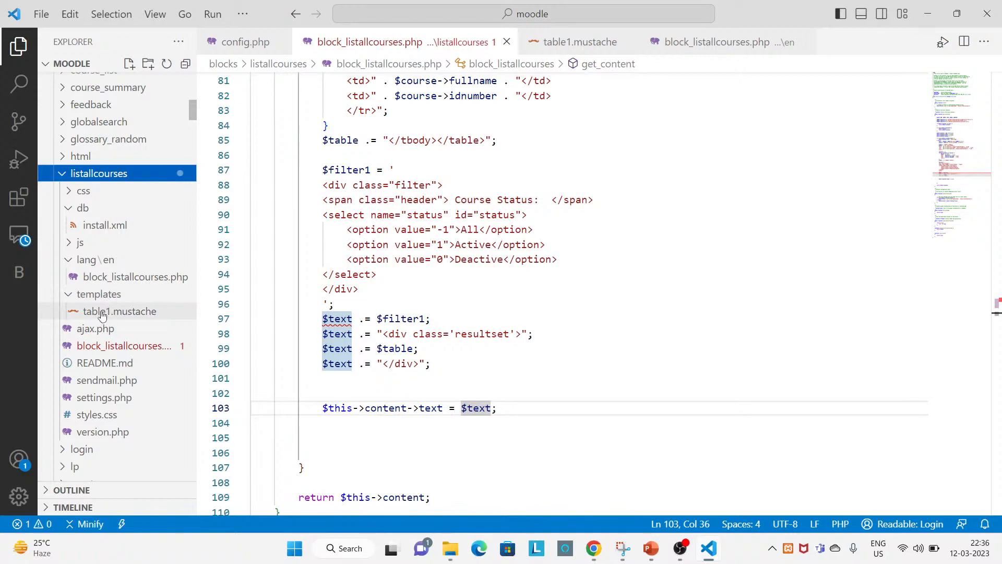
mouse_move(627, 42)
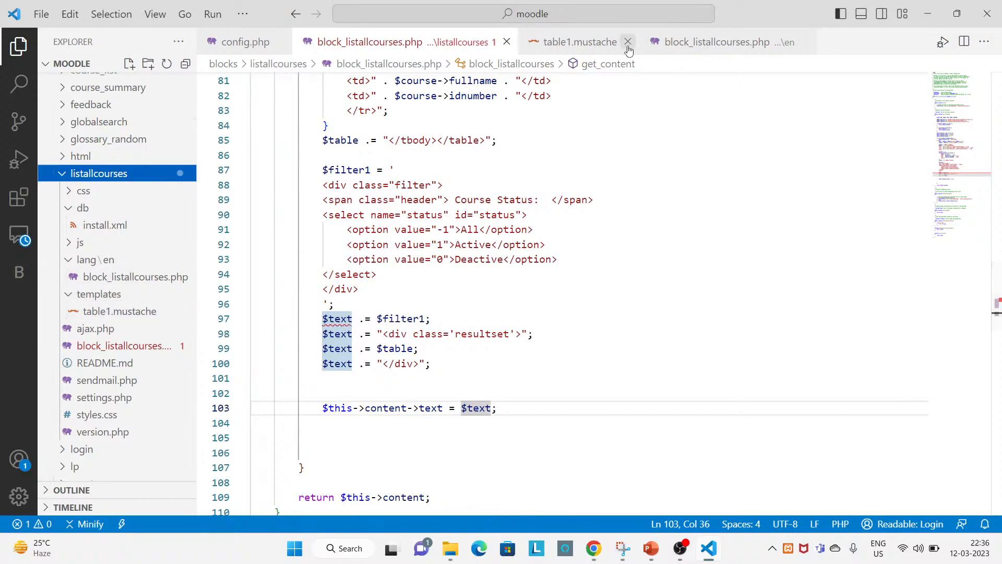
left_click(627, 42)
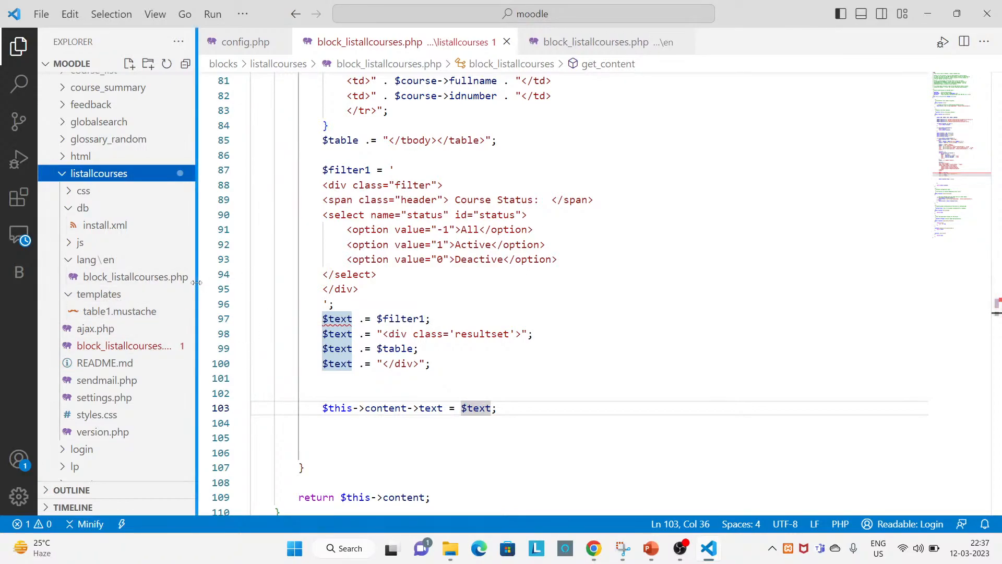
left_click(120, 311)
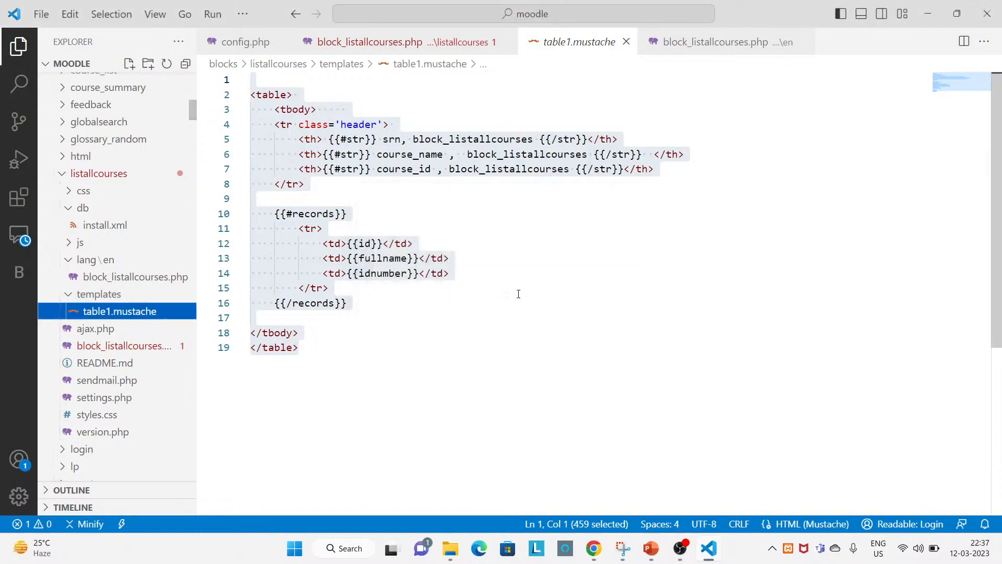
Delete the templates folder and its contents, moving them to the Recycle Bin
left_click(369, 41)
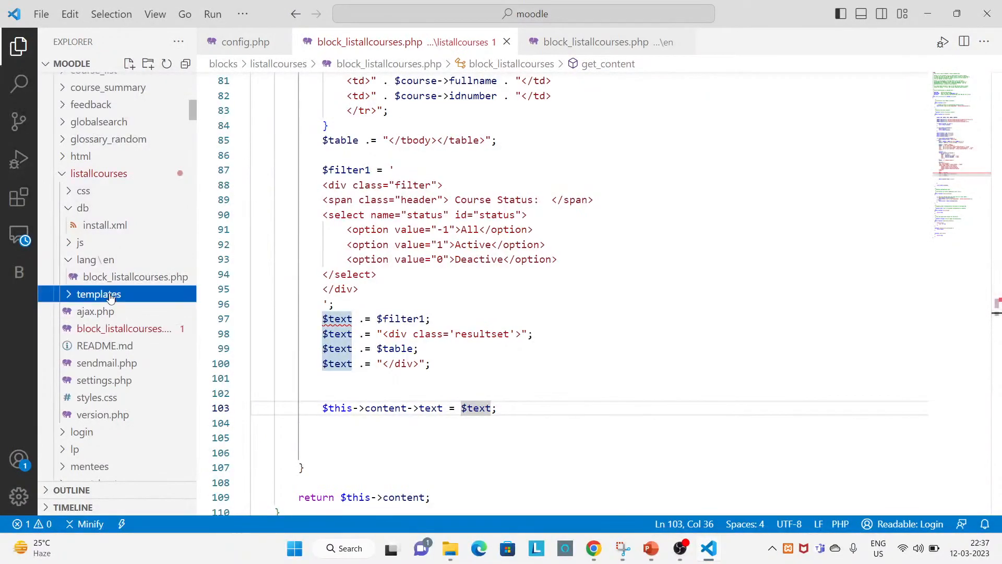
key("Delete")
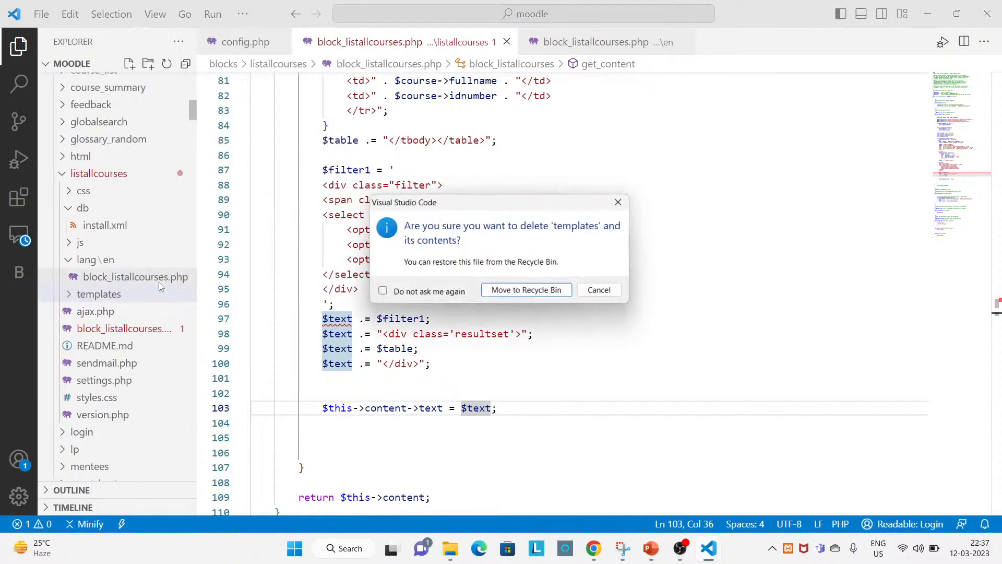
left_click(525, 289)
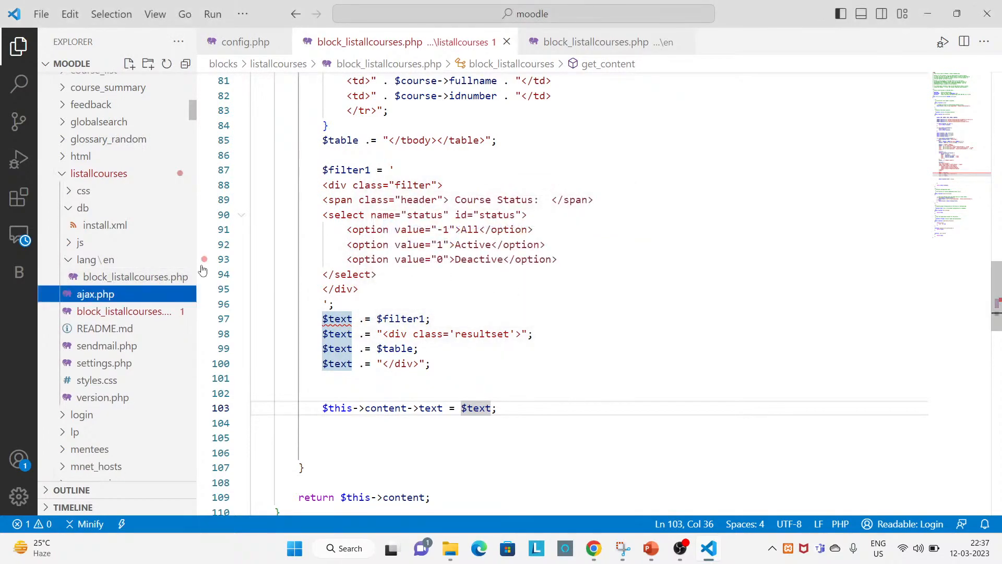
Check the $OUTPUT global and write an $OUTPUT->render_from_template call in get_content
left_click(533, 244)
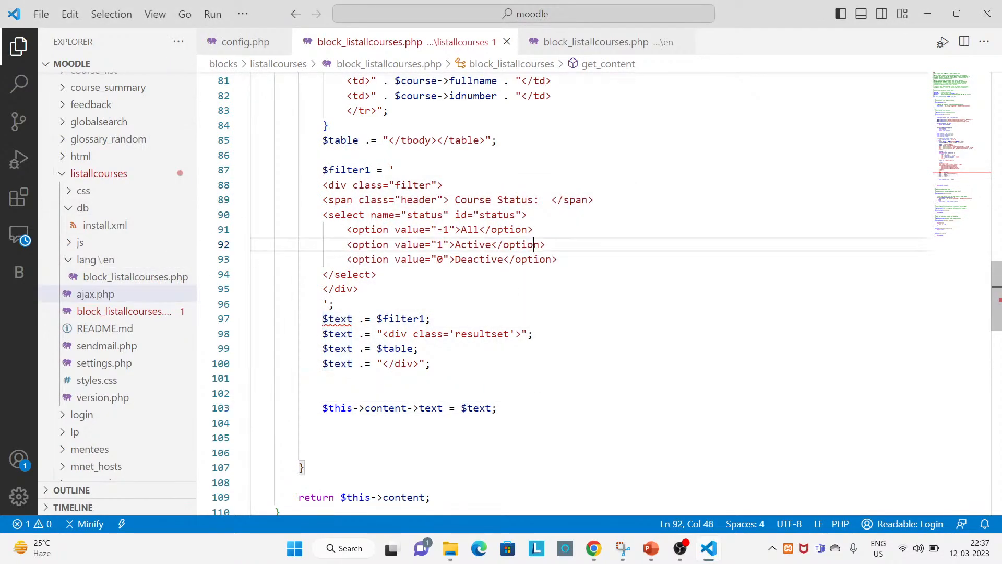
scroll("up", 3)
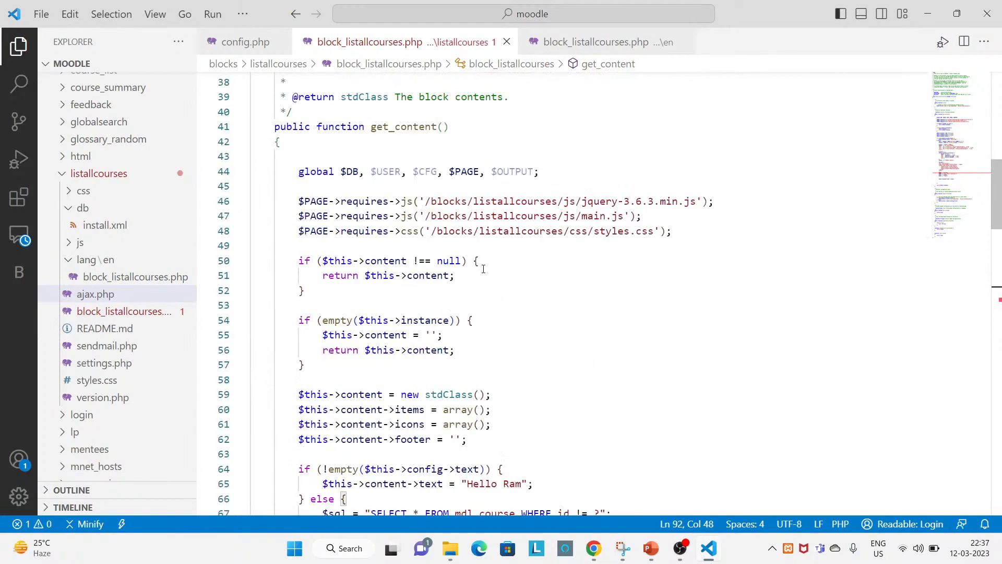
left_click(489, 171)
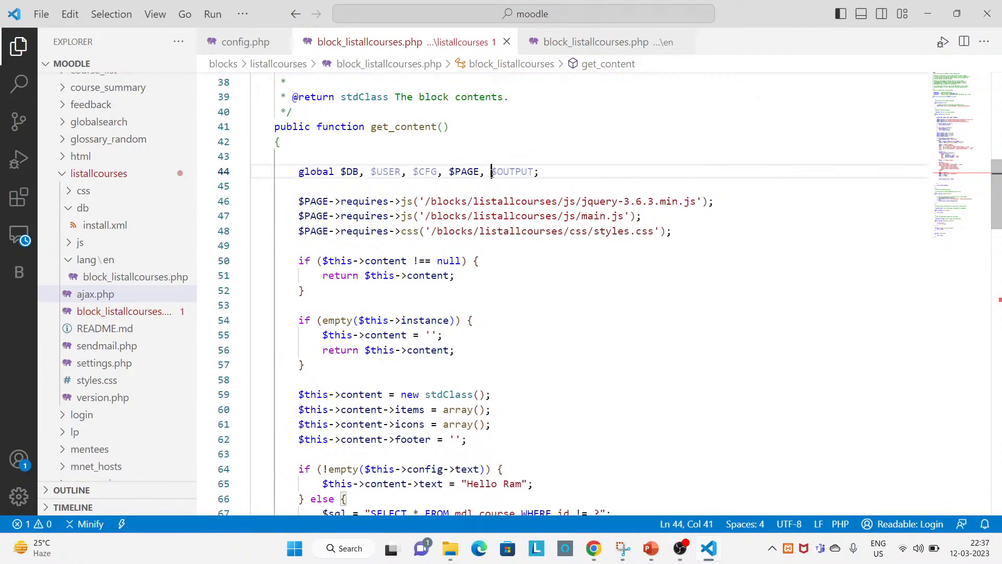
double_click(511, 172)
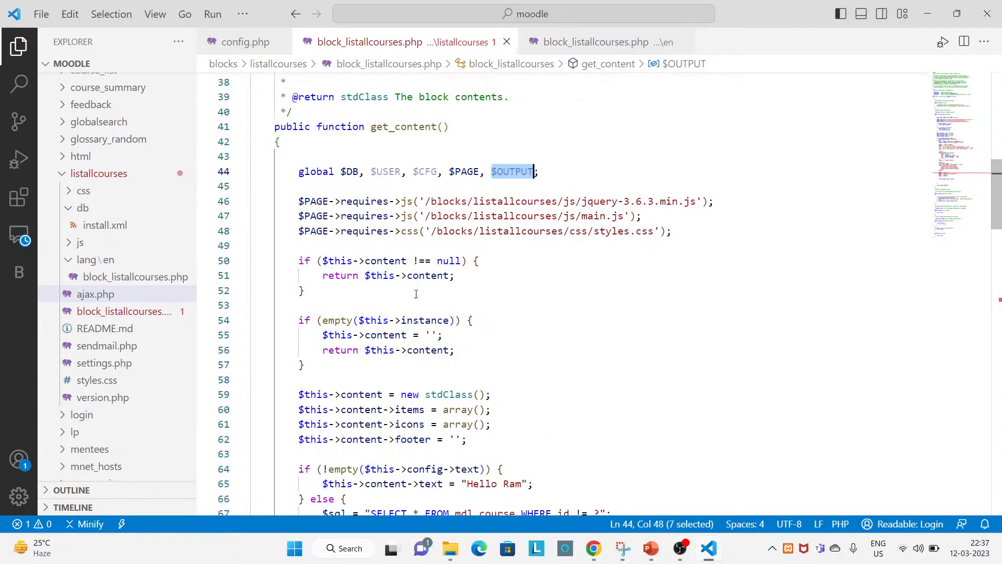
scroll("down", 3)
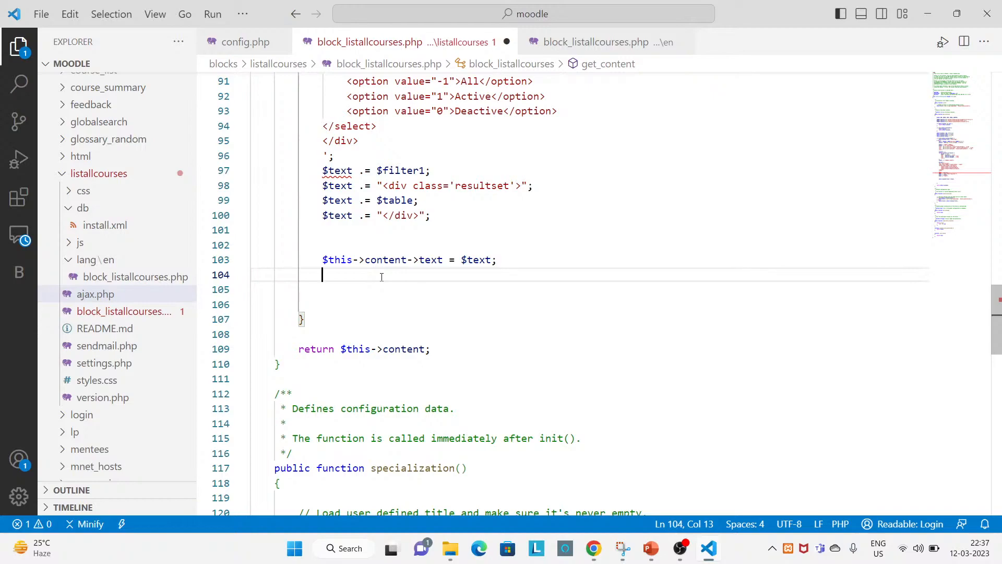
type("$OUTPUT-")
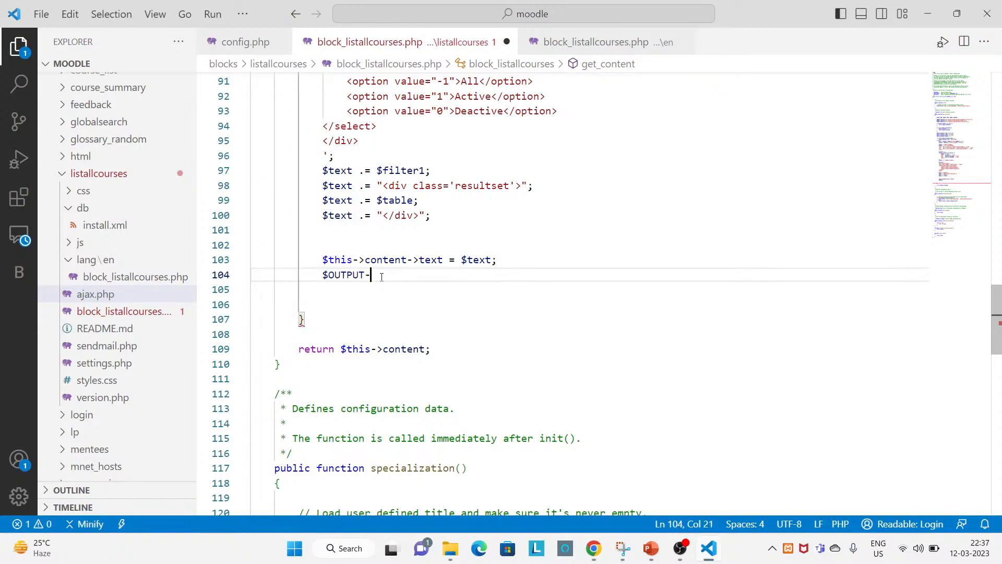
type(">")
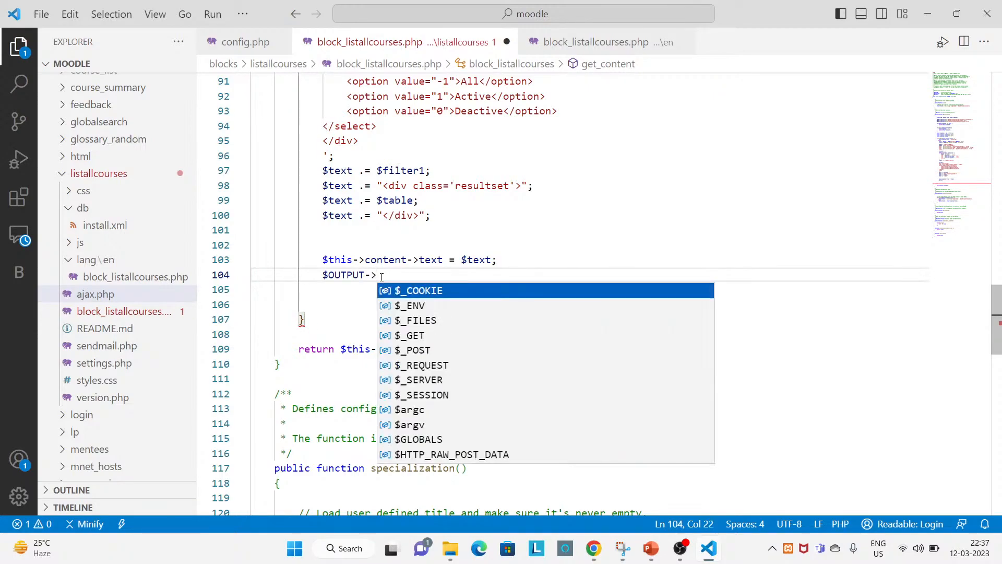
type("get")
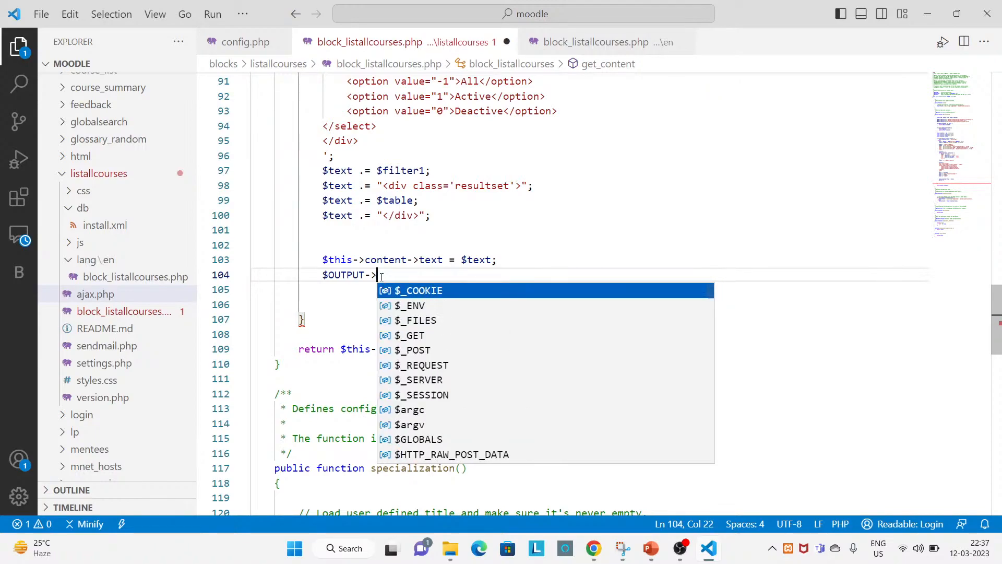
type("render_from_template($templatename, $context);")
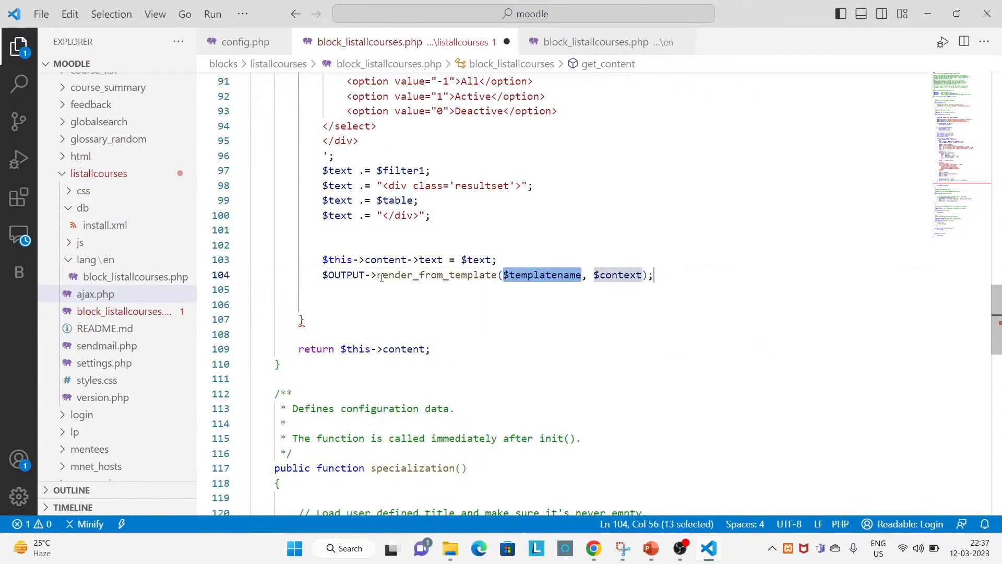
Comment out line 103, $this->content->text = $text;, with //
left_click(495, 259)
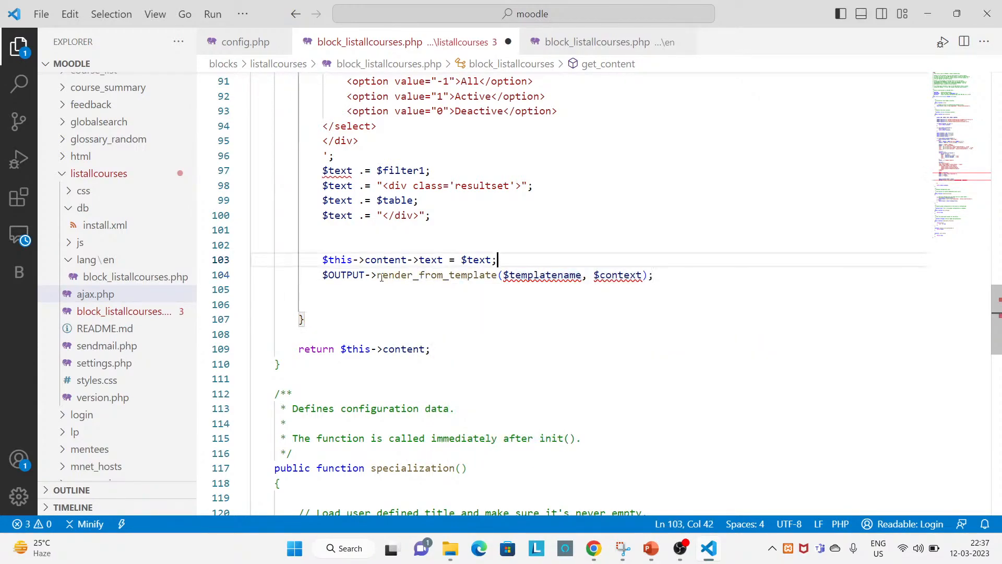
type("//")
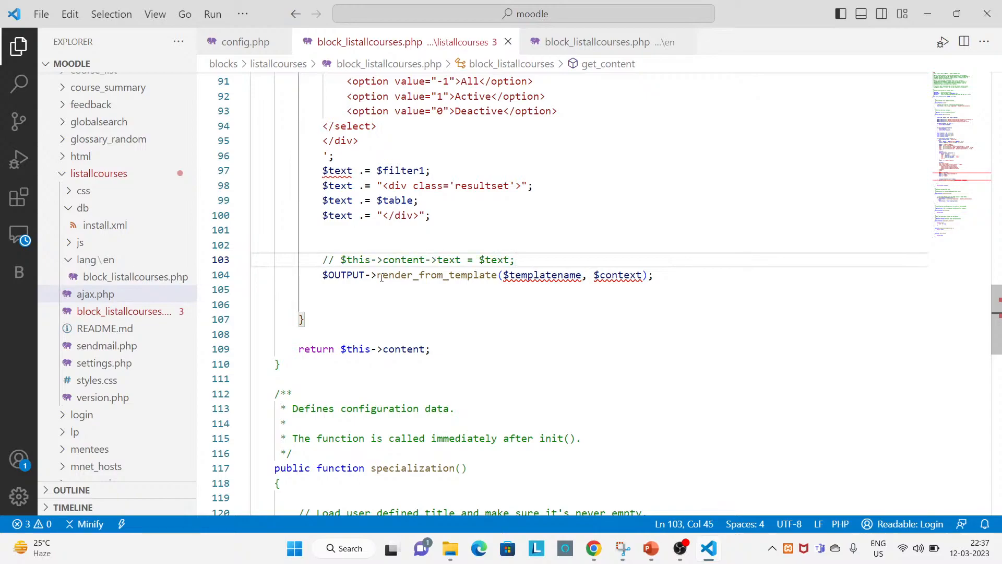
double_click(492, 259)
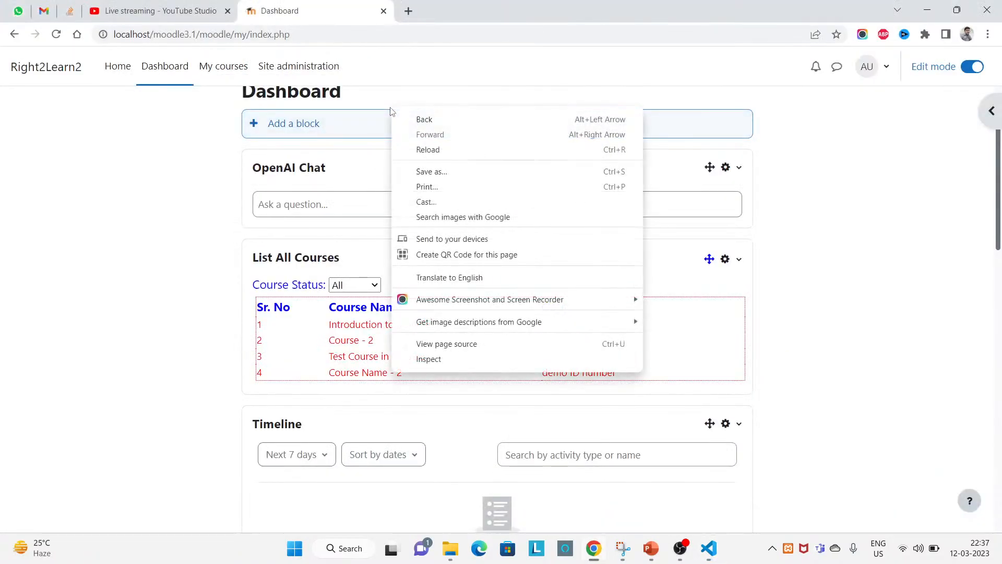
Reload the dashboard, see the template-name coding error, and comment out render_from_template
left_click(428, 149)
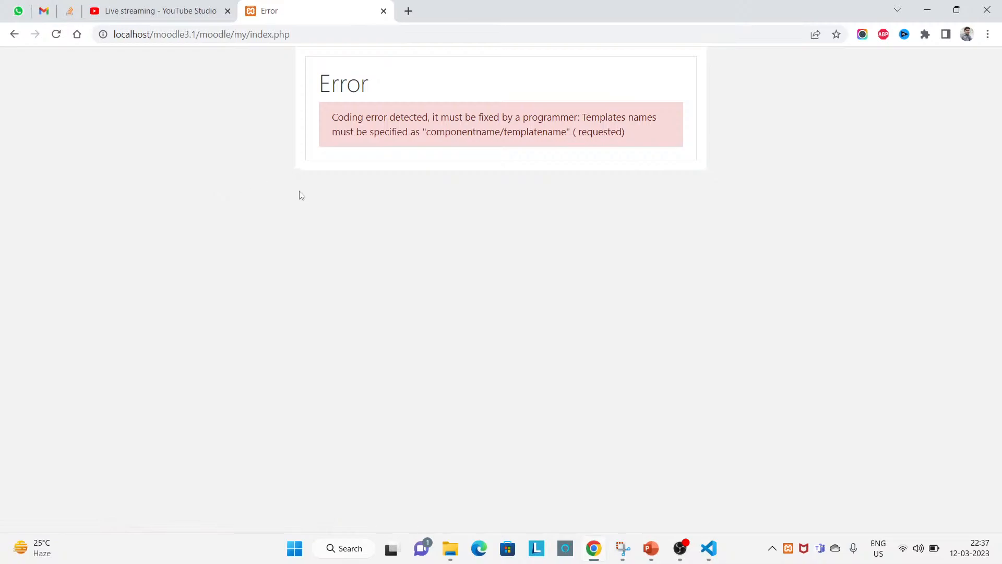
left_click(708, 549)
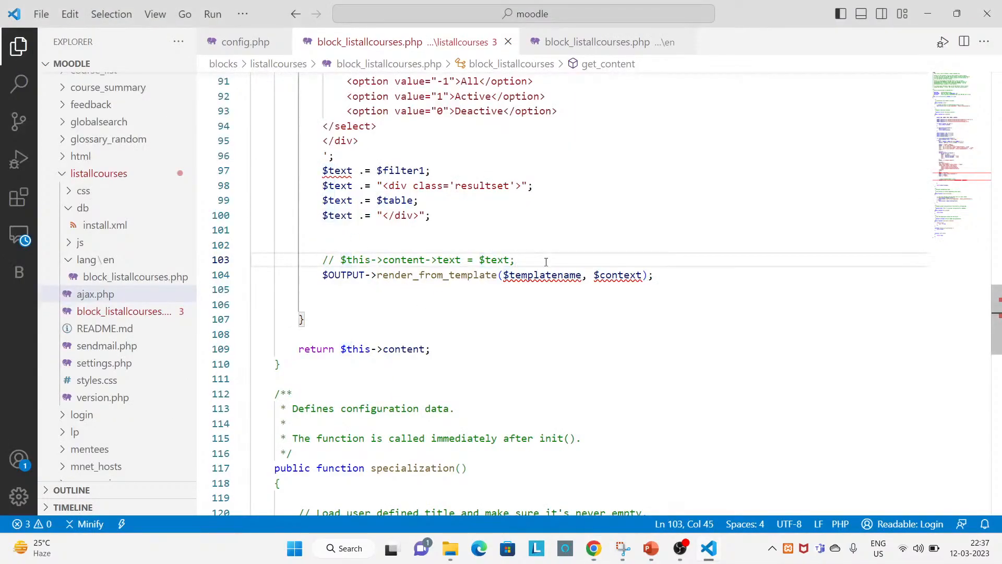
left_click(515, 259)
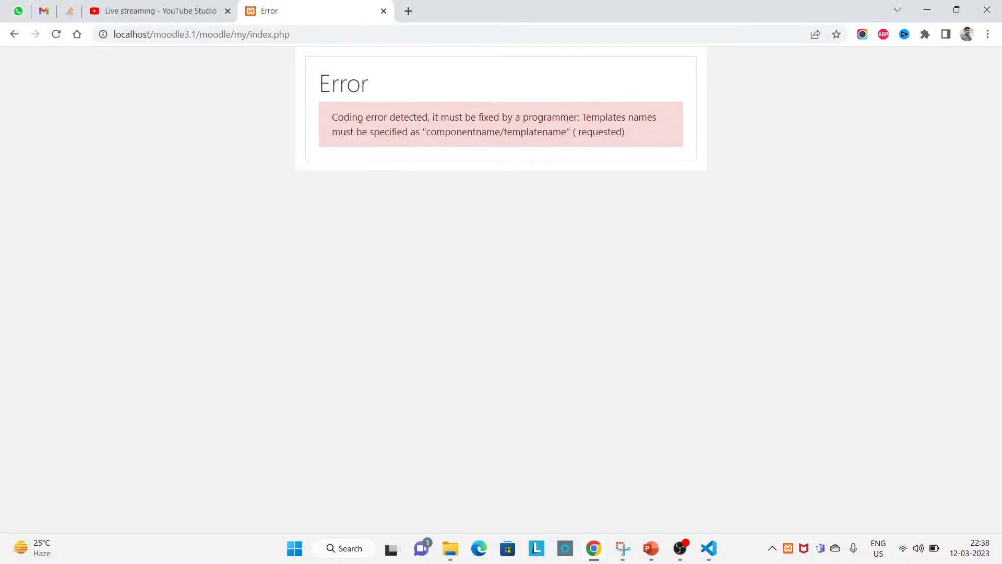
left_click(709, 548)
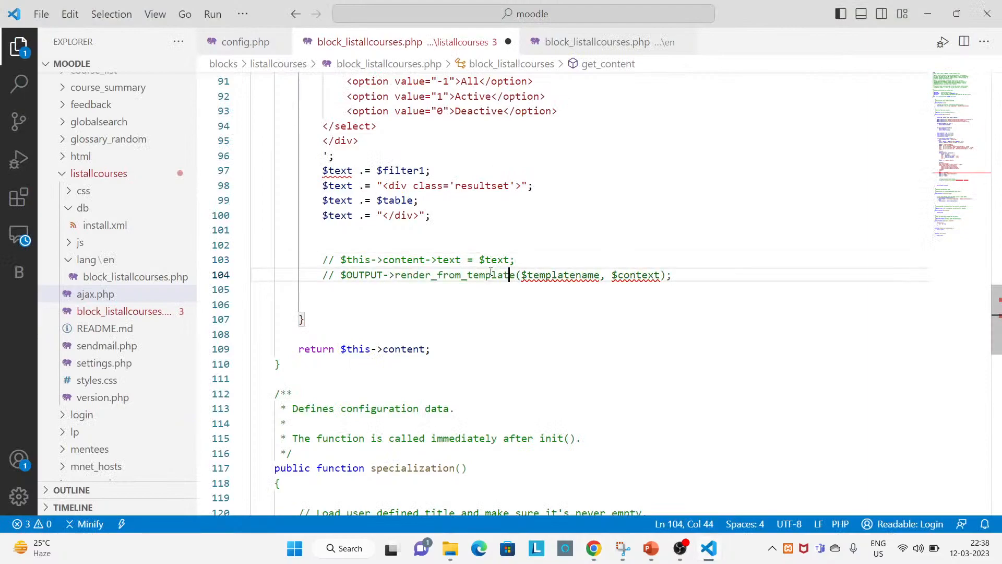
Reload the dashboard and confirm the List All Courses block now shows no content
left_click(594, 547)
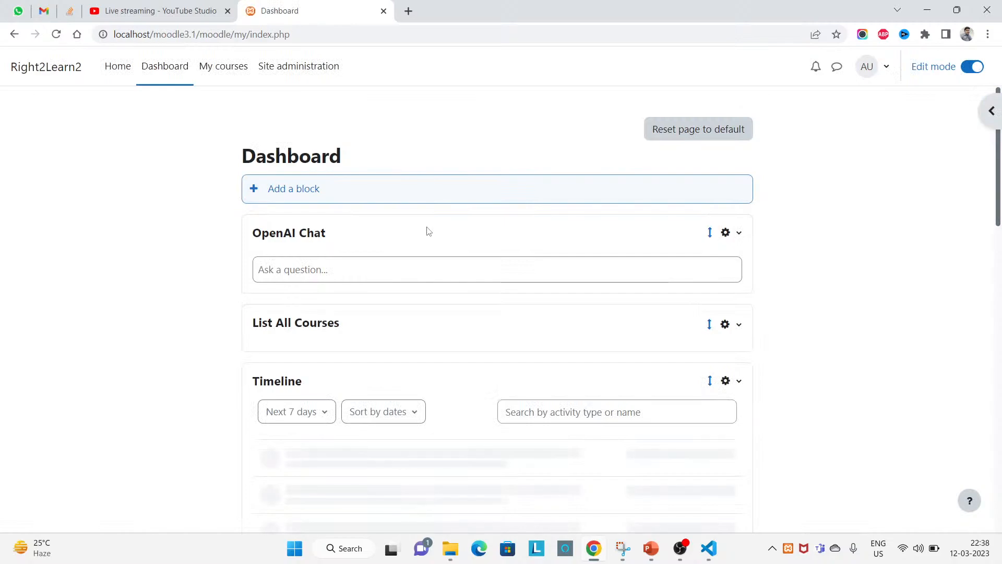
double_click(296, 322)
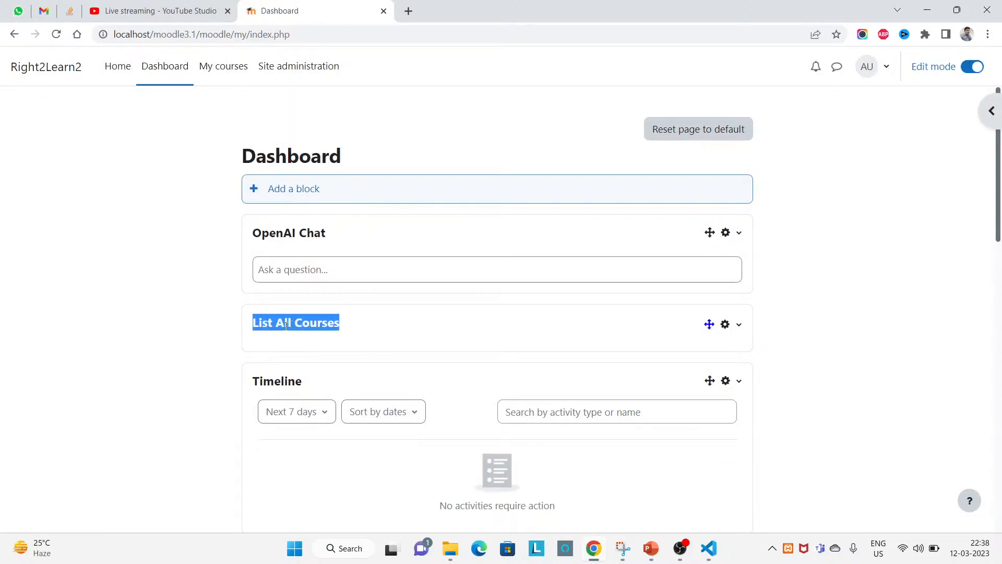
mouse_move(277, 348)
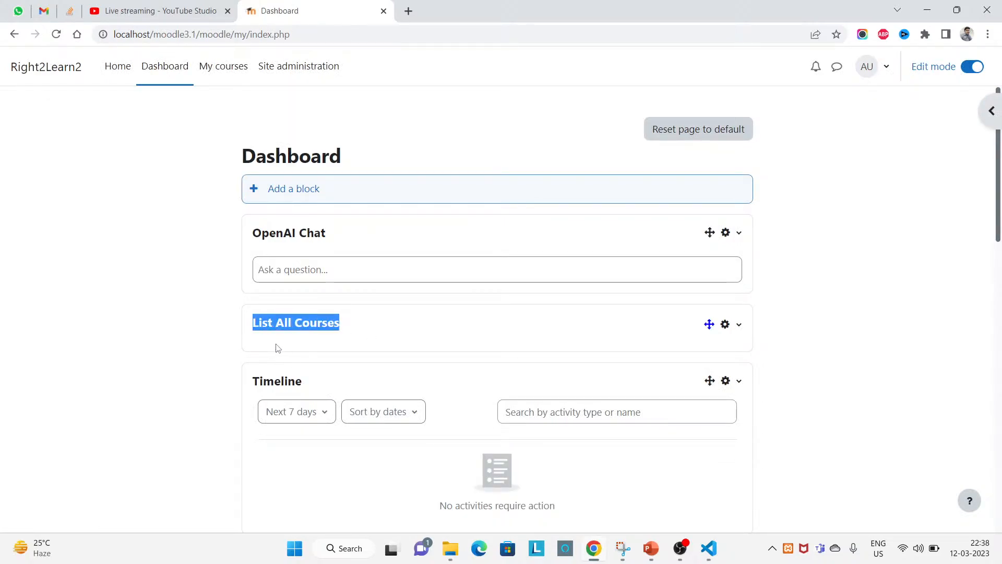
left_click(708, 548)
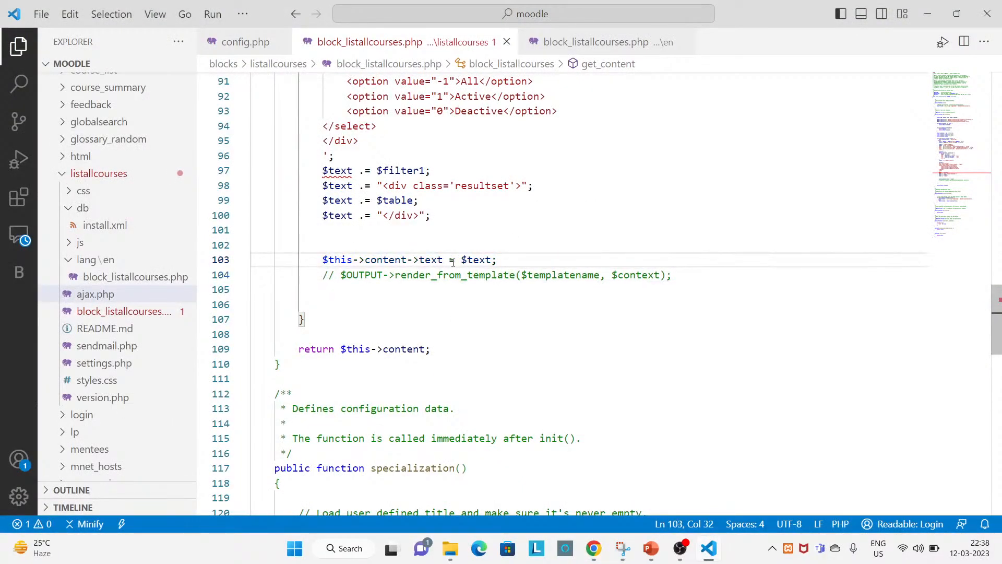
Create a new 'templates' folder inside the listallcourses block
left_click(592, 548)
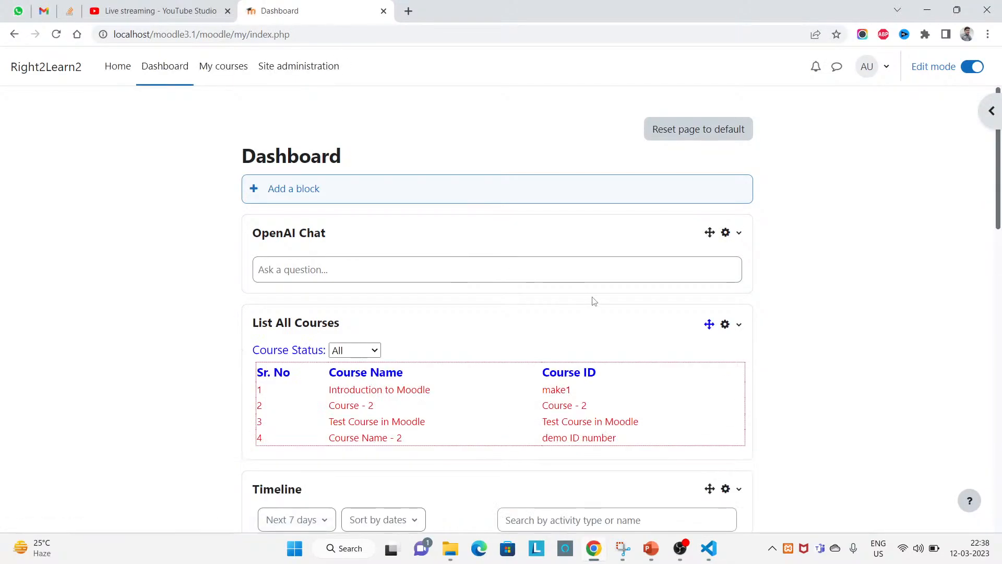
left_click(708, 548)
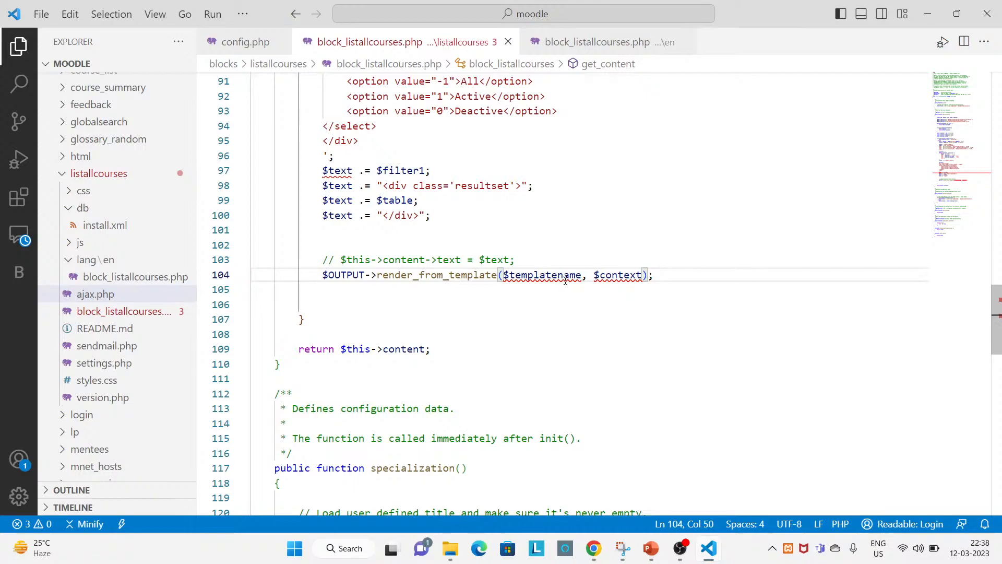
mouse_move(99, 173)
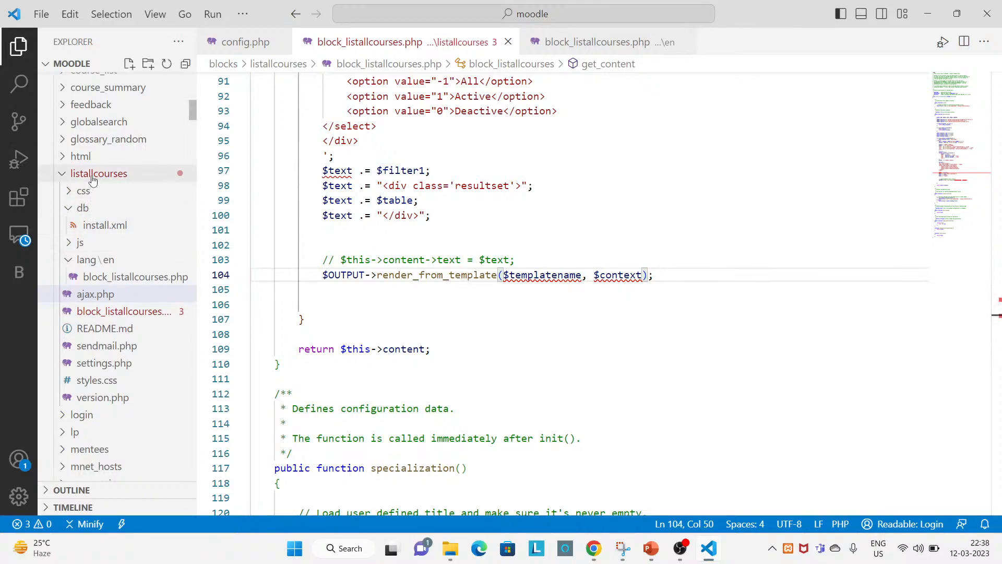
right_click(98, 173)
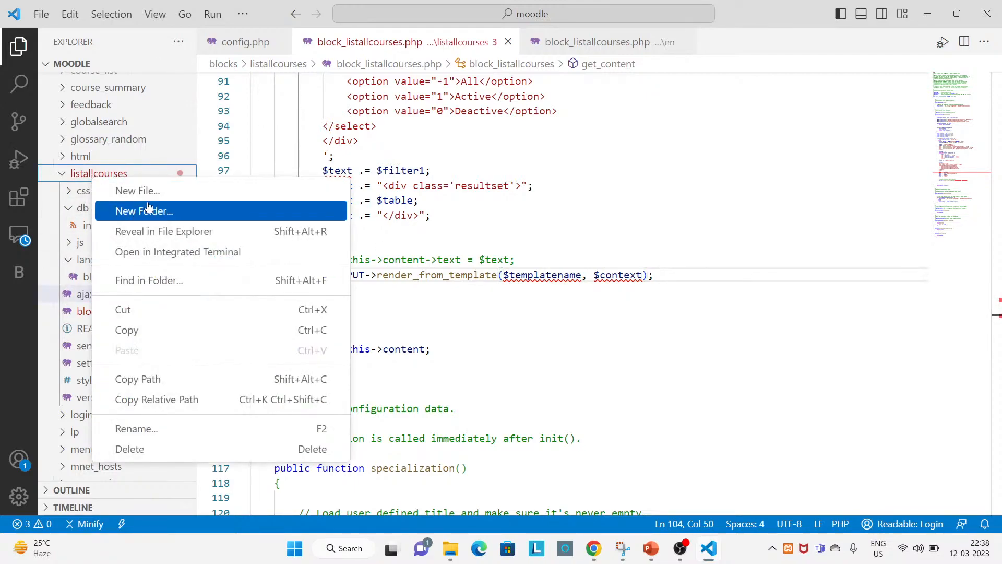
left_click(144, 211)
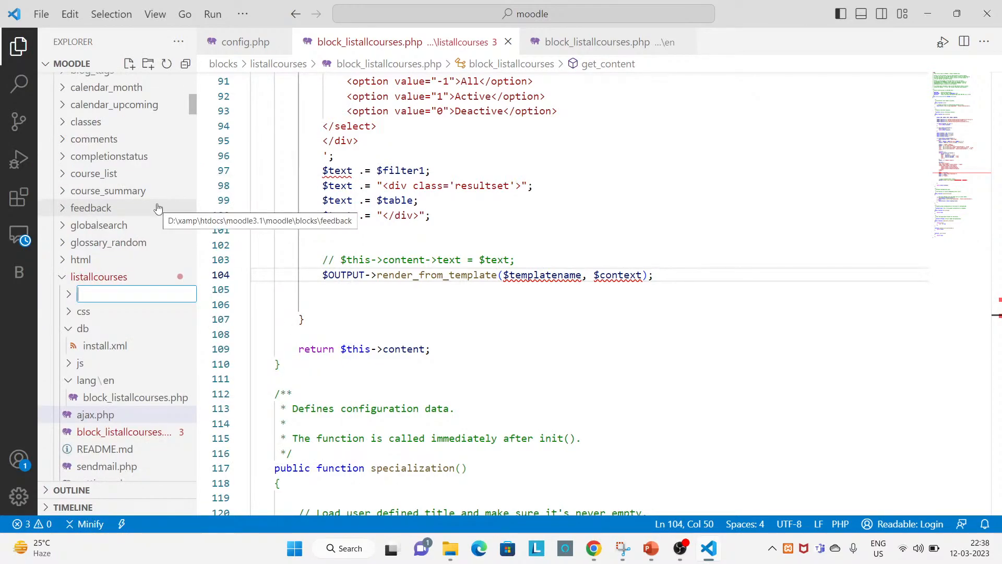
type("templates")
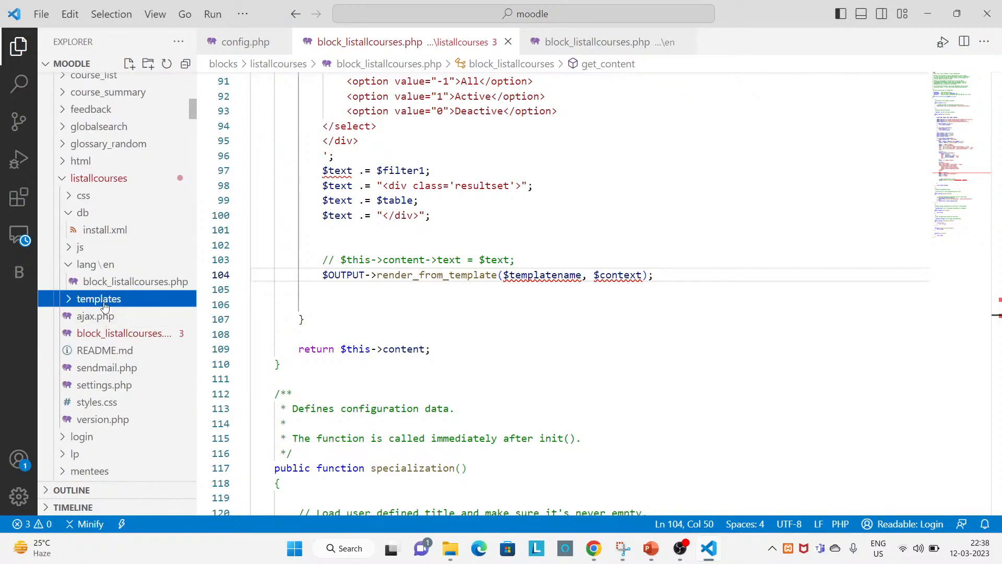
mouse_move(97, 299)
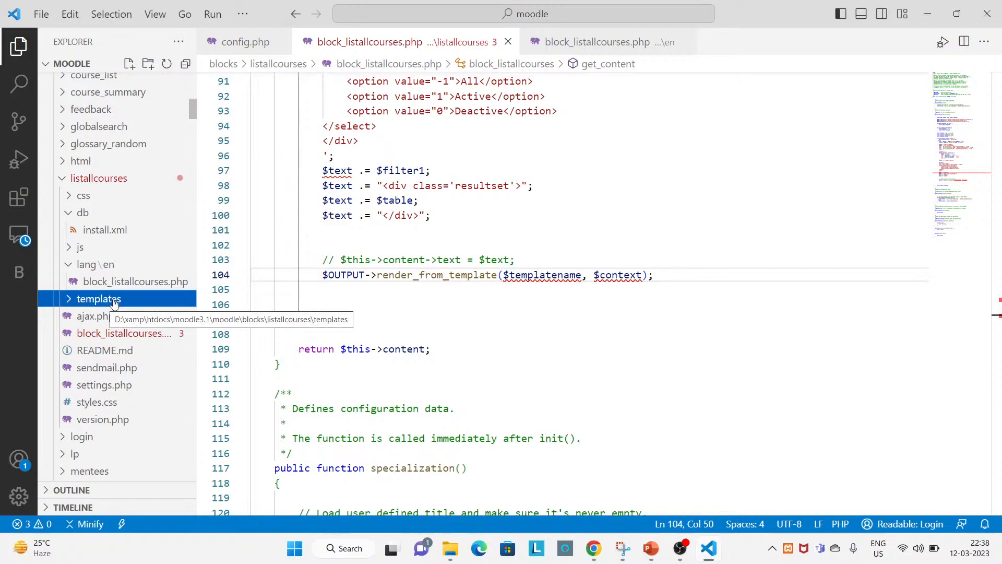
Add an empty list.mustache file inside the templates folder
right_click(98, 299)
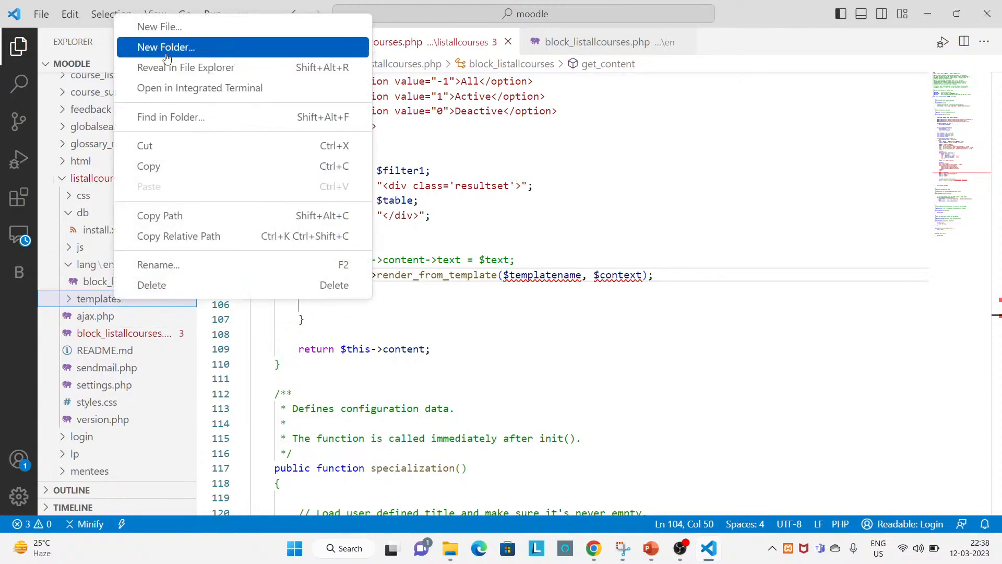
left_click(166, 46)
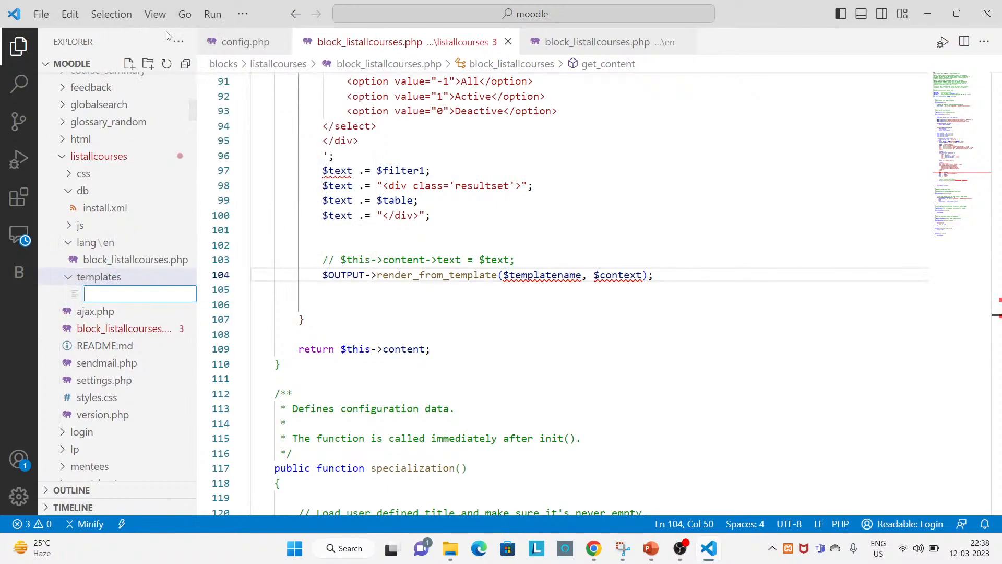
type("list.m")
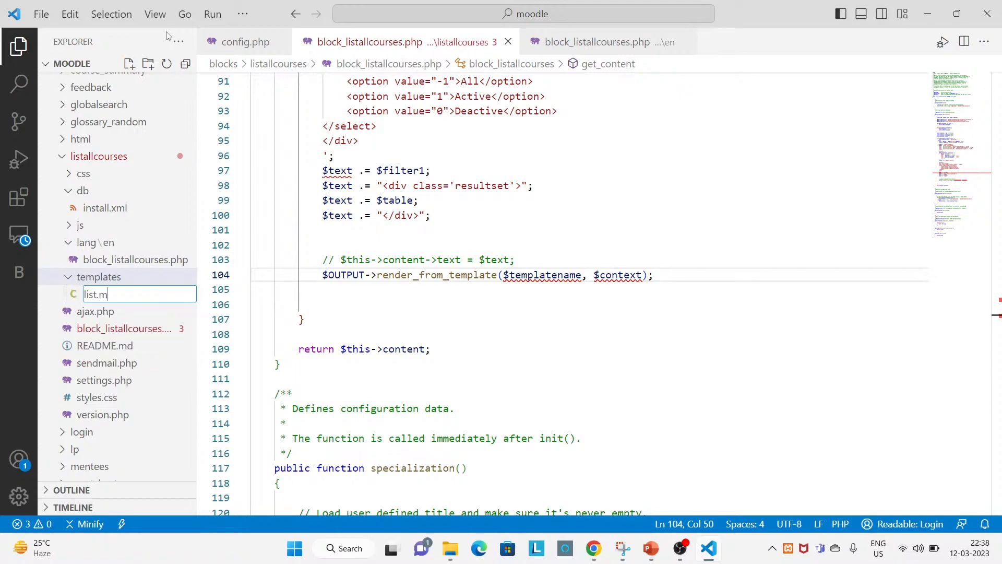
type("us")
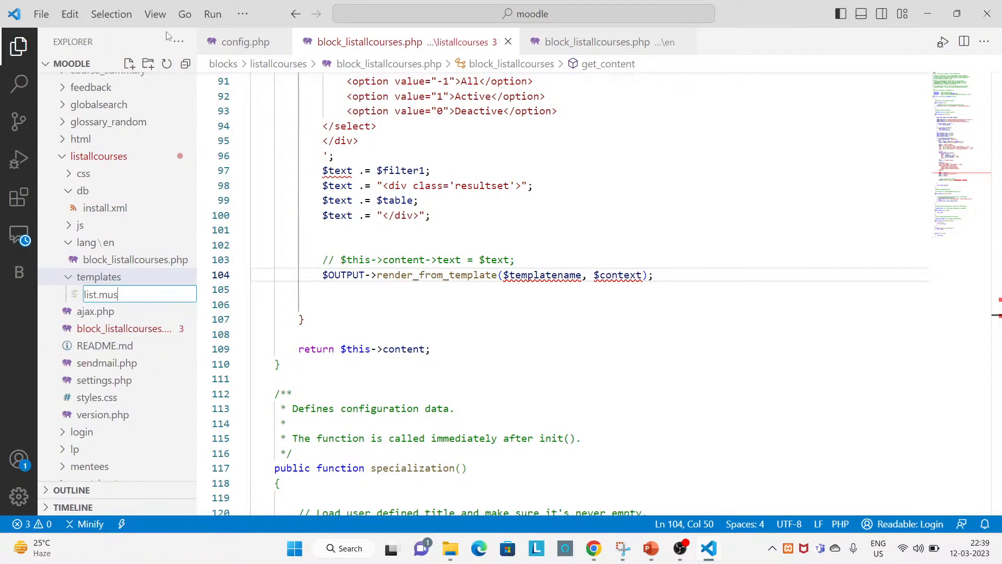
type("tache")
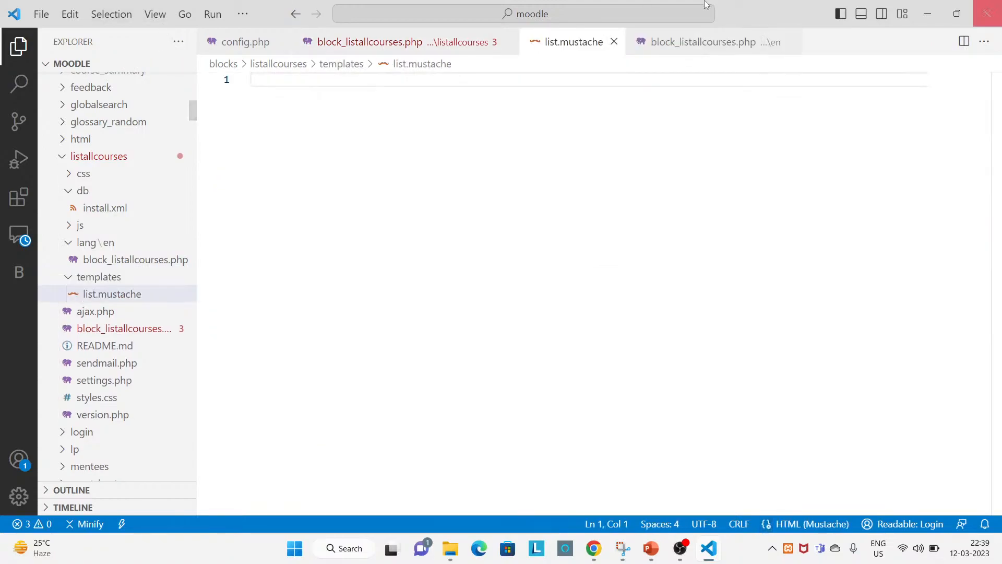
Replace $templatename with 'block_listallcourses/list' in render_from_template, then test on the dashboard
left_click(370, 41)
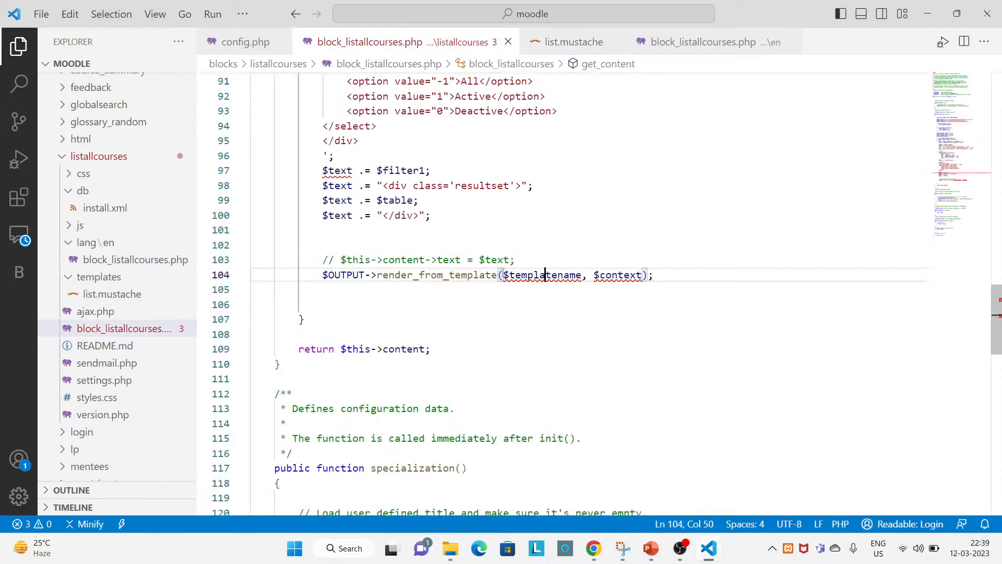
double_click(541, 275)
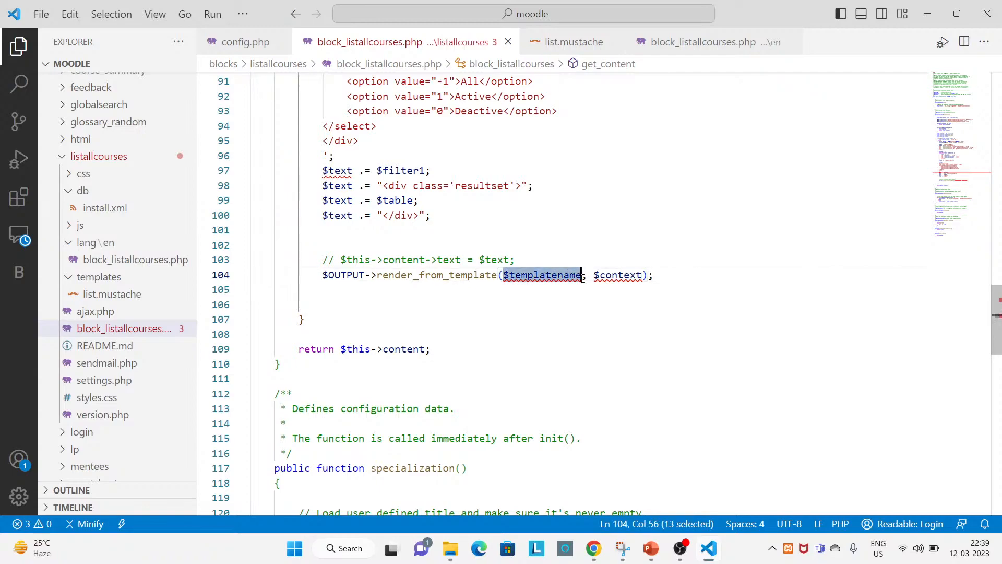
type("''")
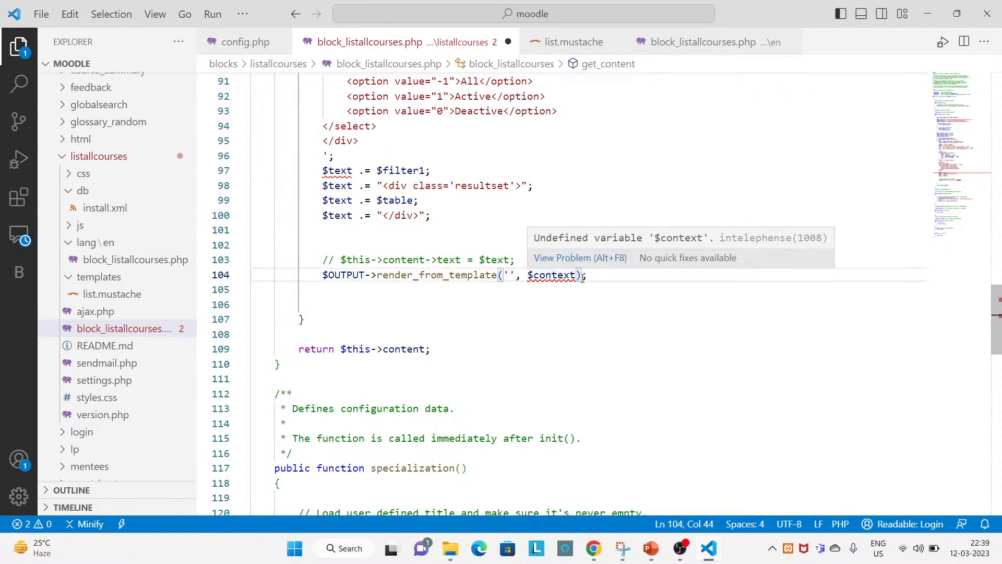
type("block+")
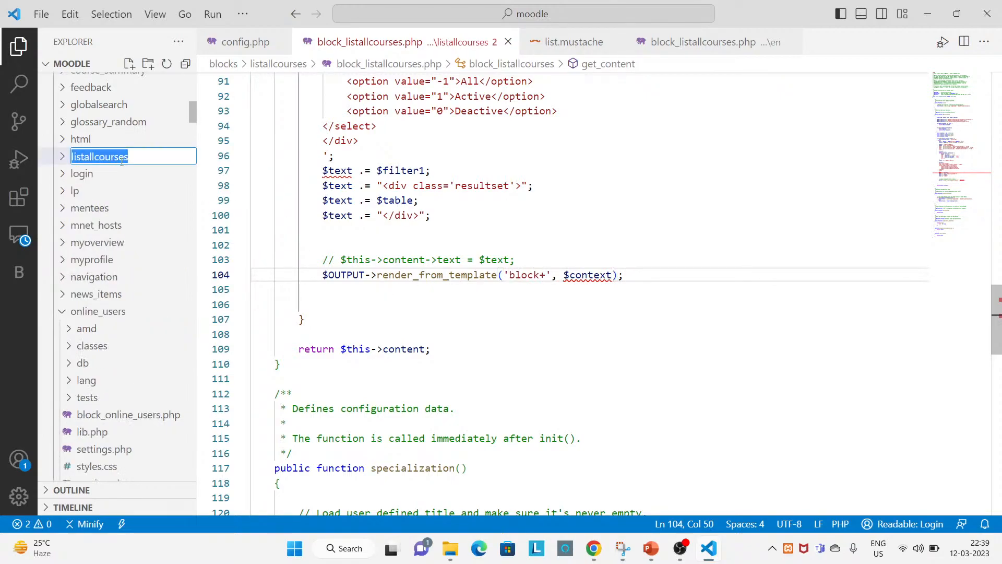
left_click(541, 275)
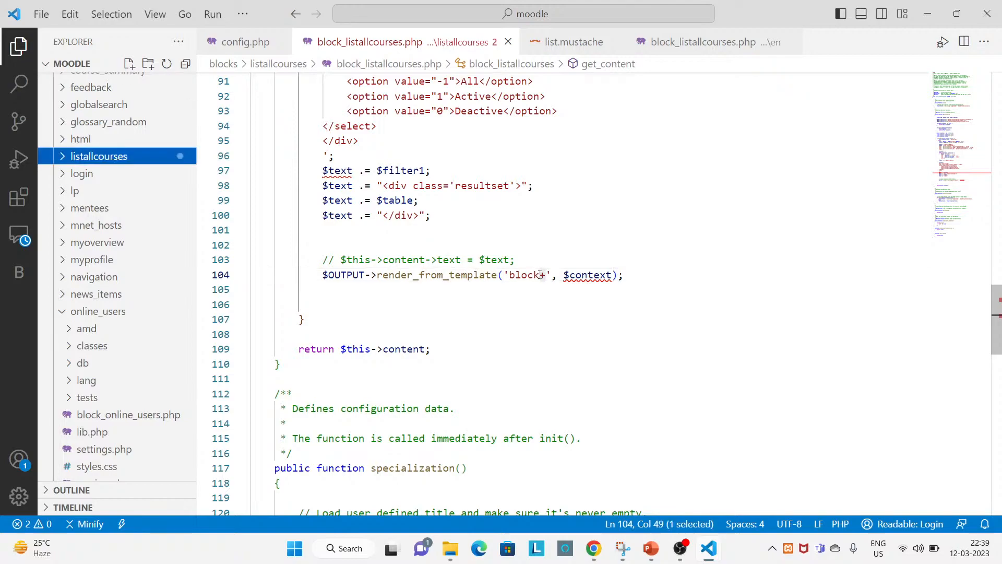
mouse_move(661, 278)
type("listallcourses")
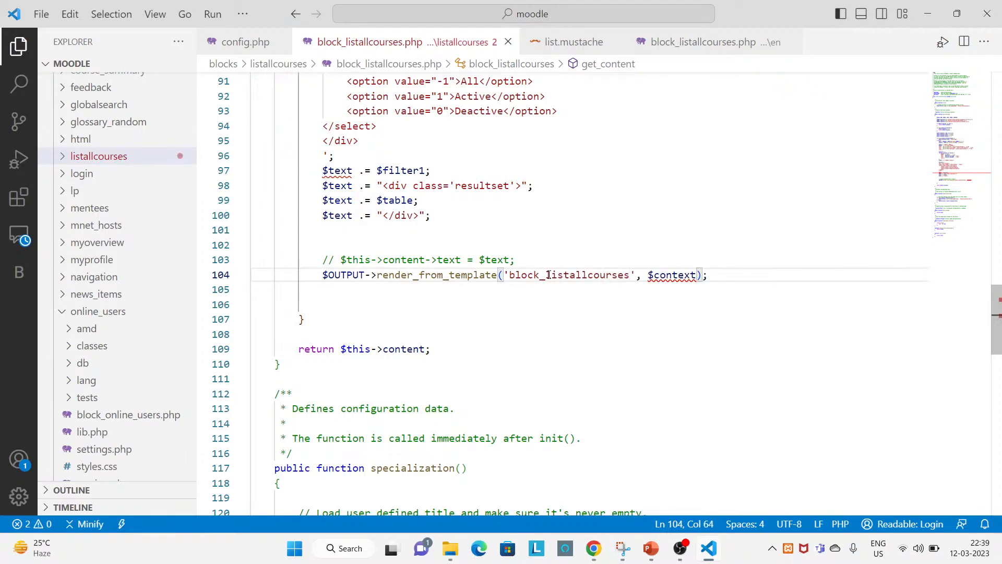
type("/")
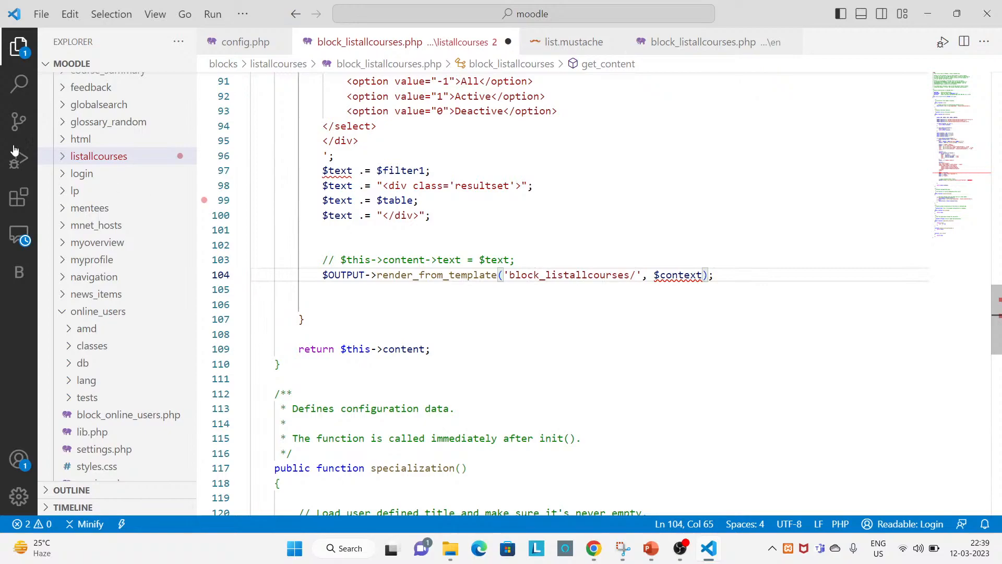
left_click(98, 156)
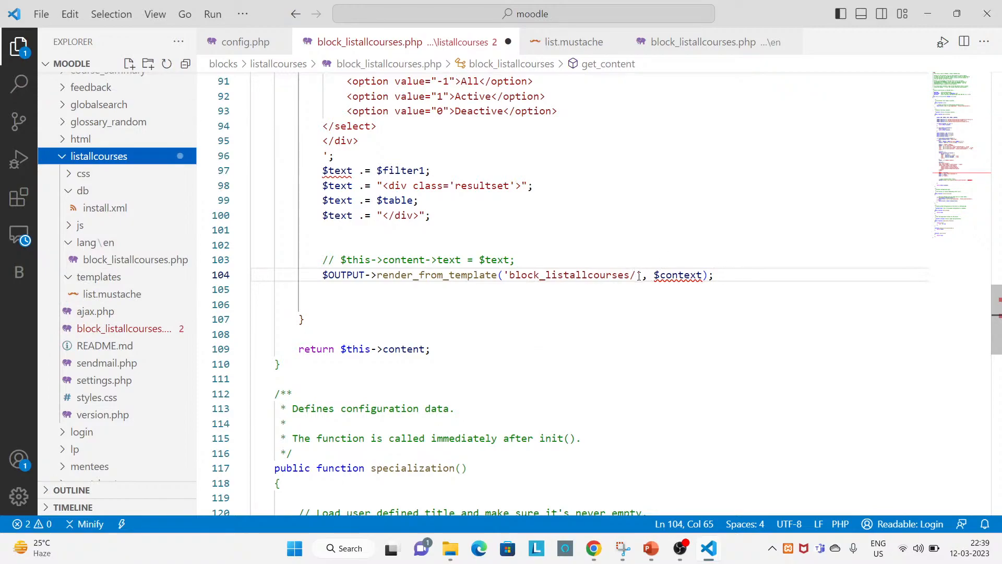
type("lis")
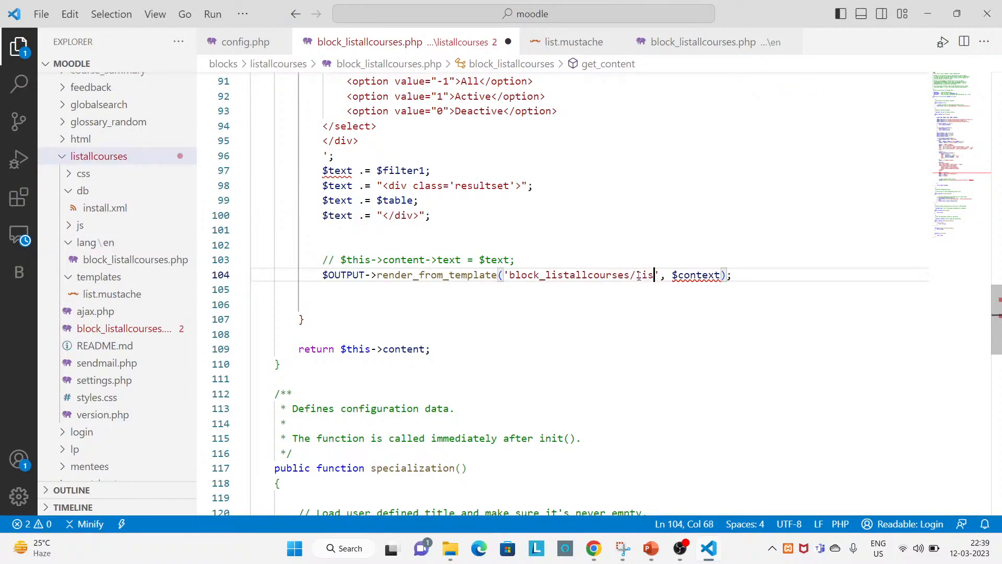
type("t")
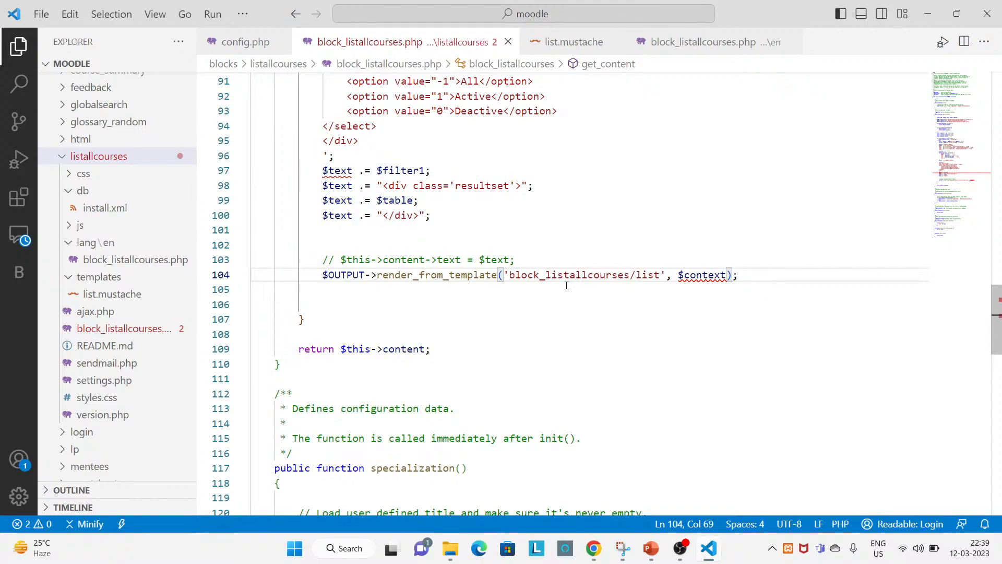
left_click(593, 547)
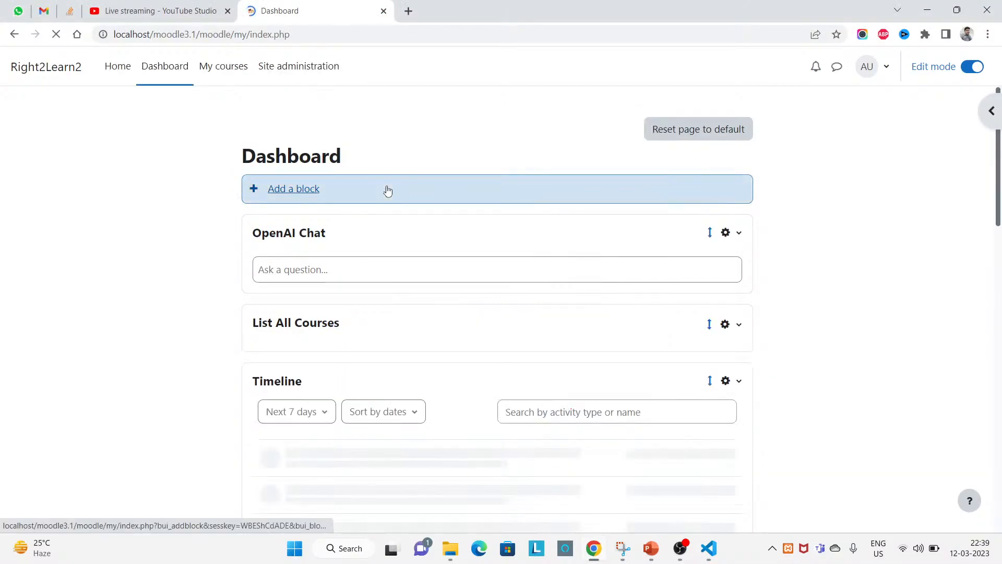
Assign render_from_template's output to $this->content->text and open list.mustache
left_click(707, 548)
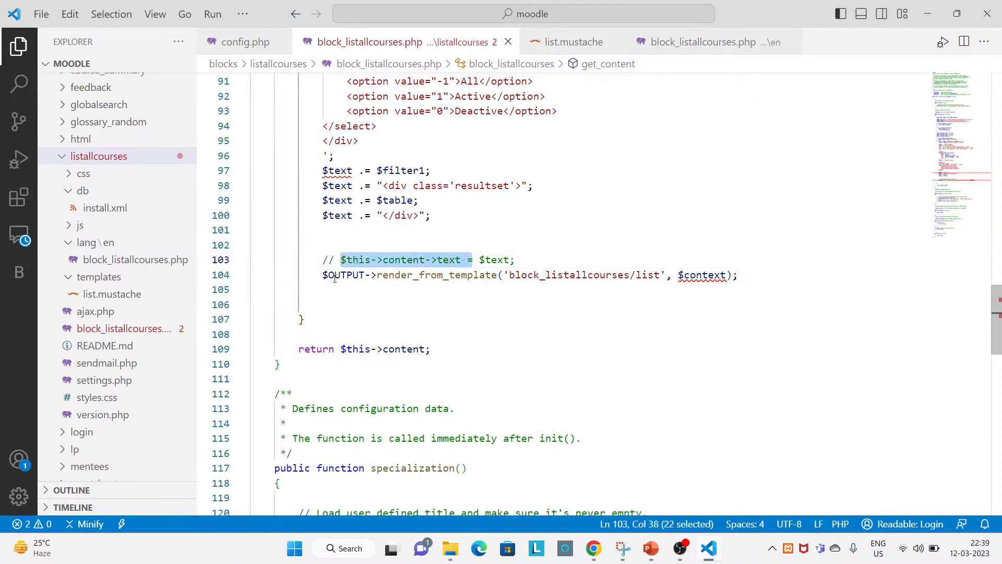
type("$this->content->text =")
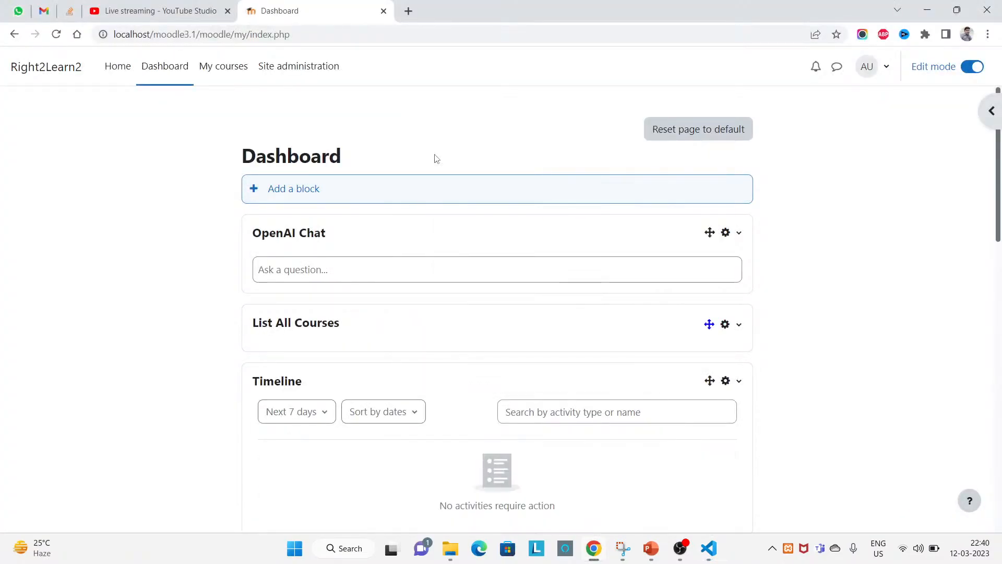
left_click(708, 548)
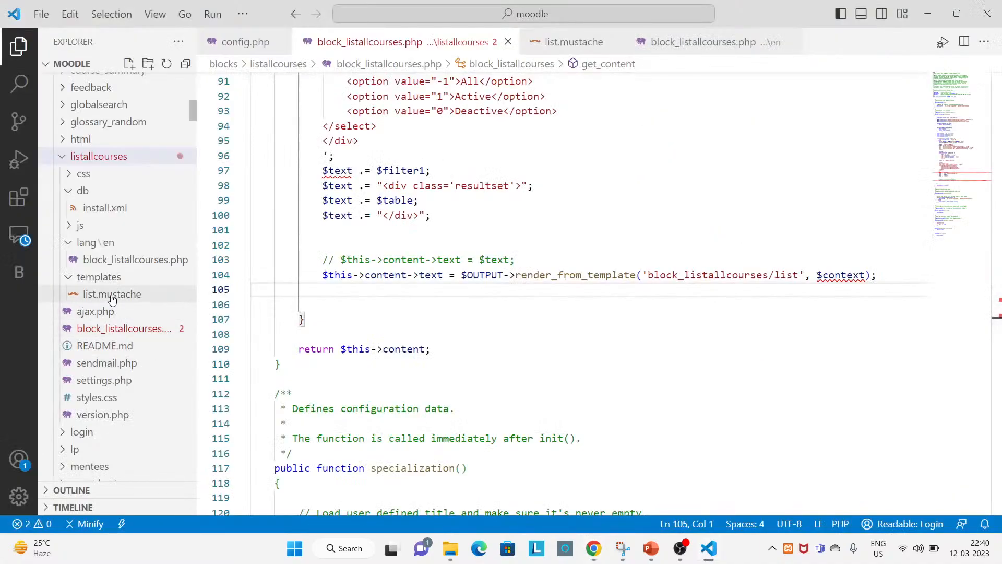
left_click(111, 294)
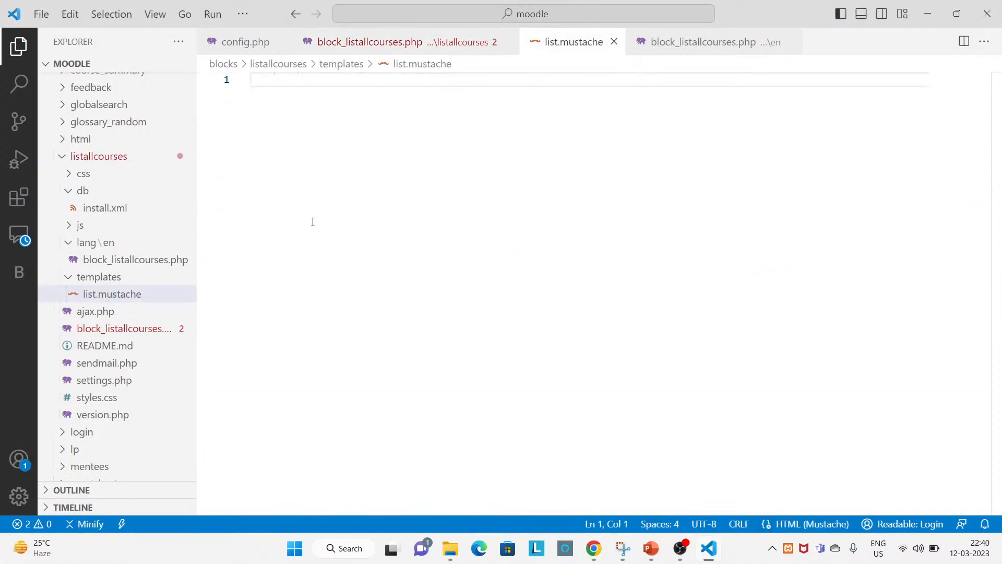
Type 'Demo content goes here..' into list.mustache
type("Demo cont")
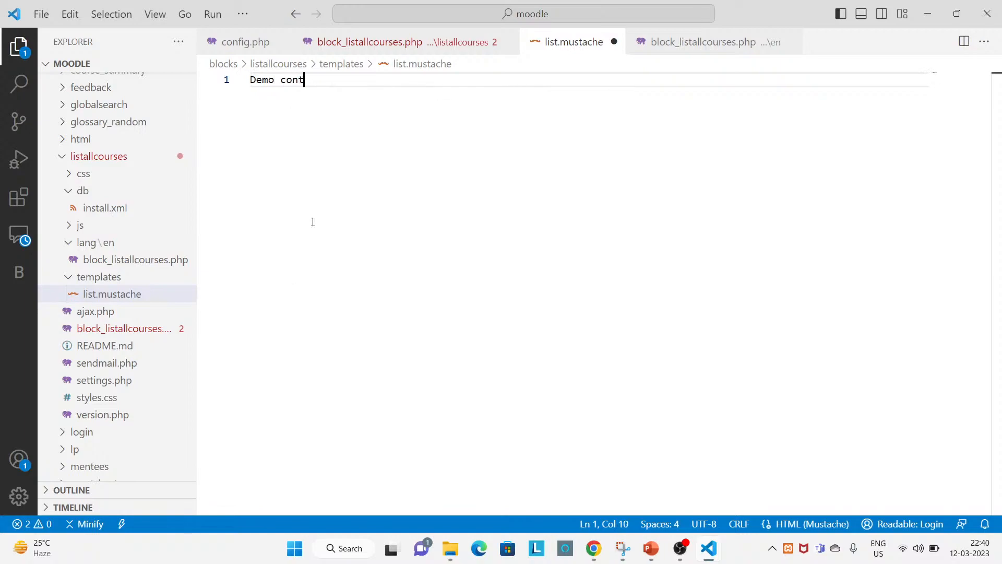
type("ent")
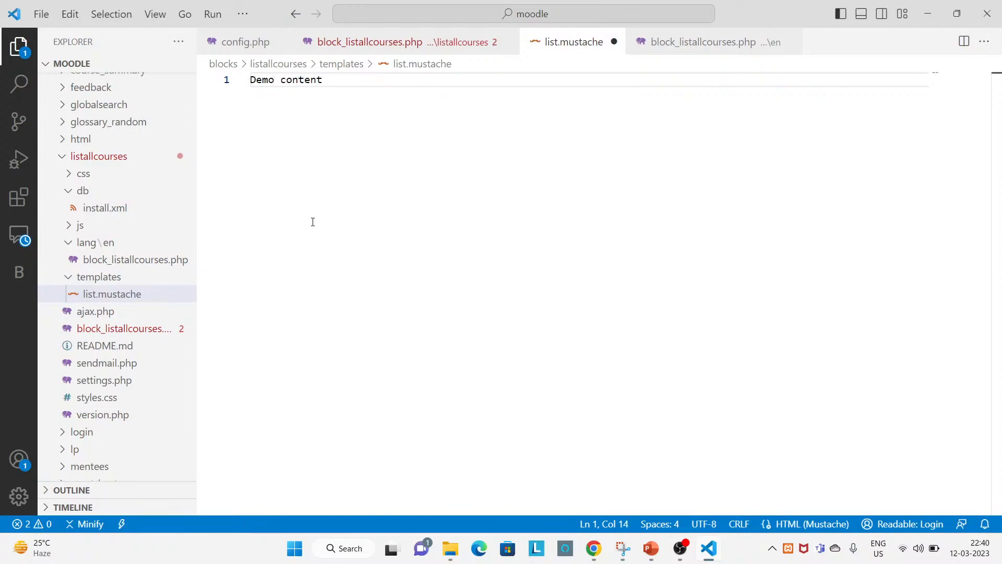
type("goes here..")
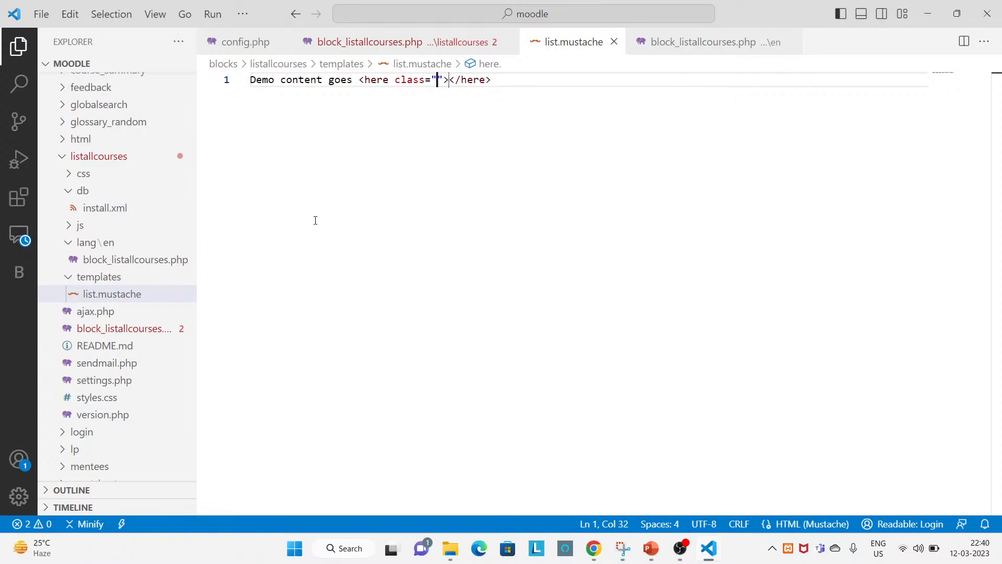
Reload the dashboard and confirm the List All Courses block shows the demo text
left_click(593, 547)
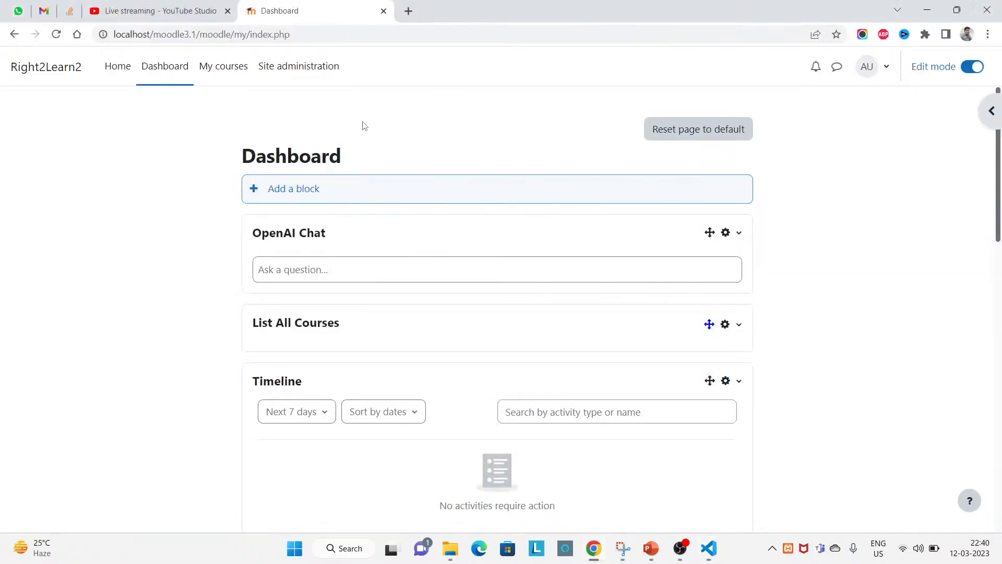
left_click(294, 188)
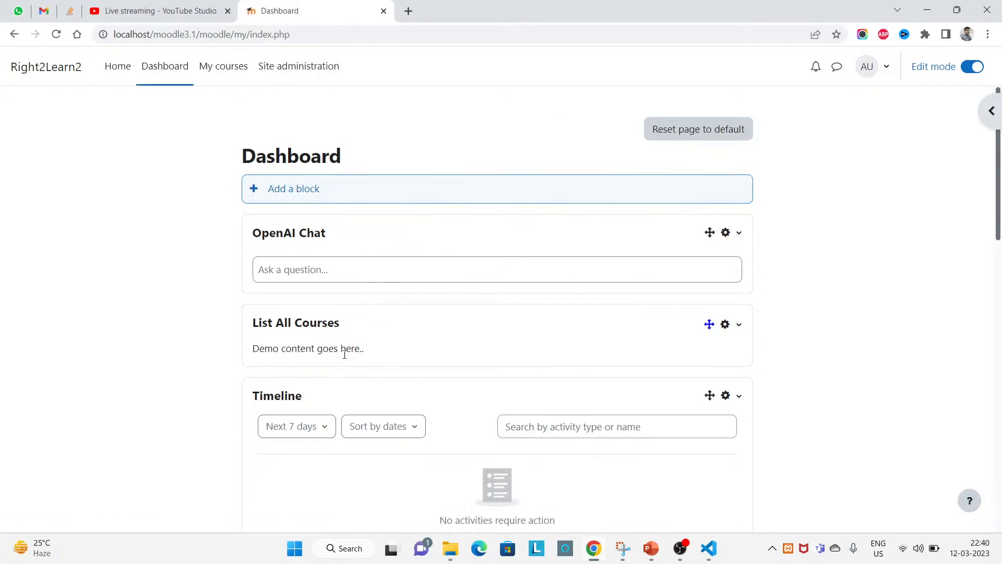
left_click(708, 549)
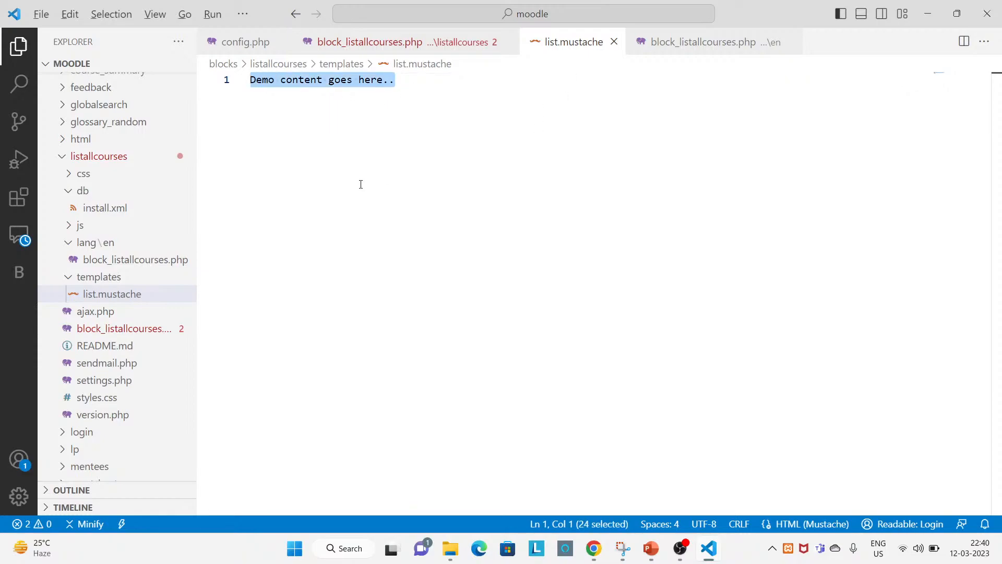
left_click(593, 547)
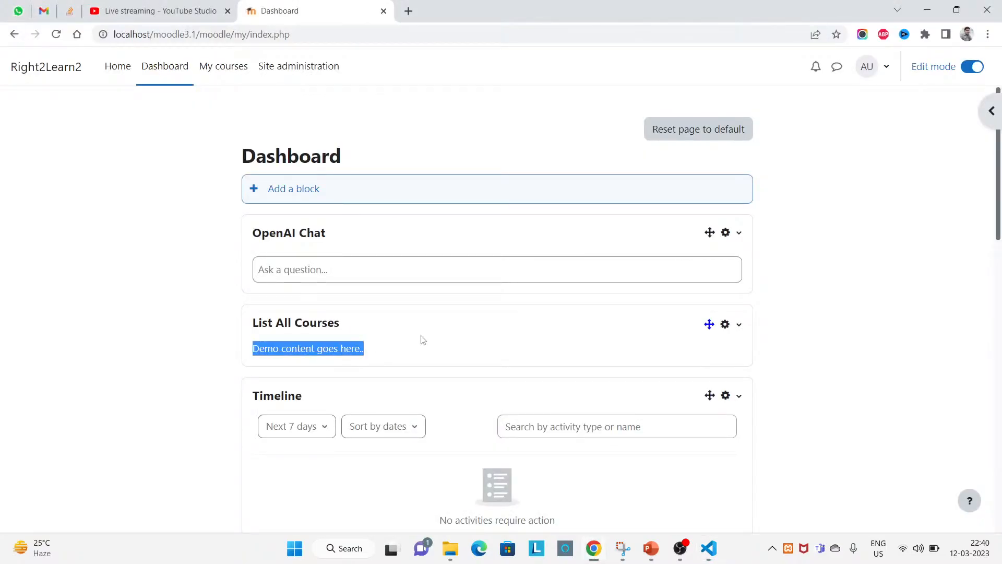
double_click(295, 322)
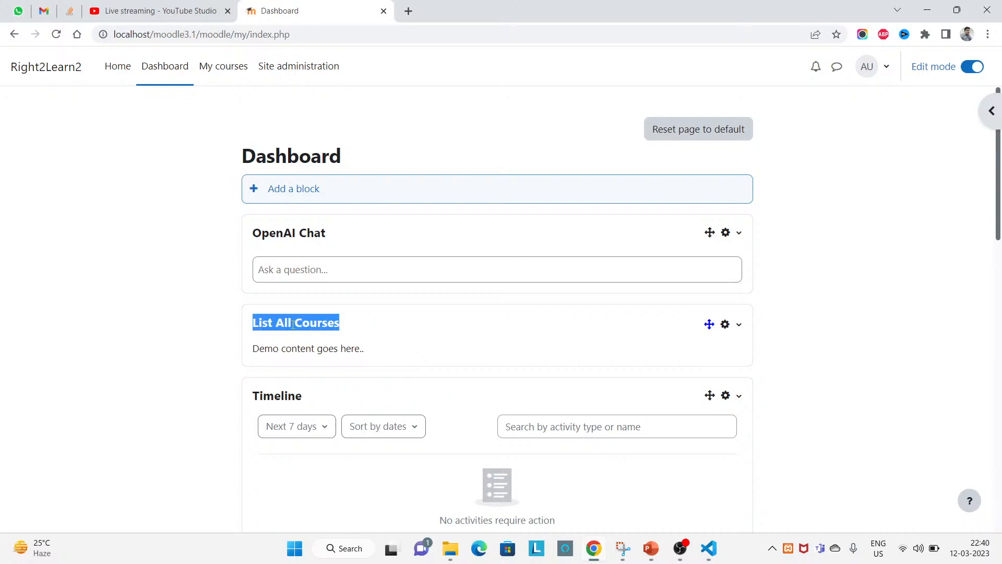
left_click(708, 547)
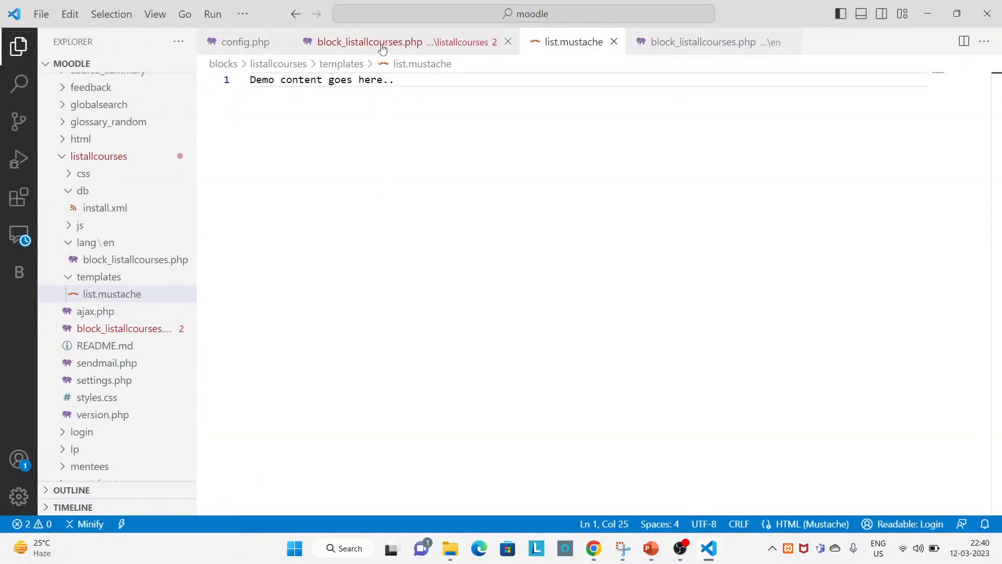
left_click(370, 41)
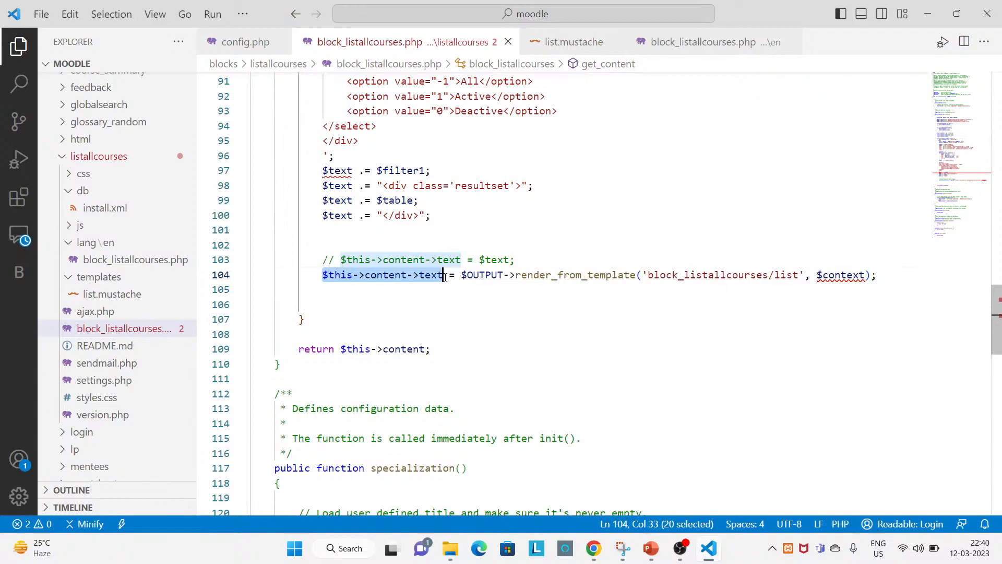
mouse_move(840, 275)
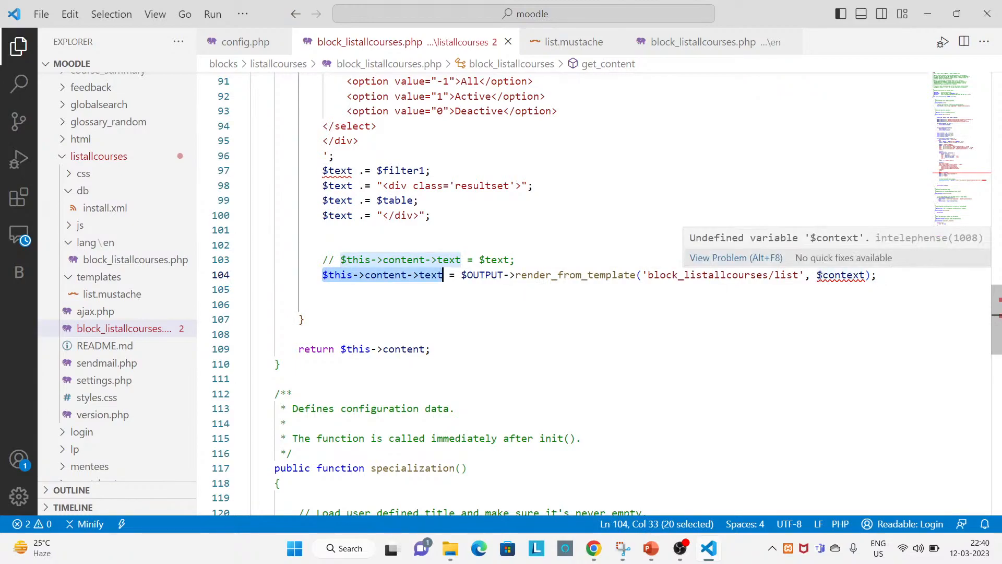
Comment out the table and filter code in get_content and copy the $result variable name
scroll("up", 3)
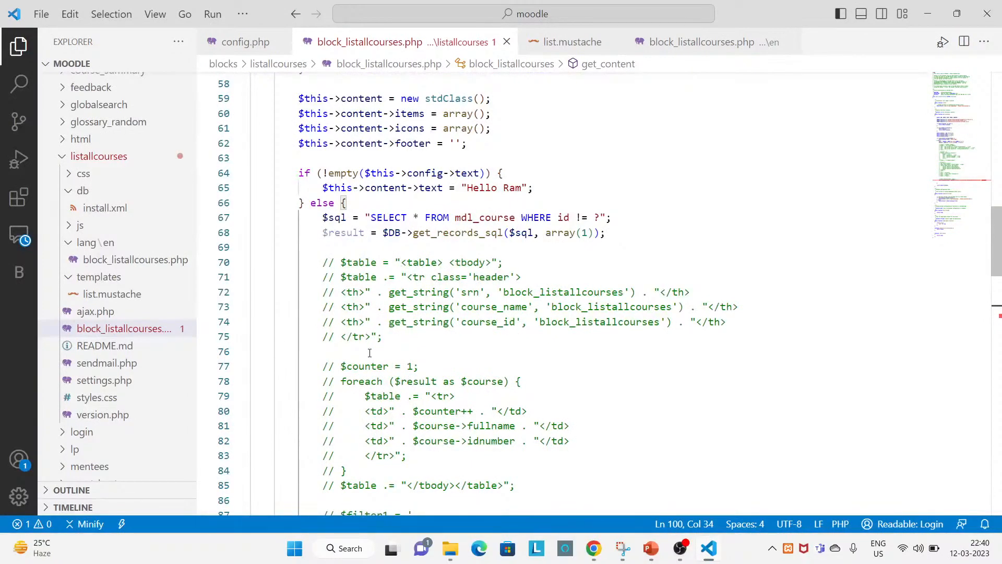
scroll("down", 3)
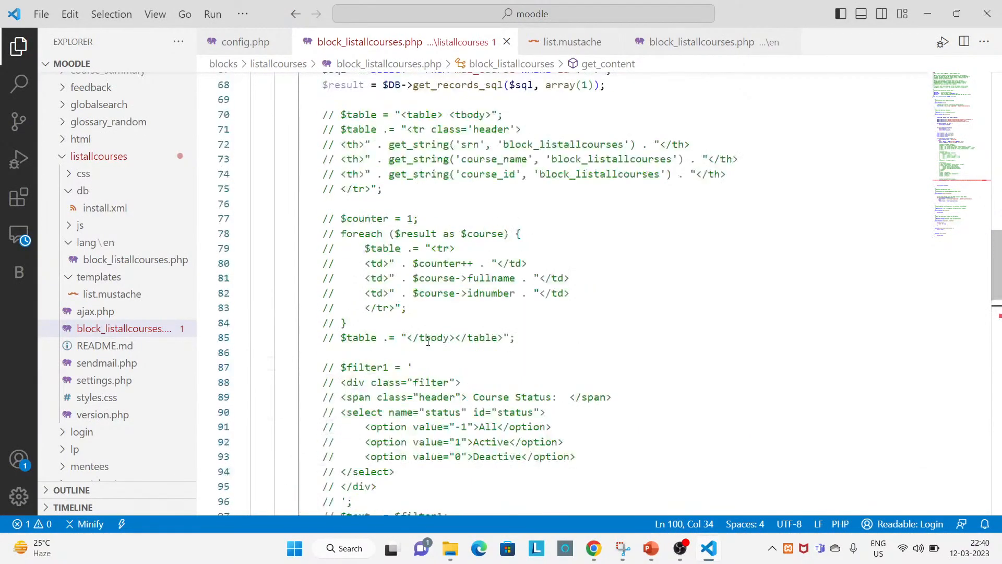
scroll("up", 3)
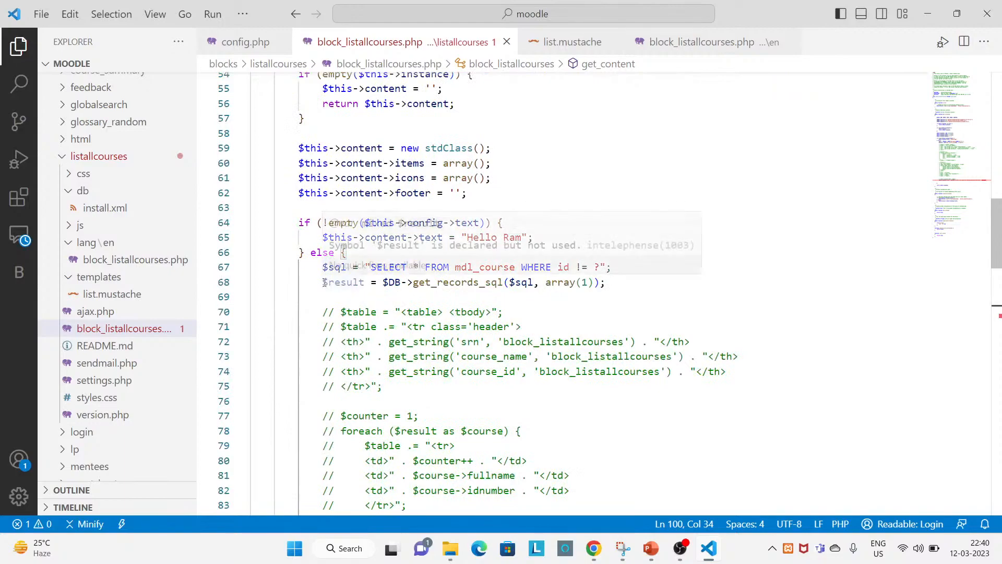
double_click(343, 282)
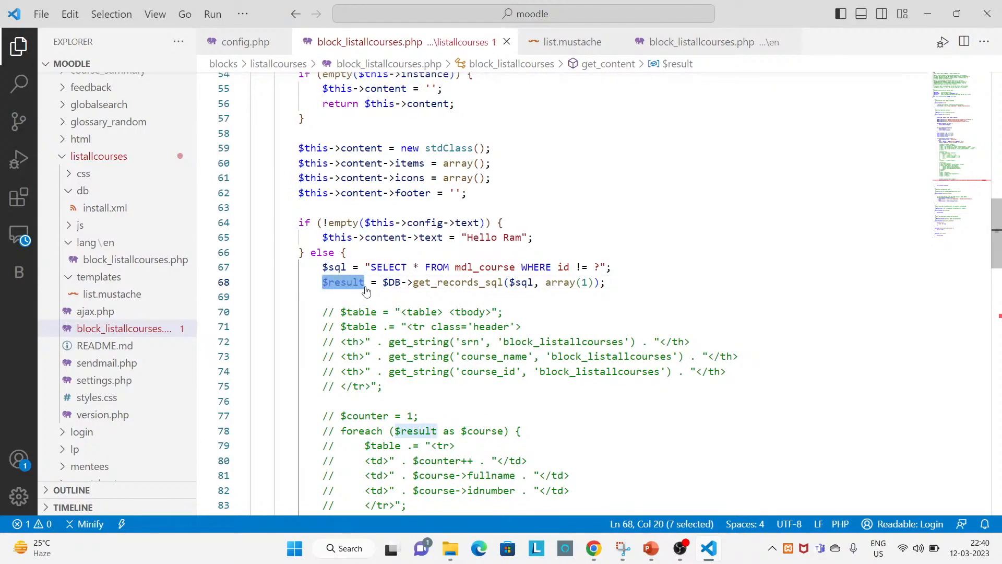
scroll("down", 3)
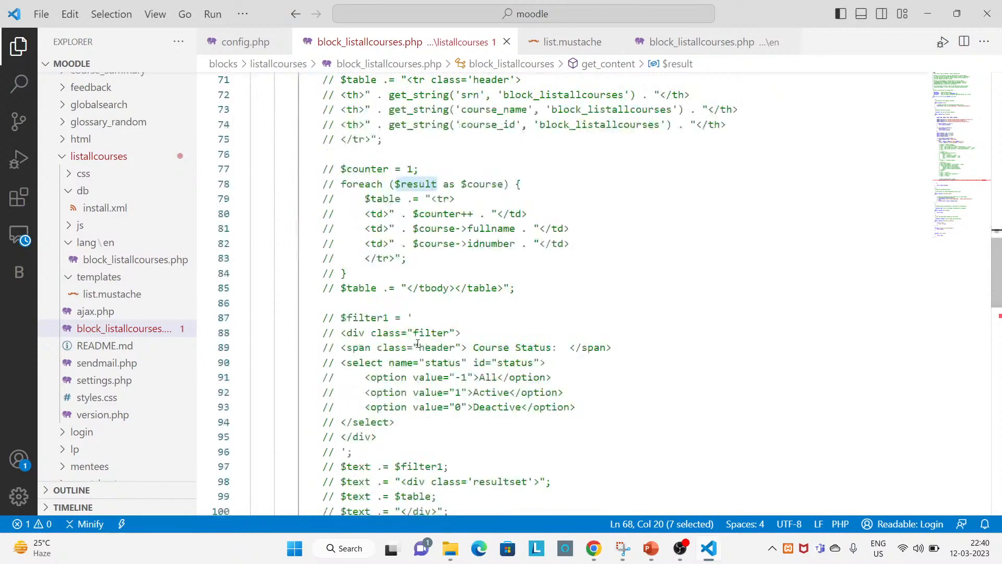
left_click(569, 41)
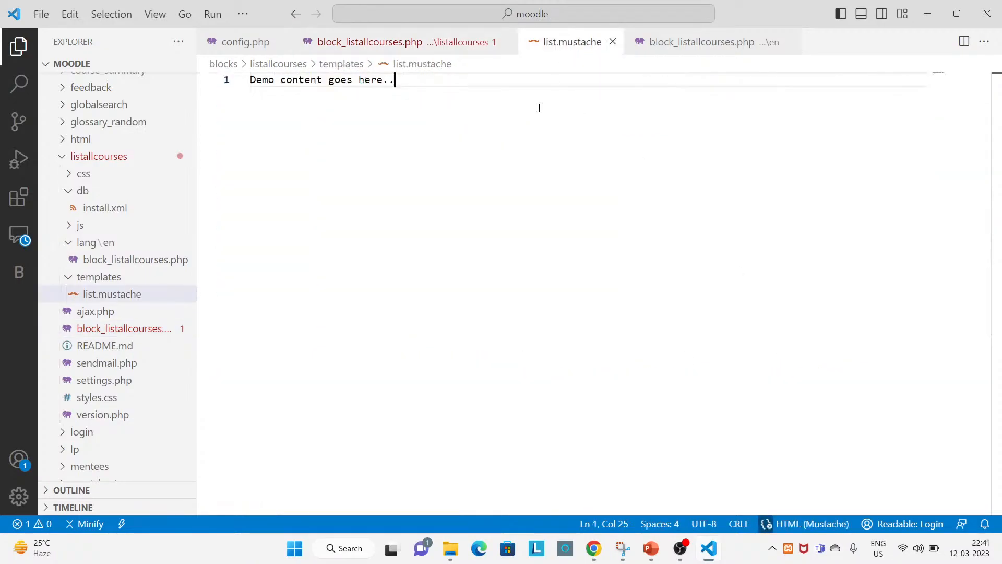
left_click(369, 41)
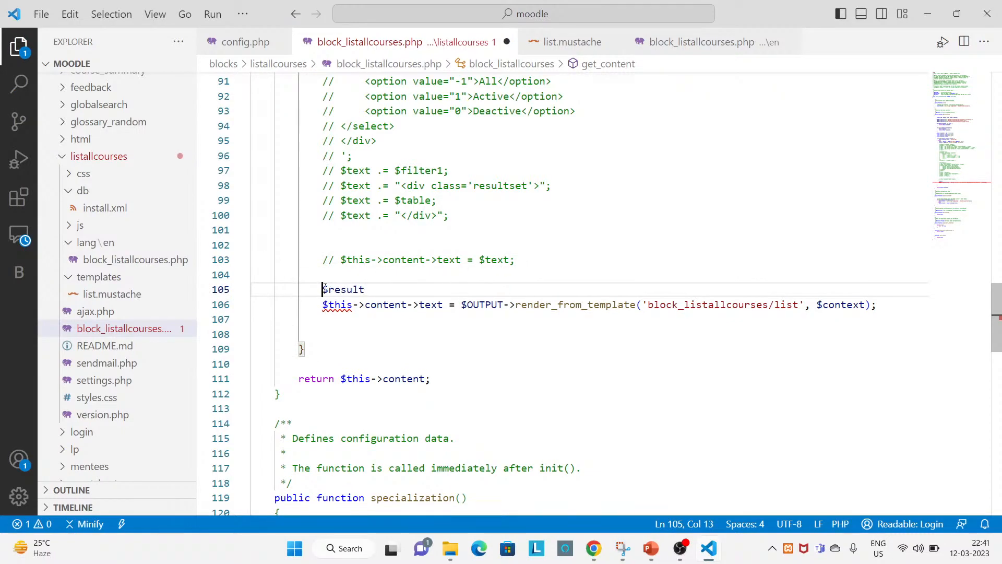
Add $records['data'] = $result; and pass $records instead of $context to render_from_template
type("aarr")
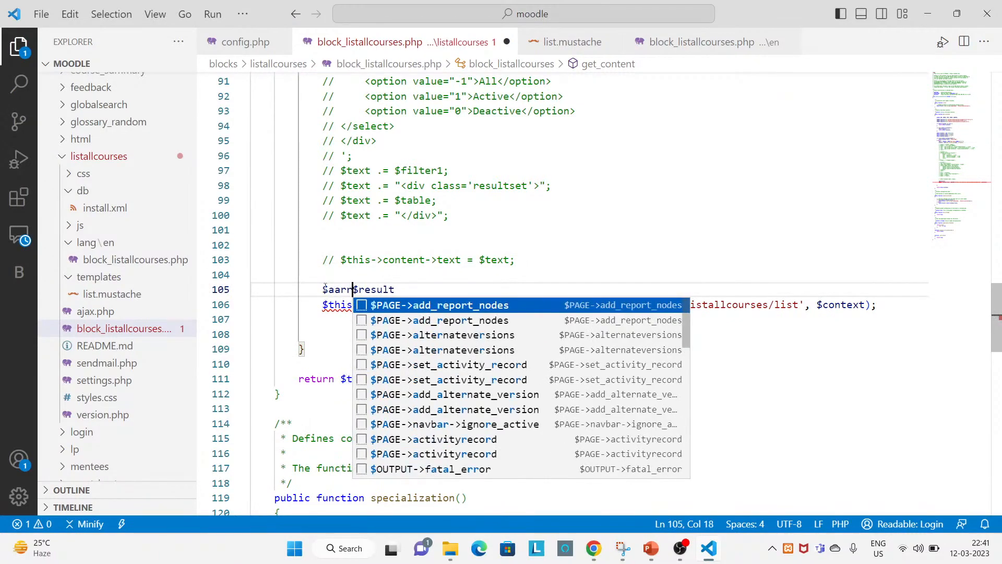
type("recc")
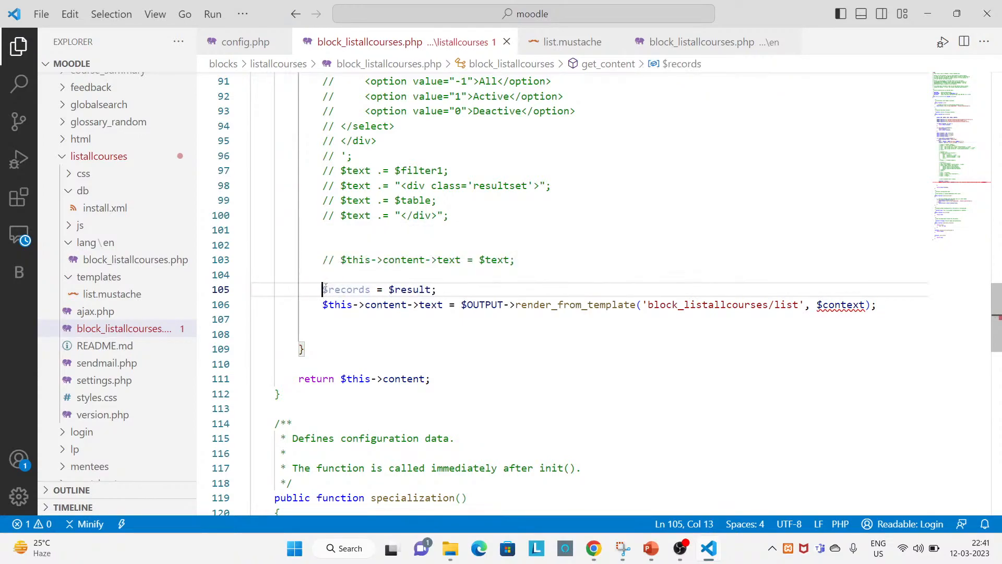
double_click(347, 289)
type("[")
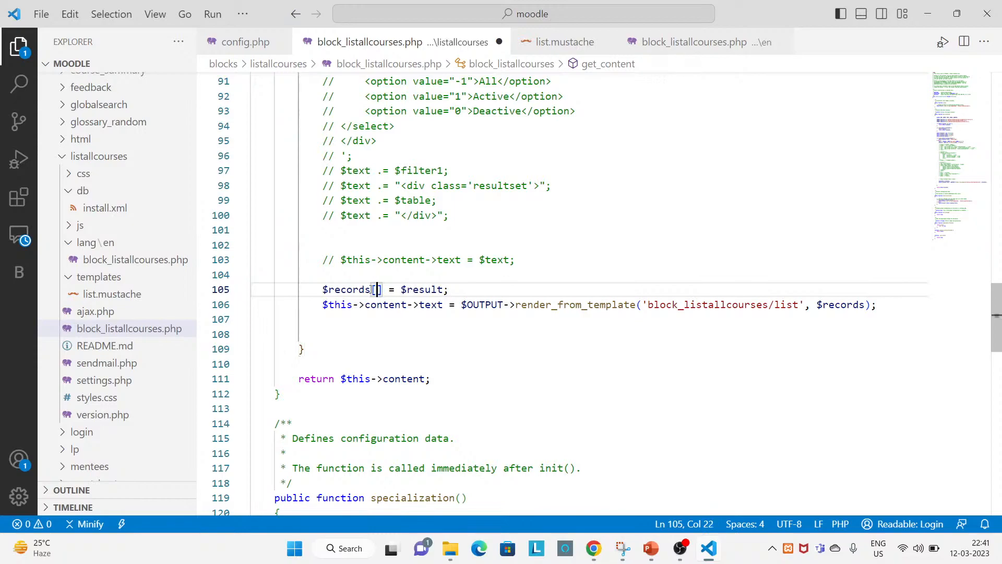
type("''")
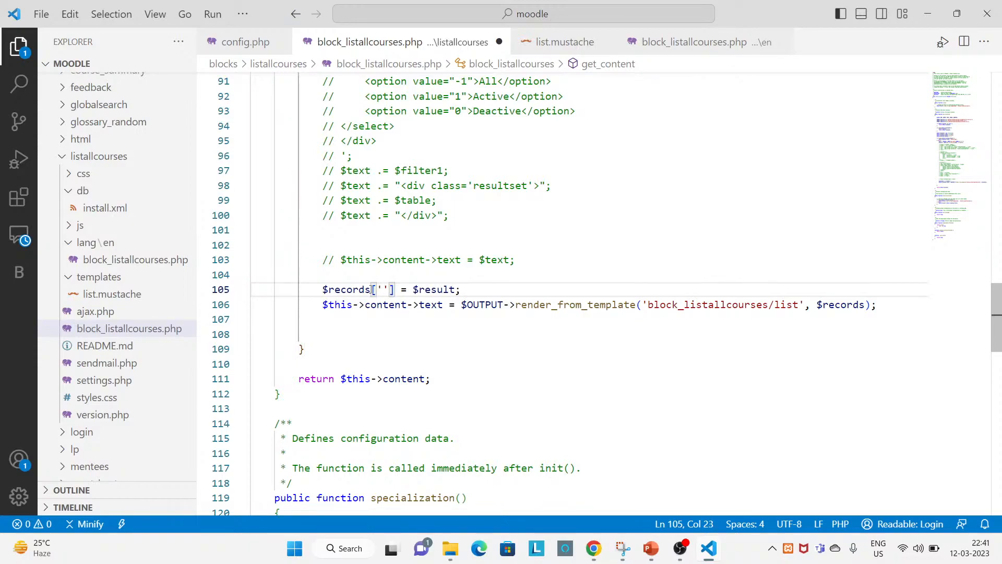
type("dat")
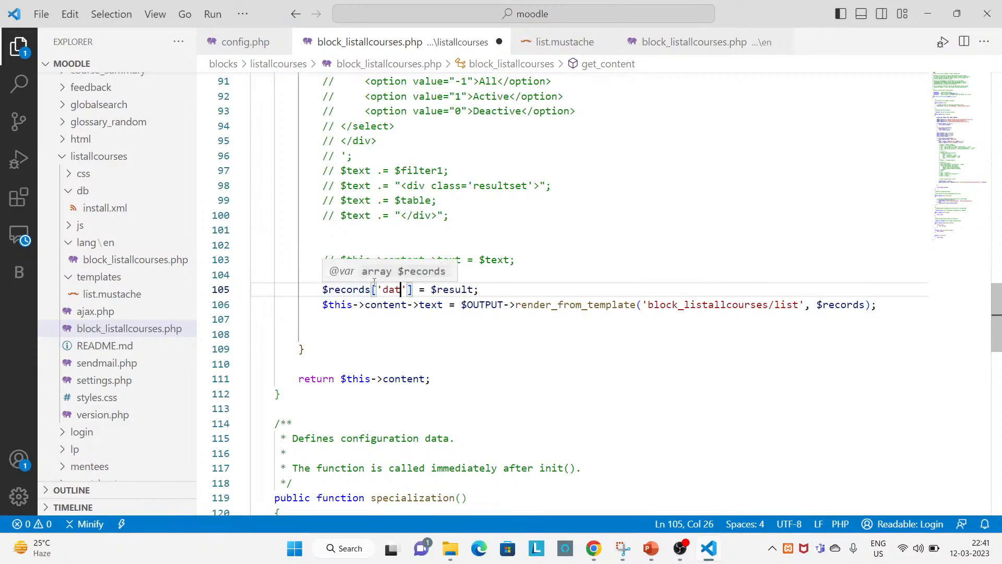
double_click(393, 288)
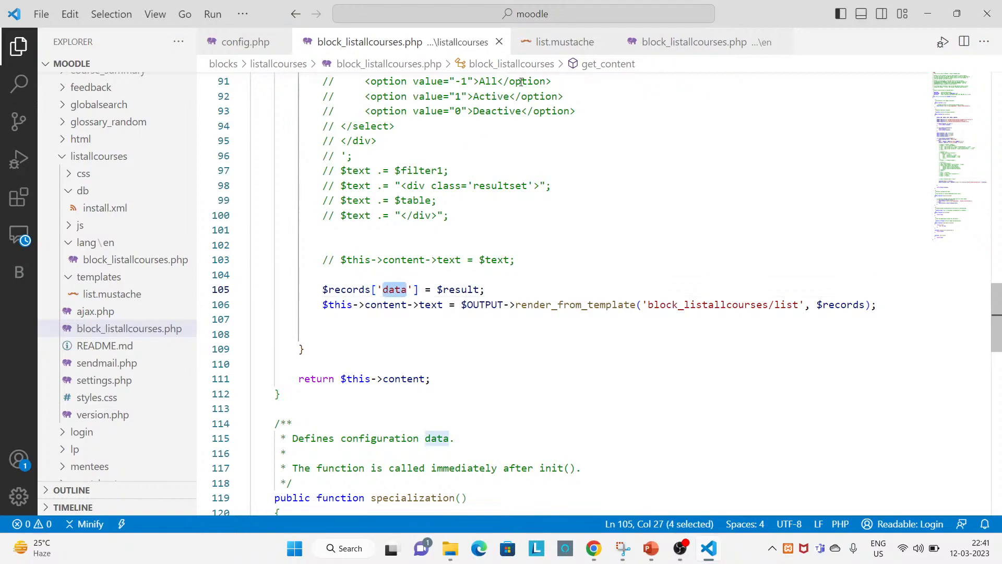
left_click(563, 42)
type("{{")
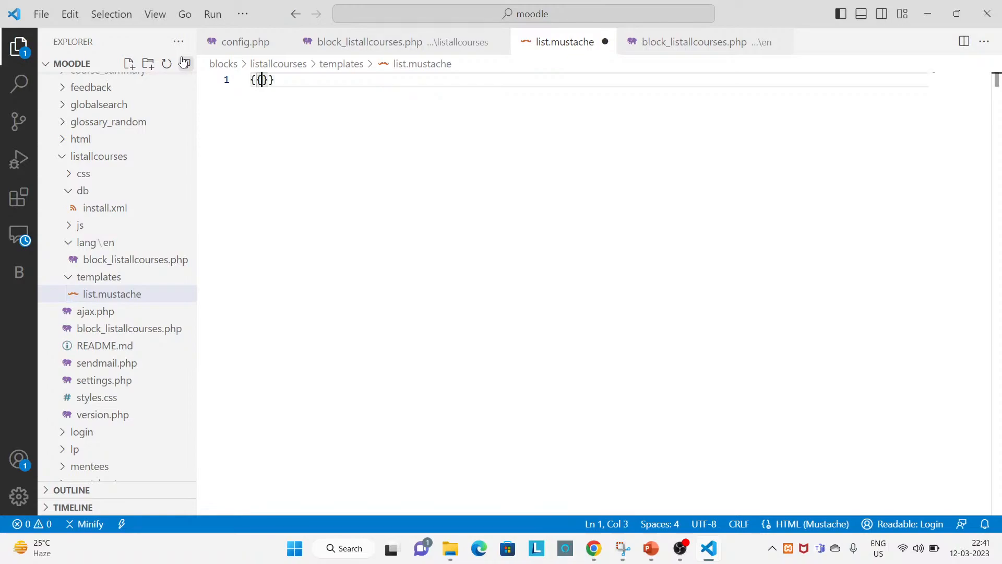
Open a {{#data}} section in list.mustache and look up the fullname field name in the block PHP
type("#data")
type("{")
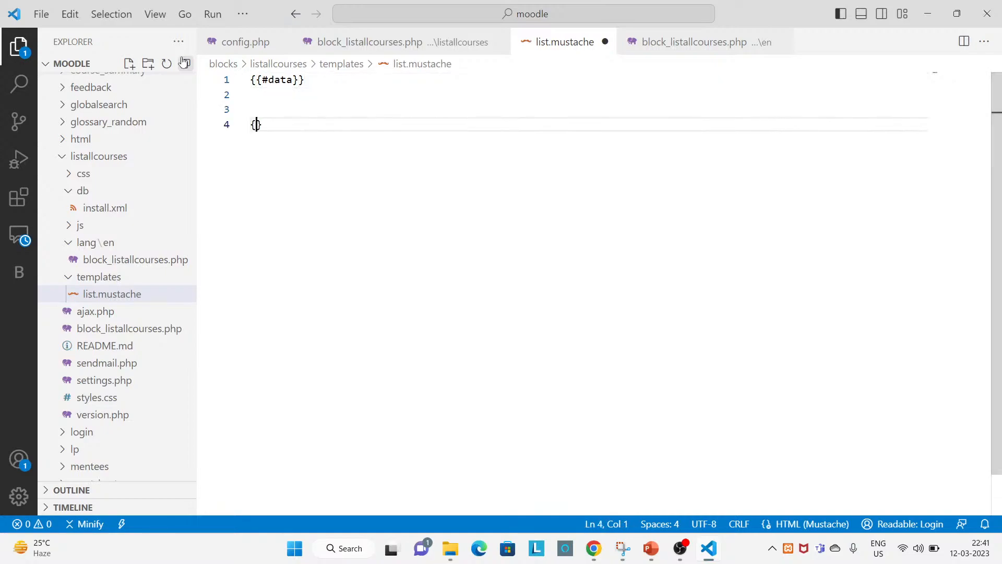
type("{data}}")
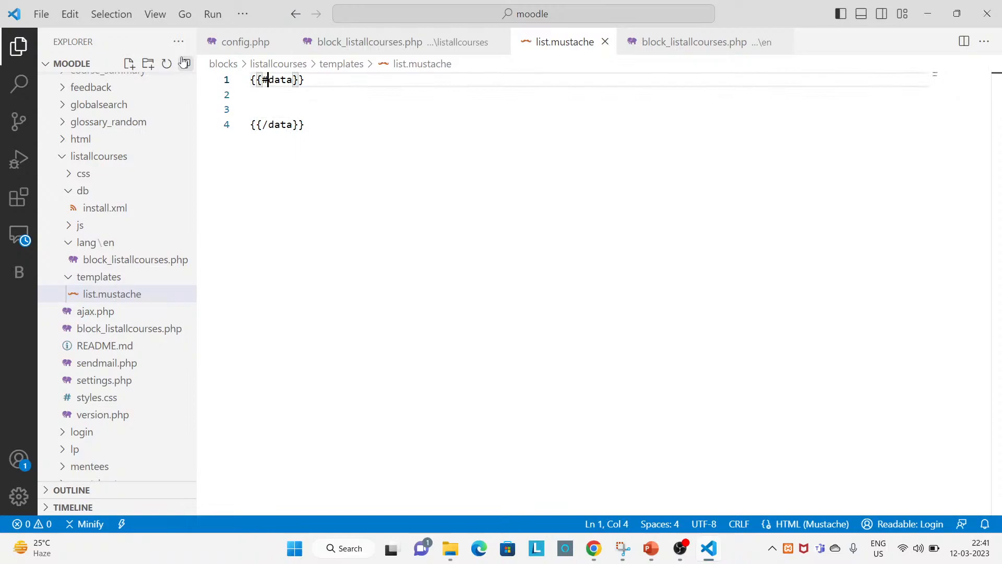
key("Enter")
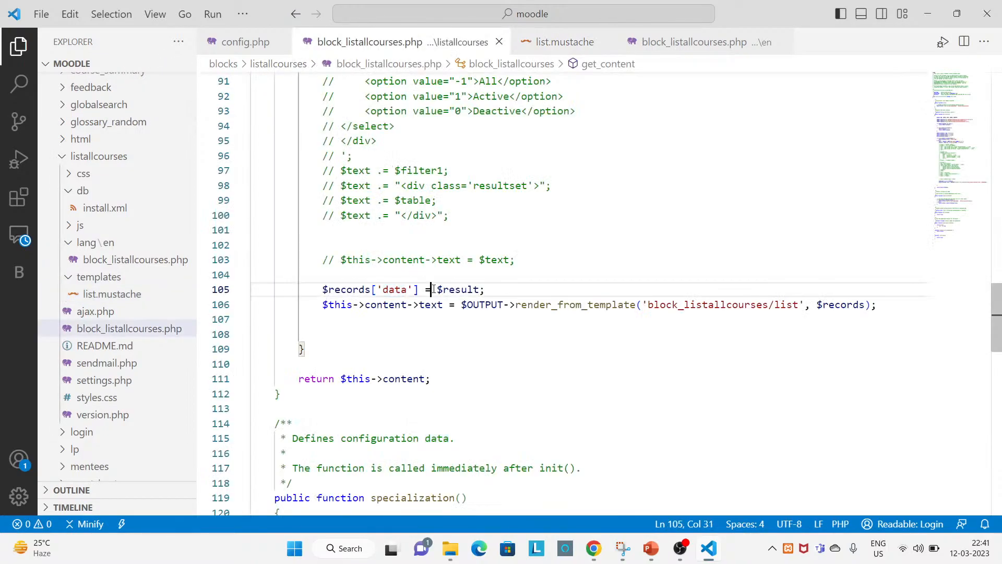
scroll("up", 3)
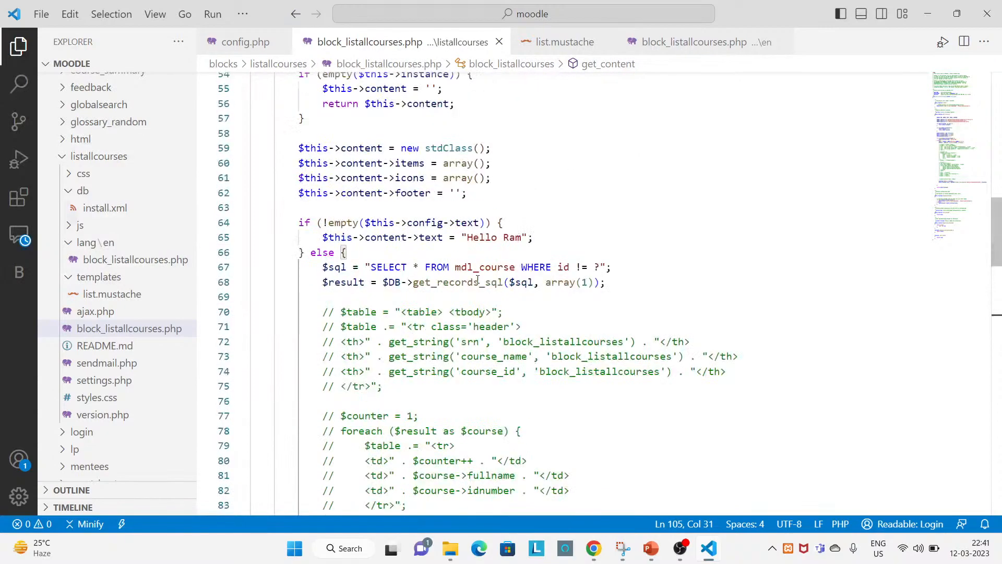
double_click(484, 168)
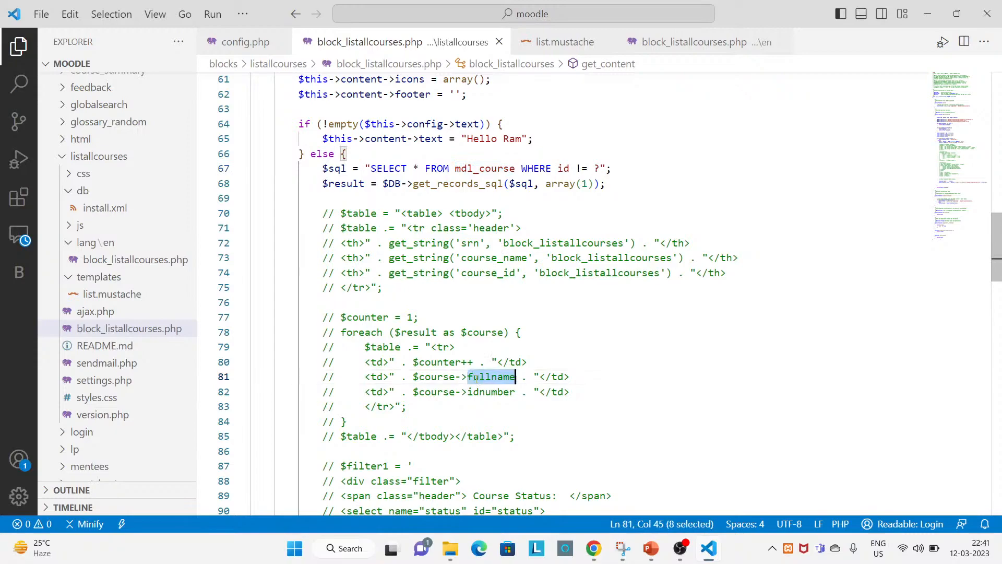
Add {{fullname}}, {{id}} and {{idnumber}} inside the data section and reload the dashboard
left_click(563, 41)
type("{{")
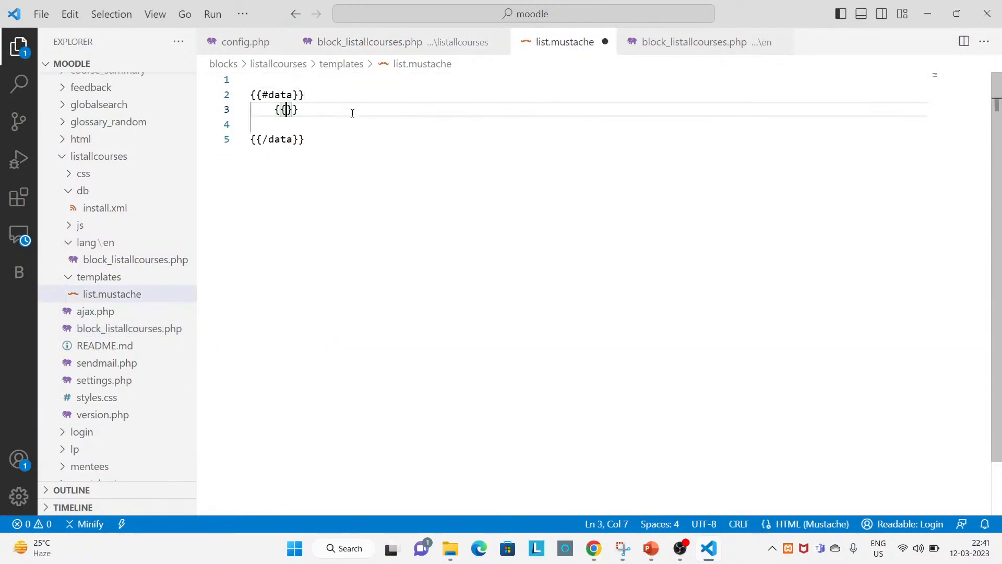
type("fullname")
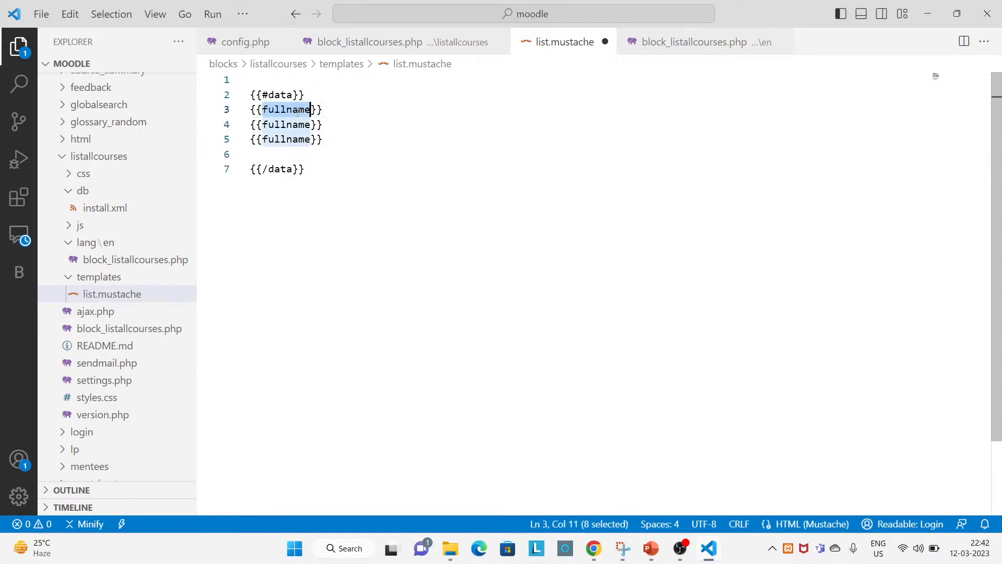
type("id}}")
left_click(287, 140)
type("{{i")
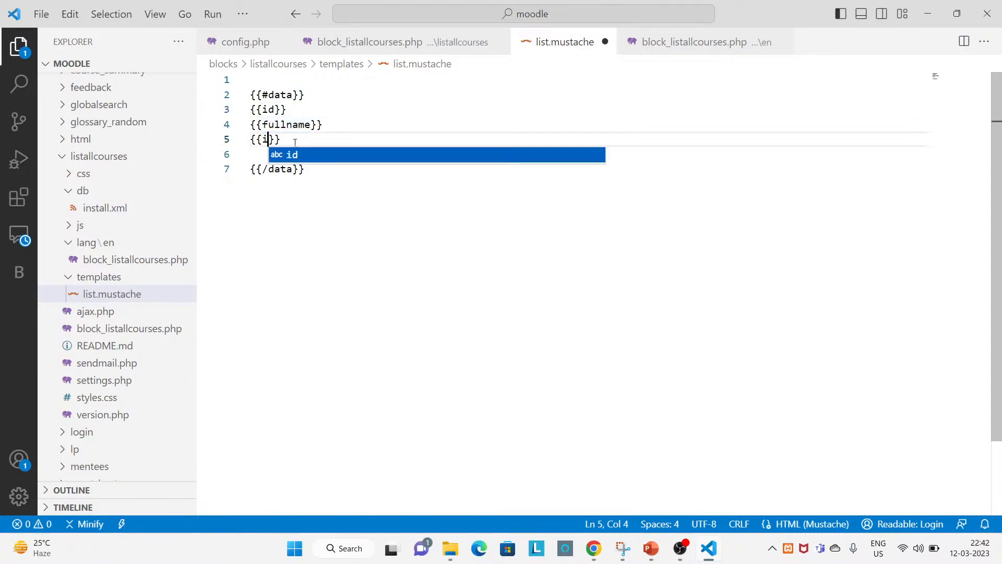
type("dnumber")
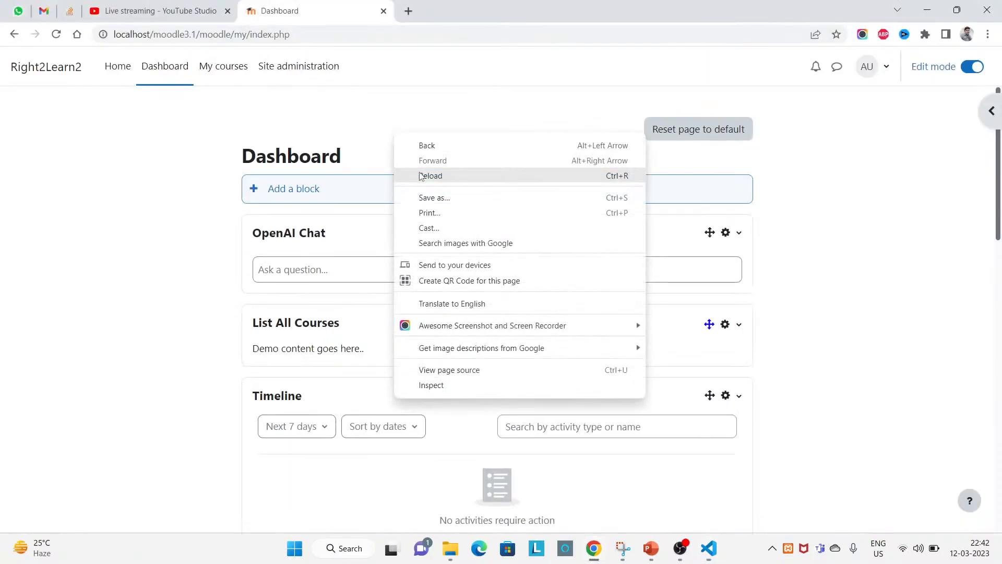
left_click(430, 176)
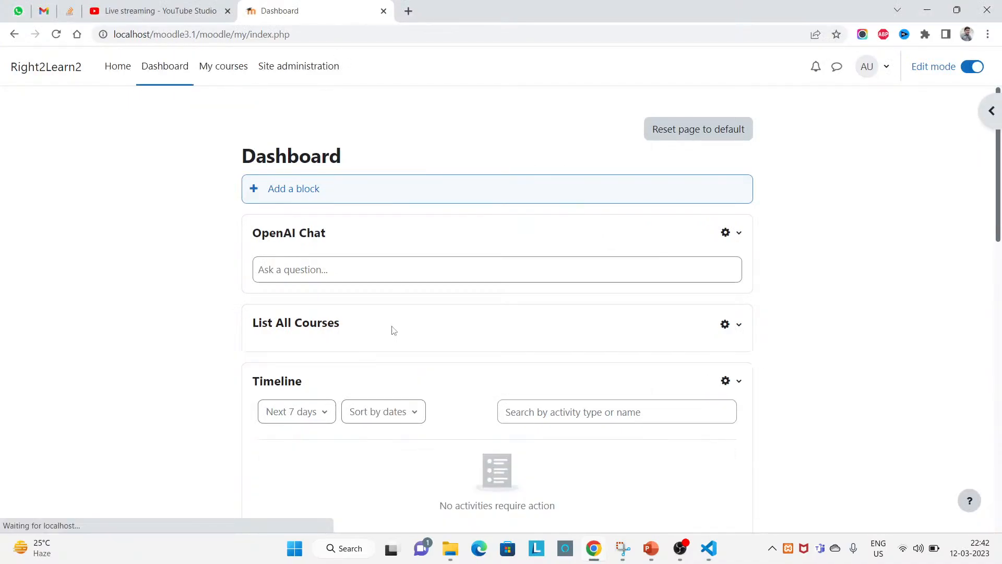
key("alt+tab")
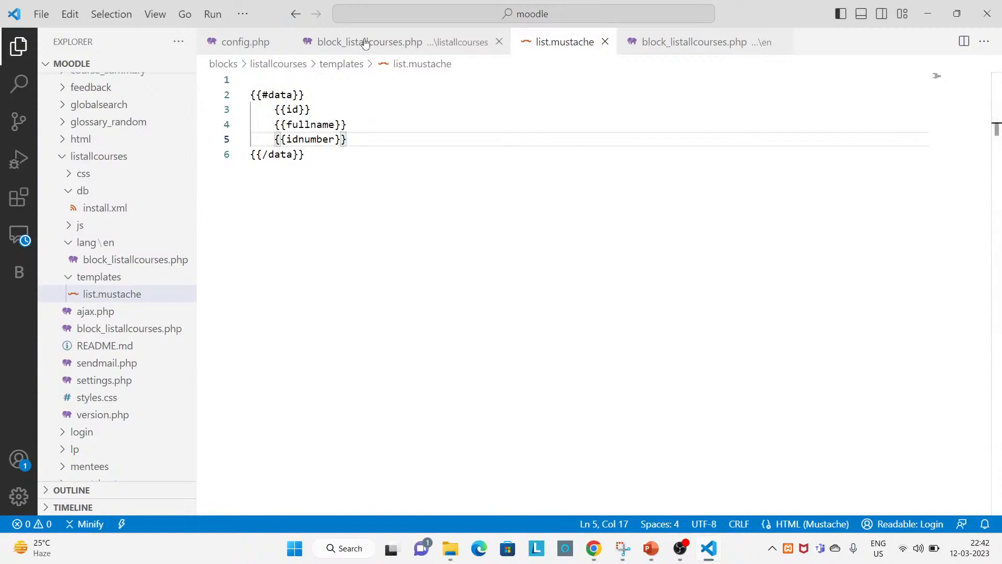
Wrap $result in array_values() for $records['data'] and check the listed courses on the dashboard
left_click(368, 42)
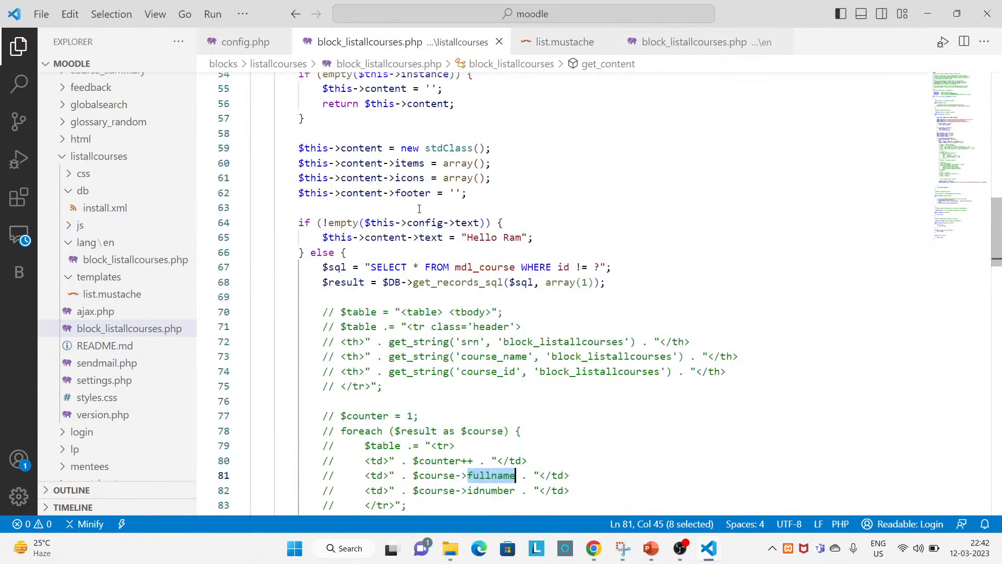
scroll("down", 3)
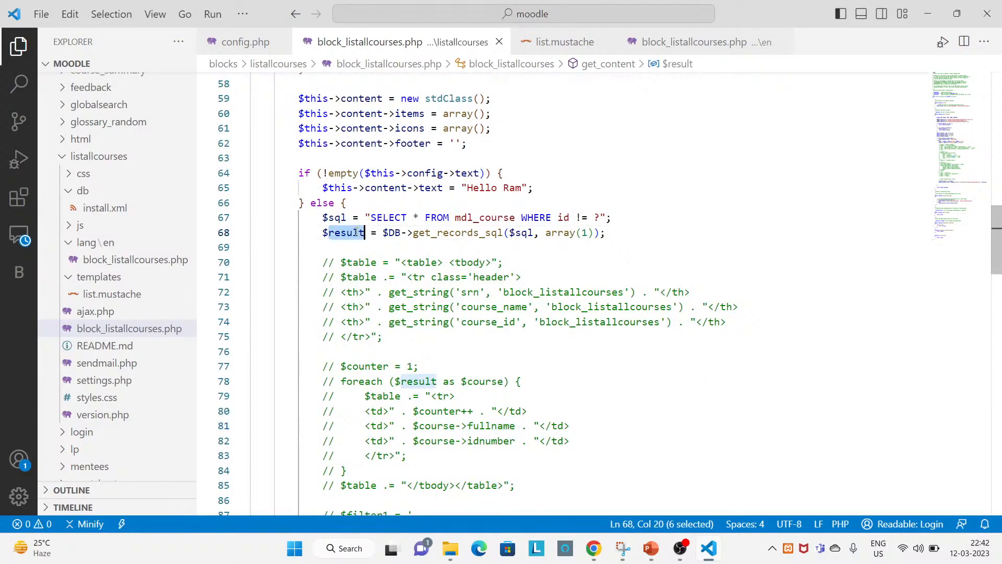
scroll("down", 3)
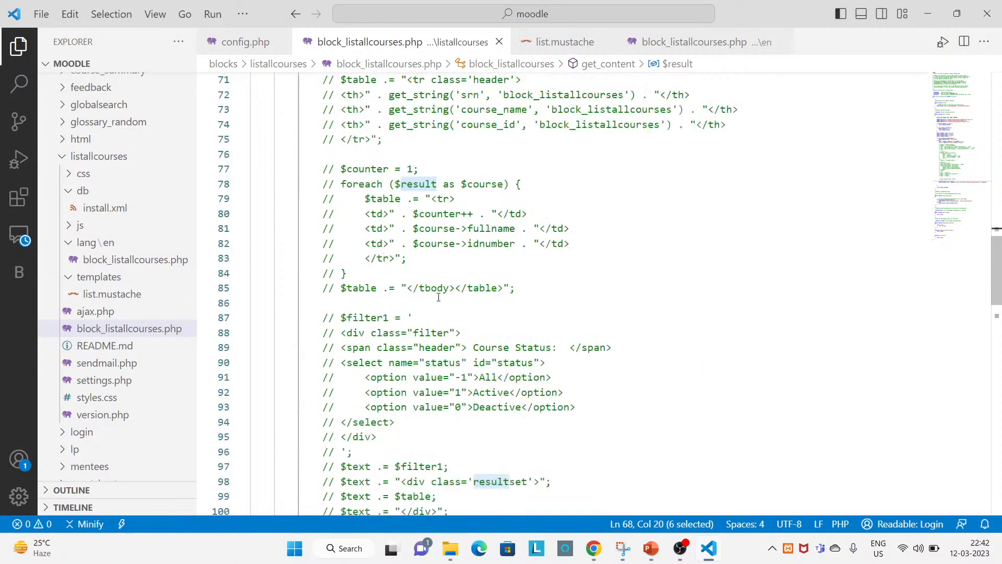
scroll("down", 3)
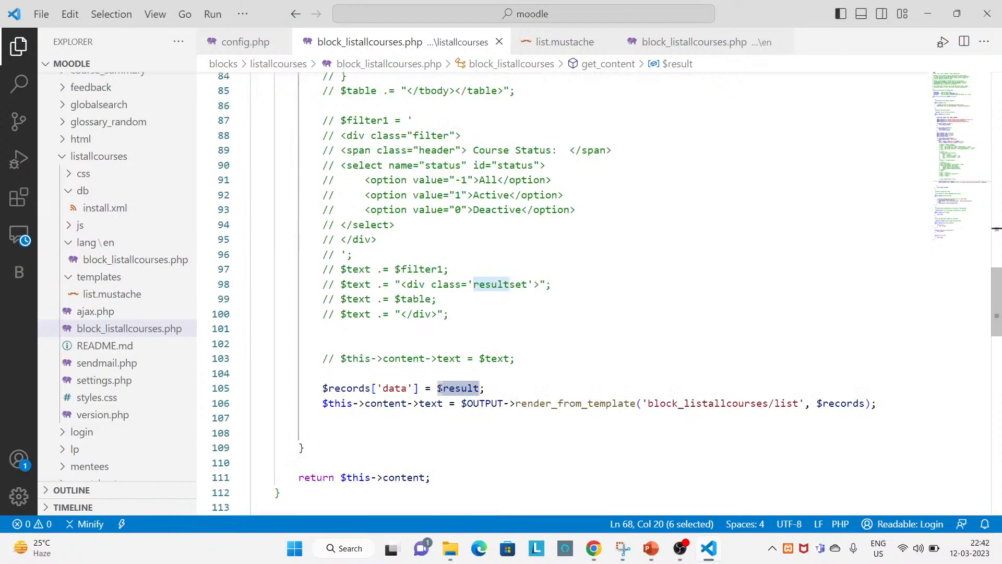
left_click(663, 387)
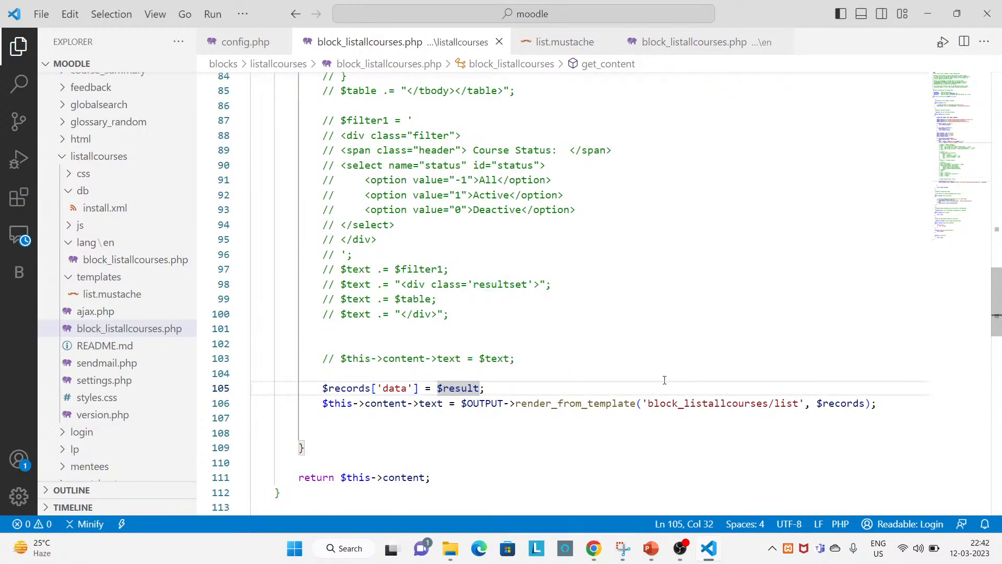
type("array")
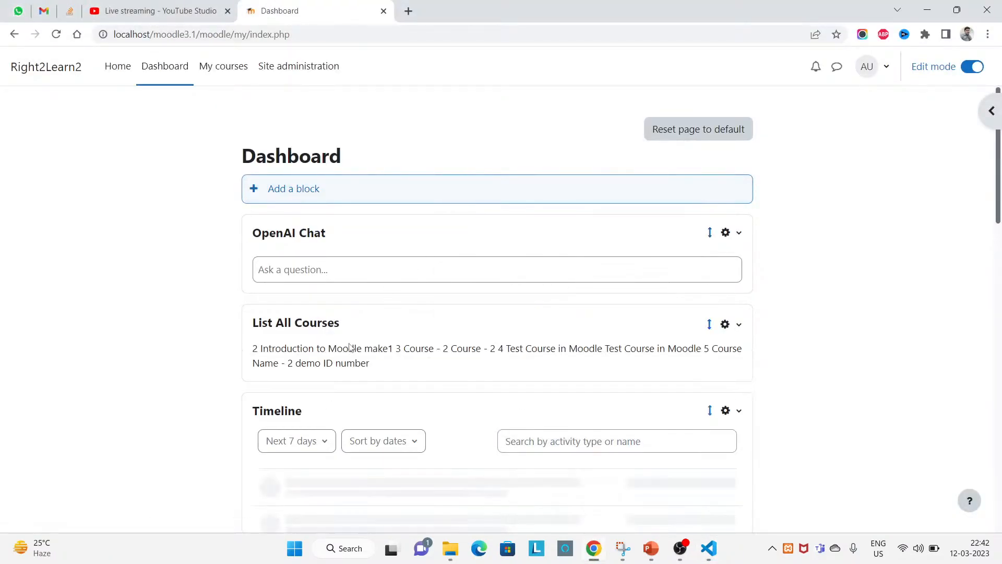
scroll("down", 3)
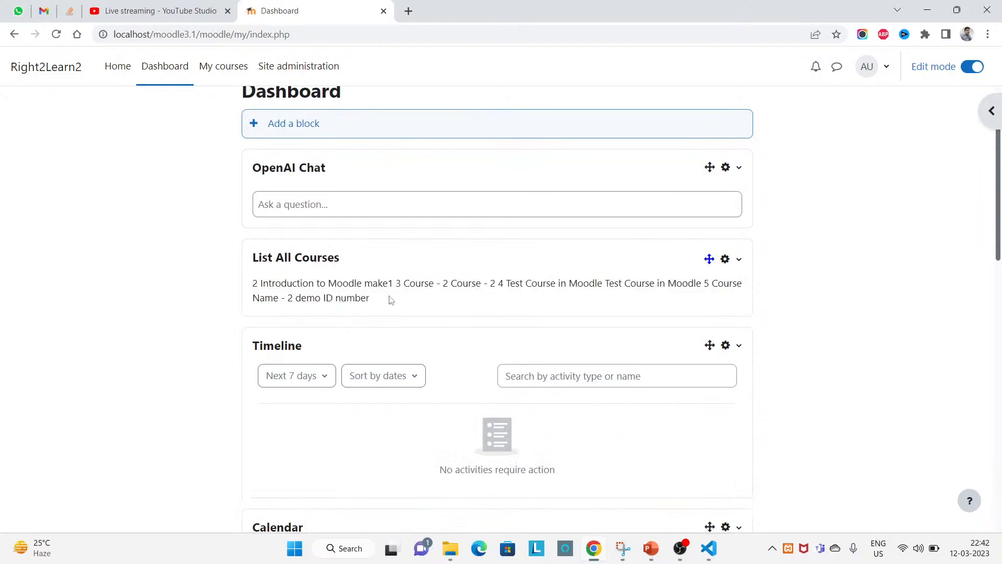
double_click(345, 282)
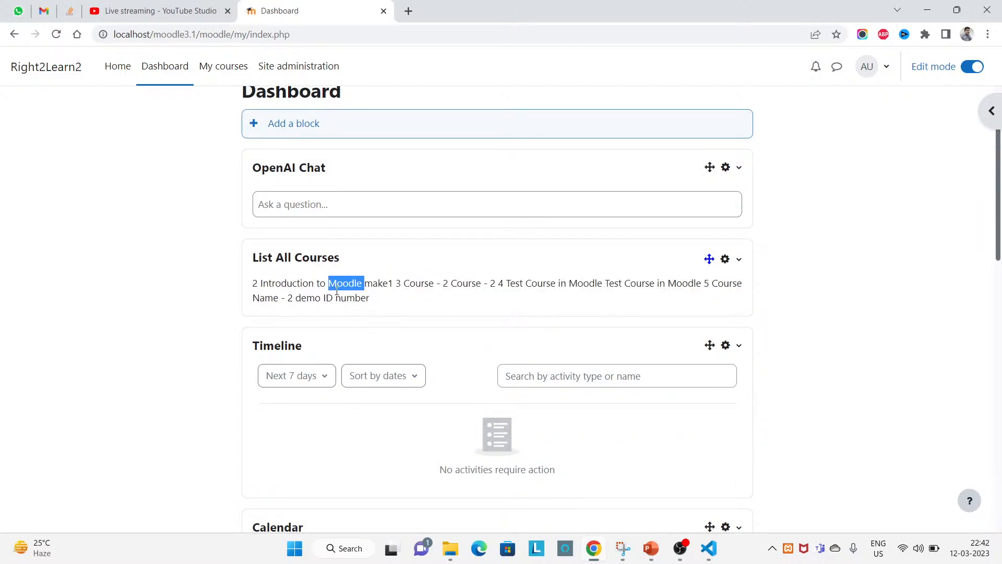
left_click(708, 548)
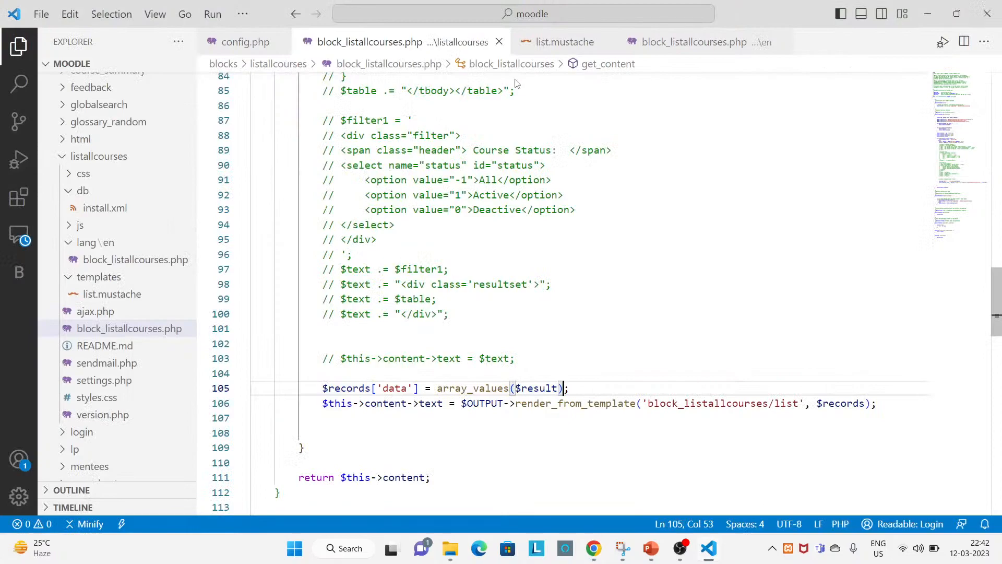
Paste the <table> and <tbody> opening code before the {{#data}} loop and remove leftover PHP
scroll("up", 3)
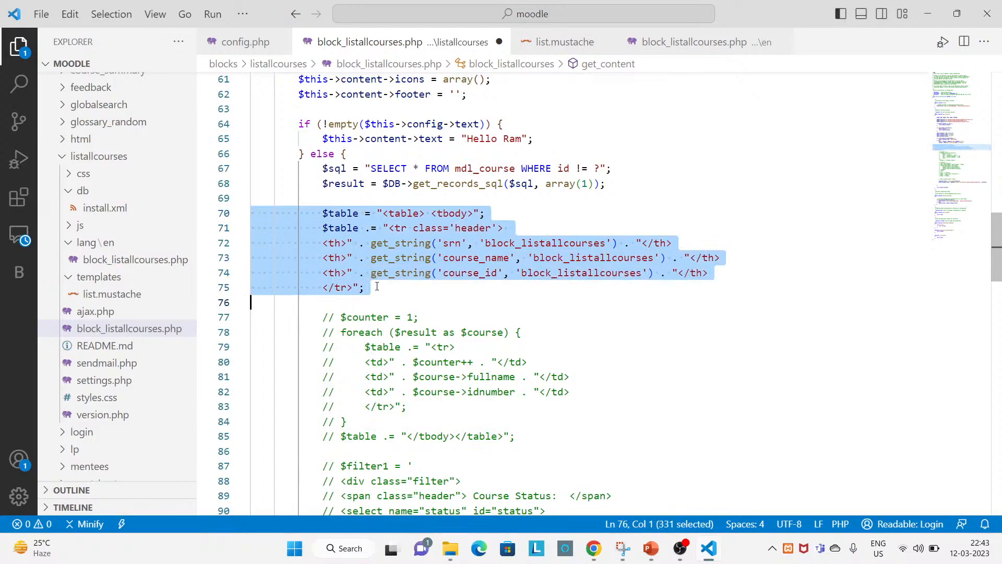
left_click(562, 42)
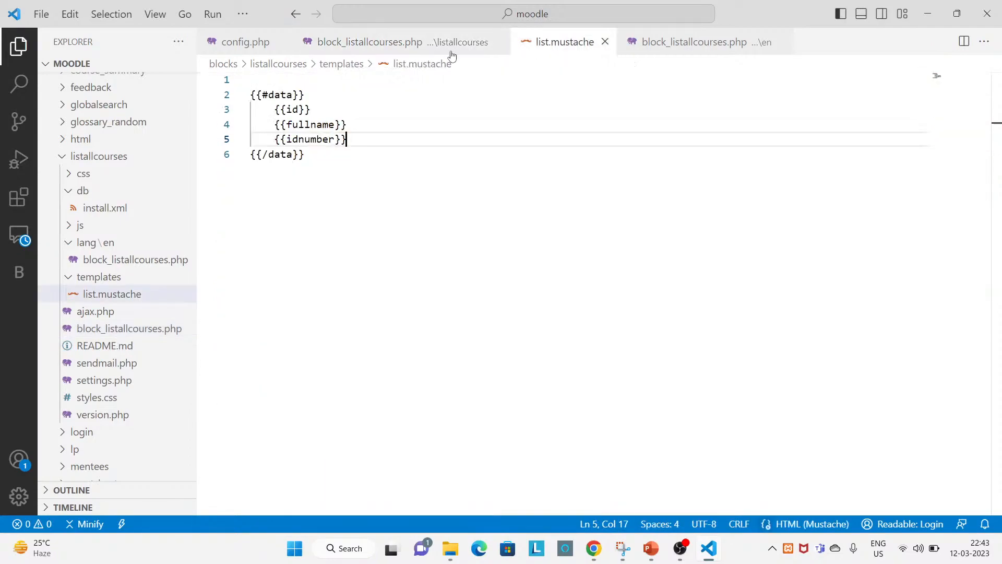
left_click(253, 95)
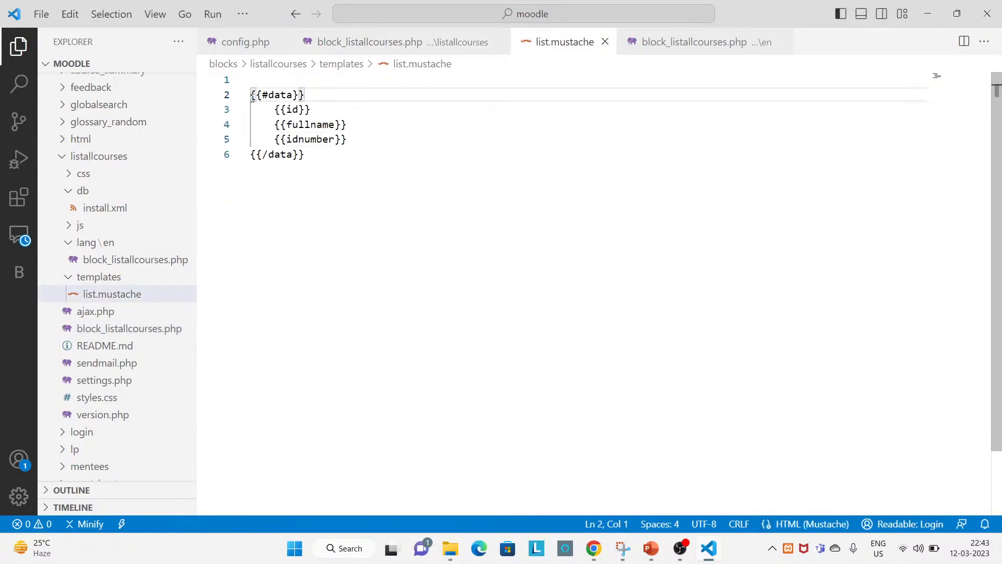
type("$table = \"<table> <tbody>\";")
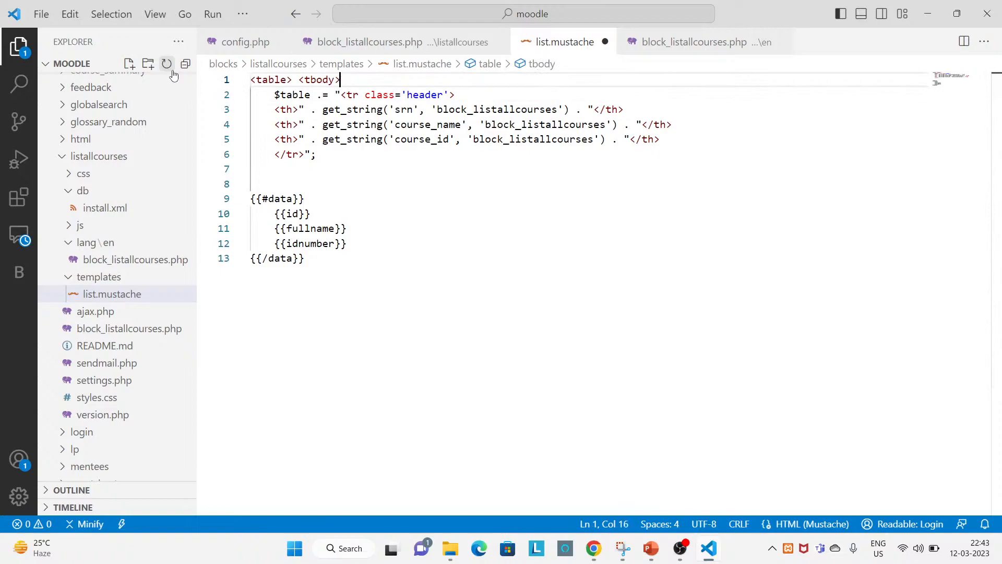
key("Enter")
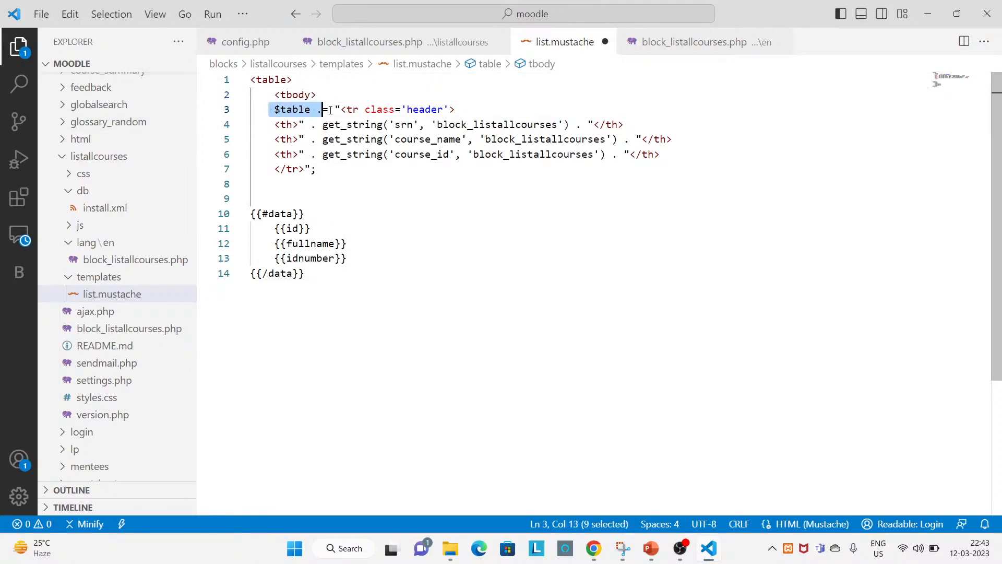
key("Delete")
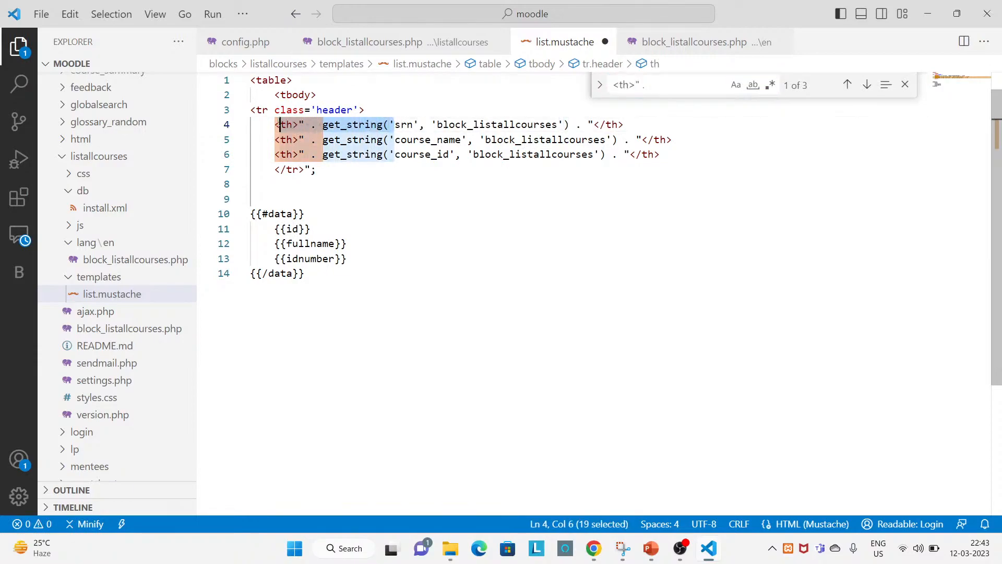
Strip get_string prefixes and concatenation from header cells with Replace All, and close the table after the loop
left_click(598, 84)
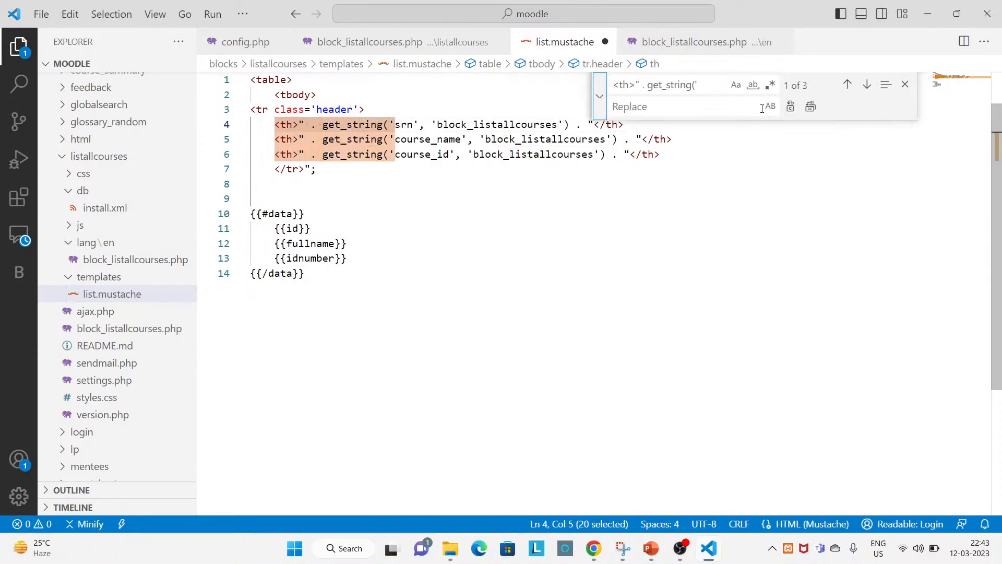
left_click(810, 106)
type(") . \"")
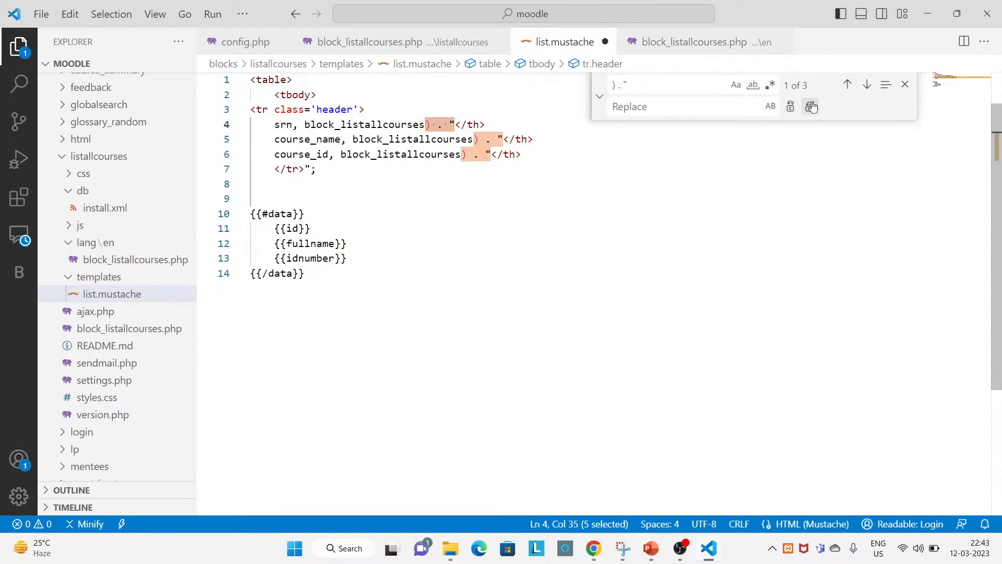
left_click(810, 105)
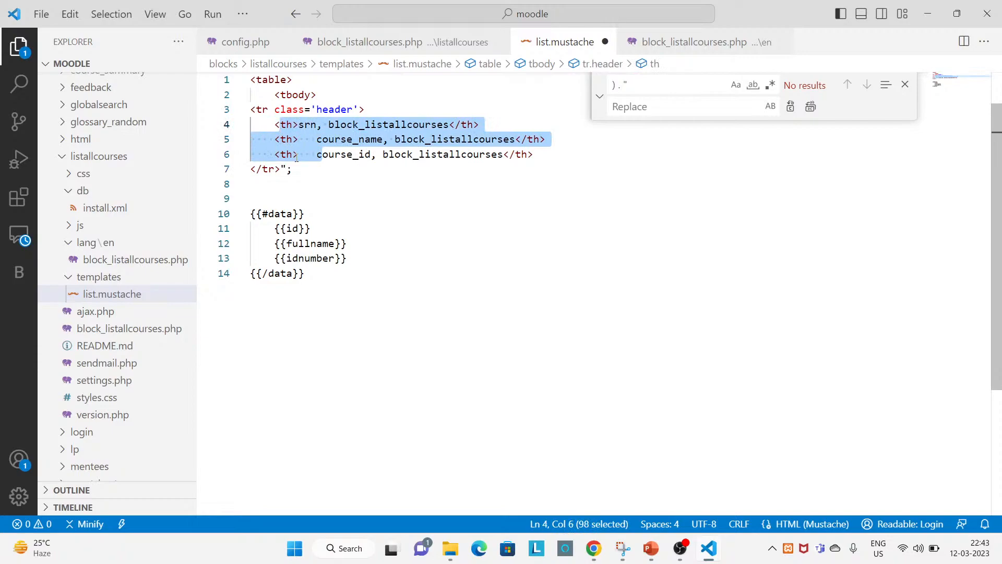
left_click(306, 273)
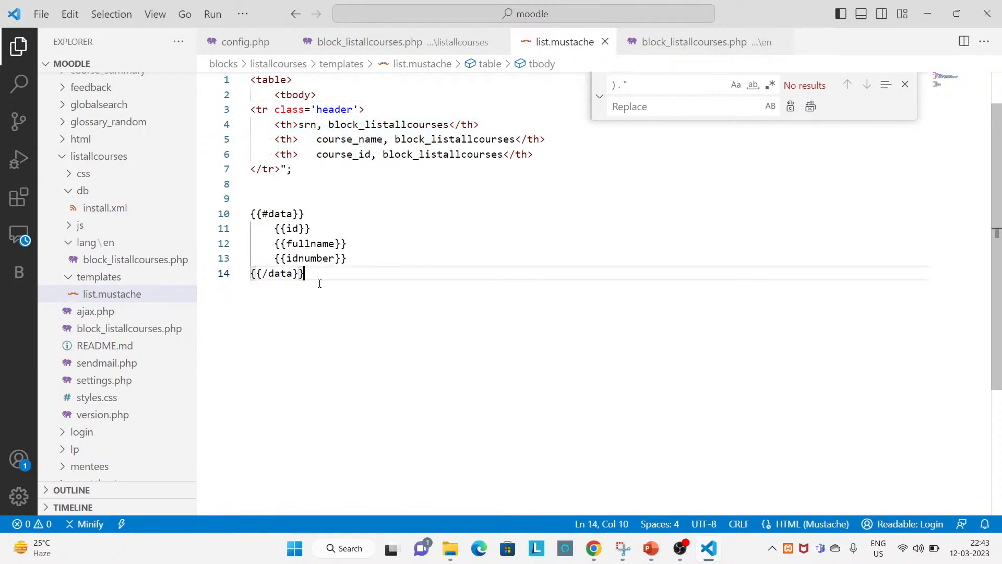
key("enter")
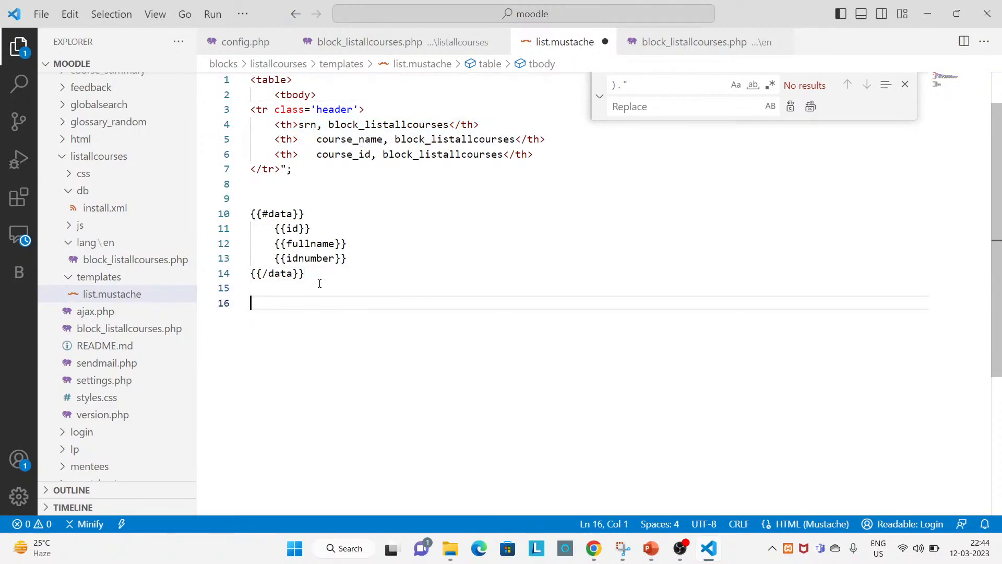
type("M")
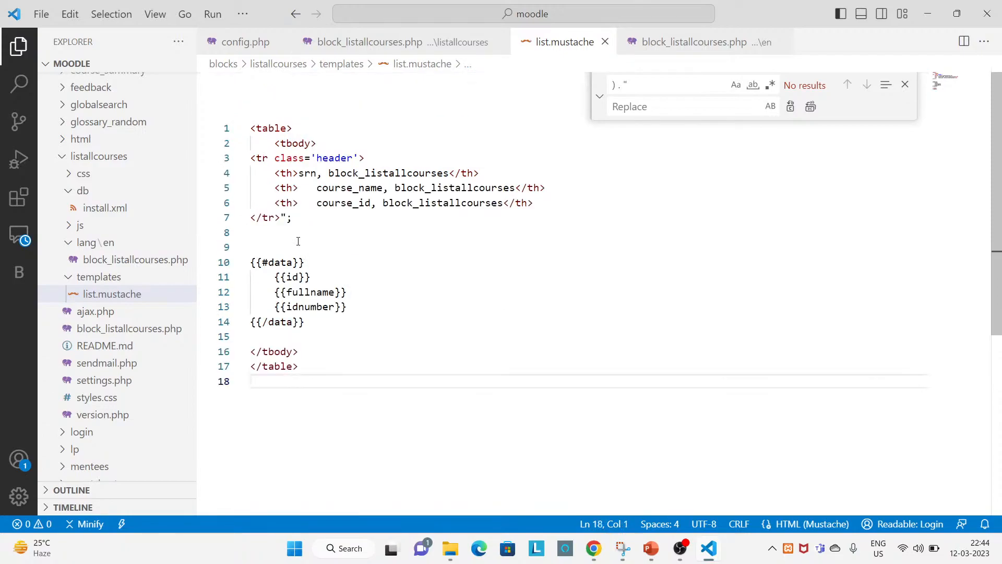
left_click(291, 217)
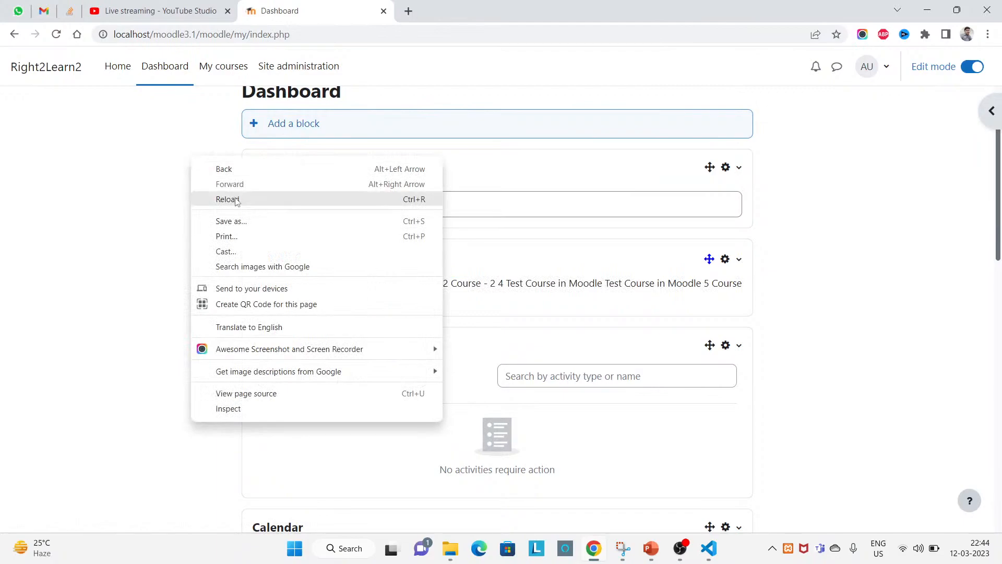
Reload the dashboard to view the raw srn, course_name and course_id headers, then return to list.mustache
left_click(227, 198)
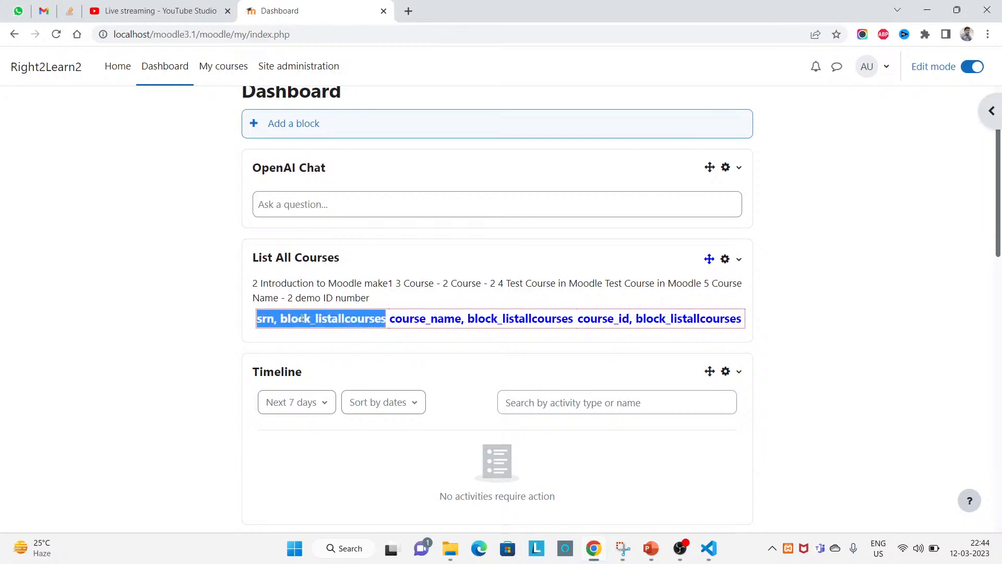
left_click(708, 548)
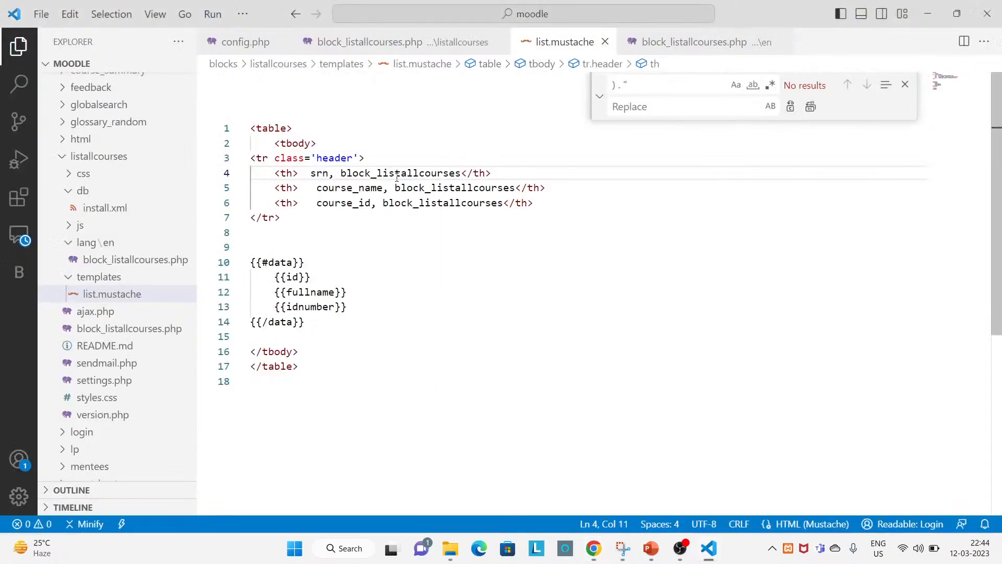
Prefix the srn, course_name and course_id header cells with the {{#str}} helper
double_click(317, 173)
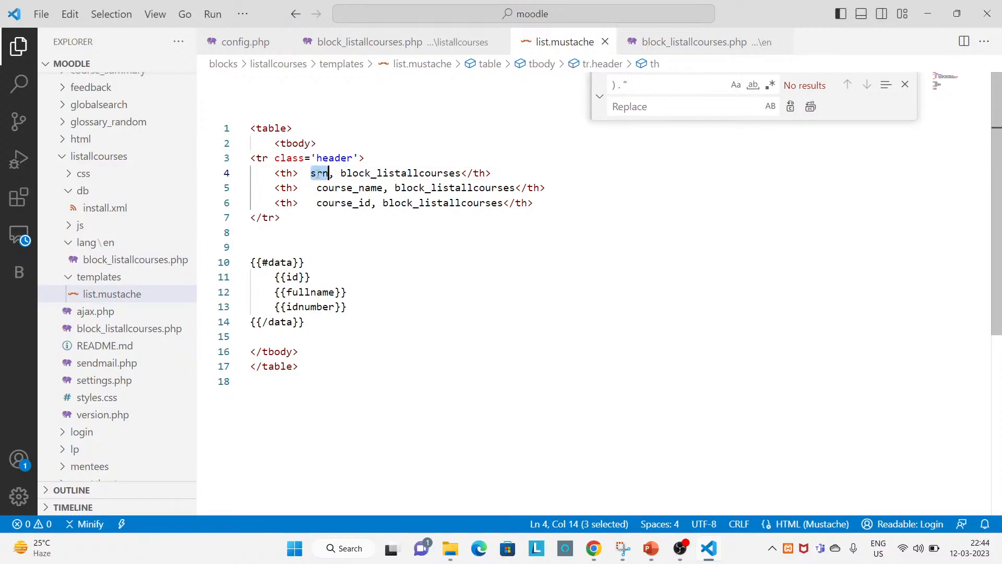
left_click(341, 203)
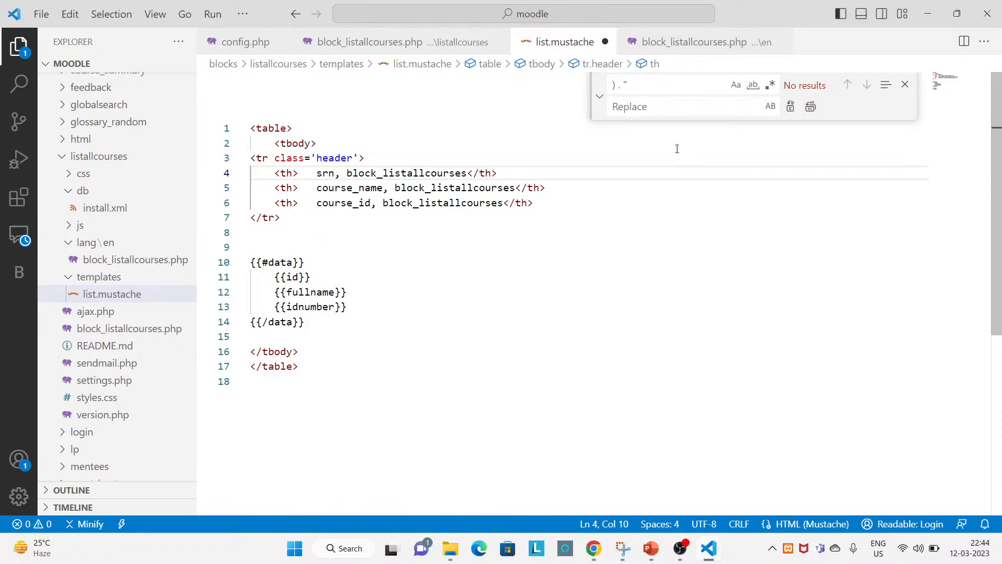
type("{{}}")
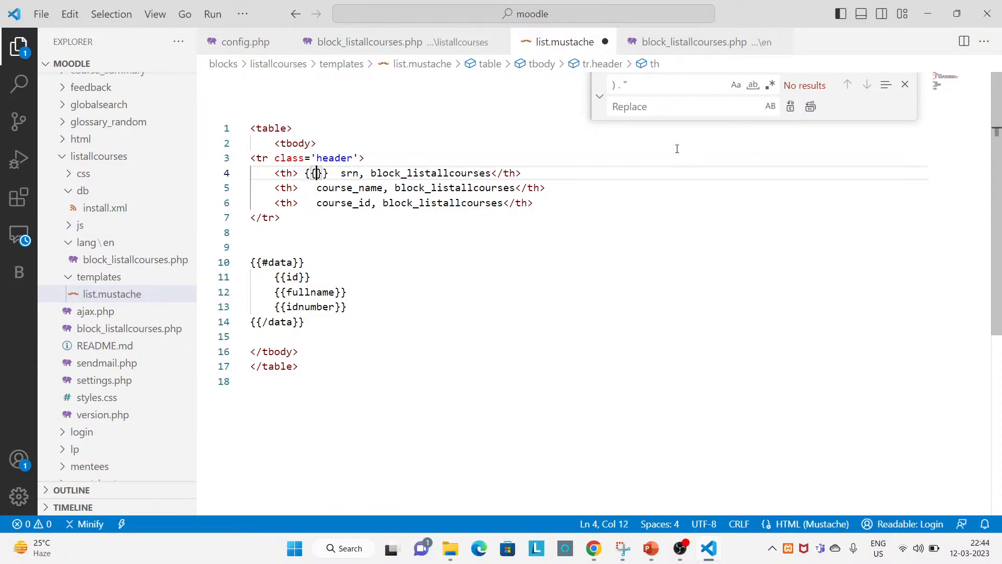
type("#st")
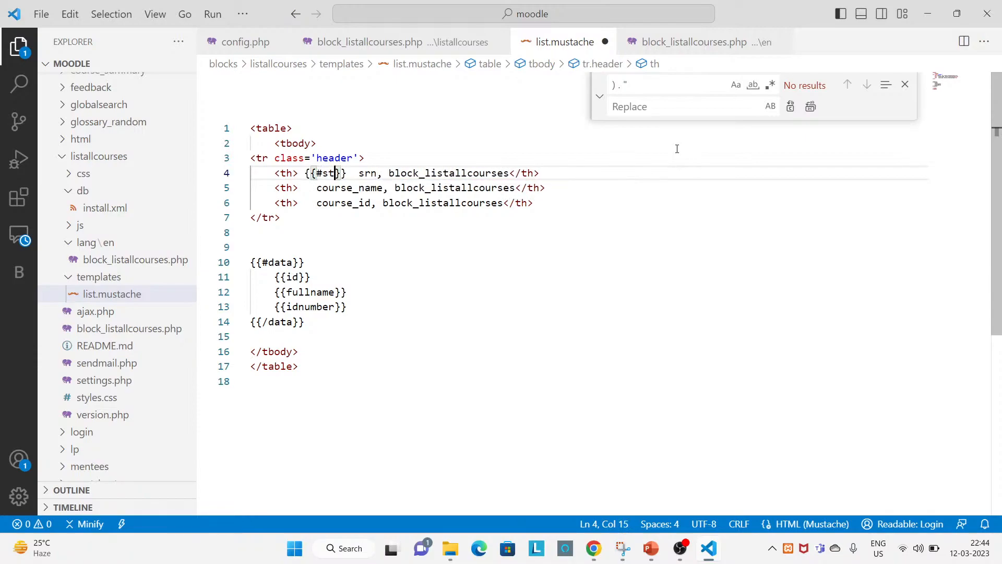
type("r}")
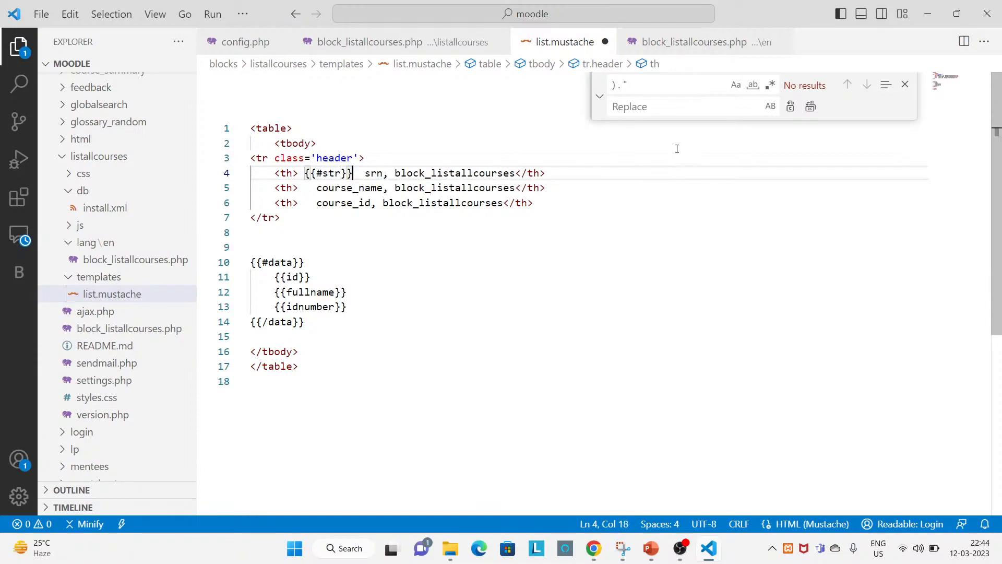
double_click(328, 173)
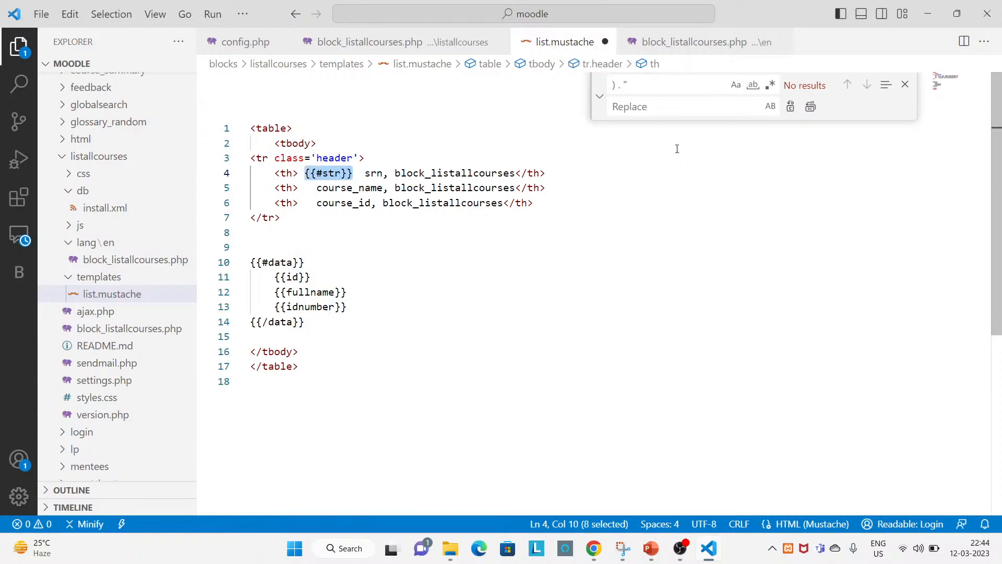
left_click(310, 187)
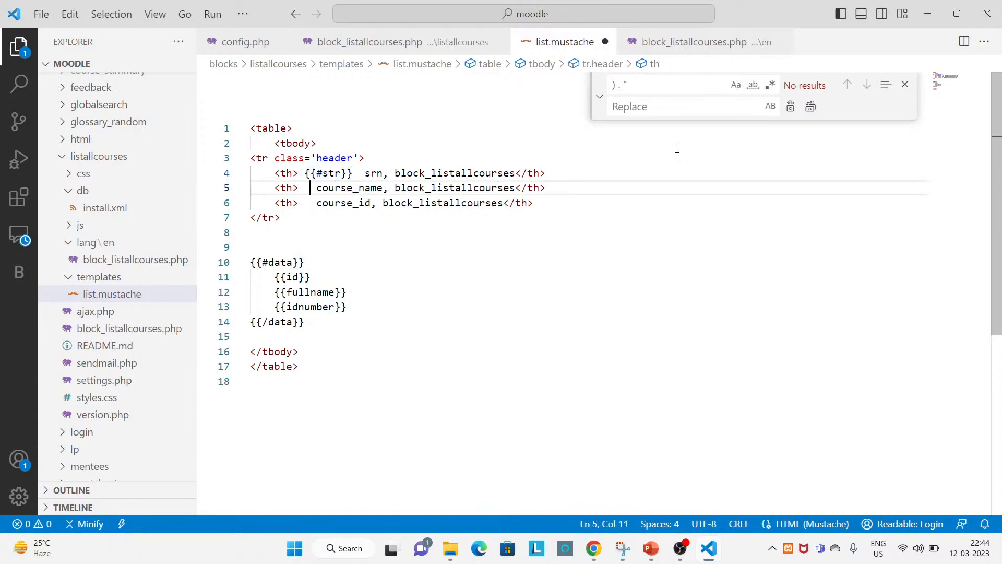
type("{{#str}}")
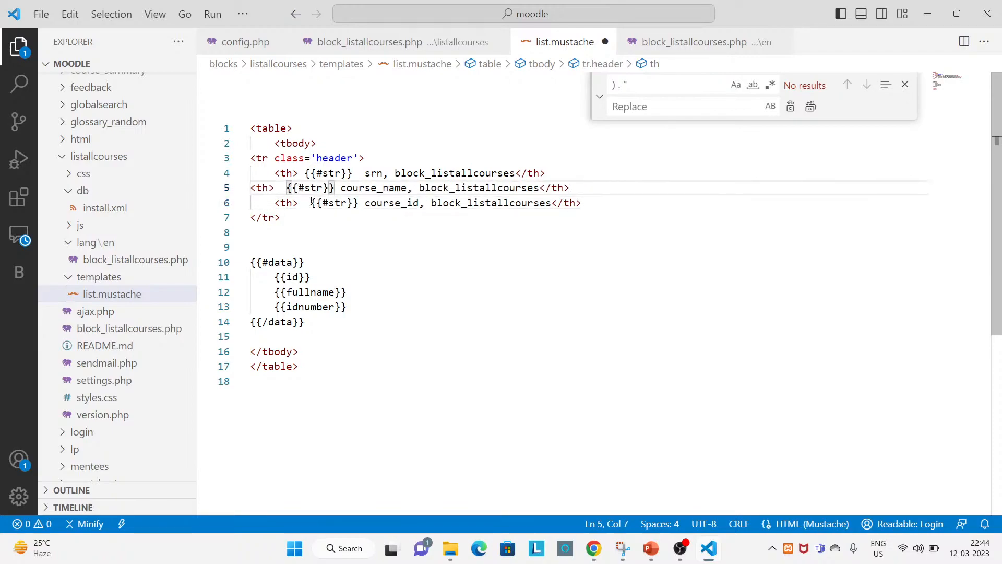
left_click(310, 173)
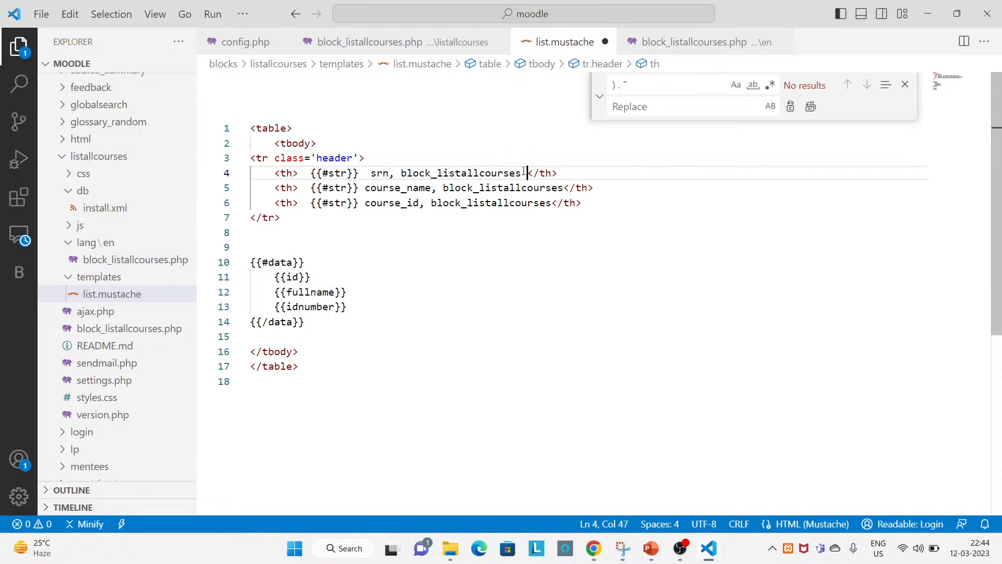
type("{{#str}}")
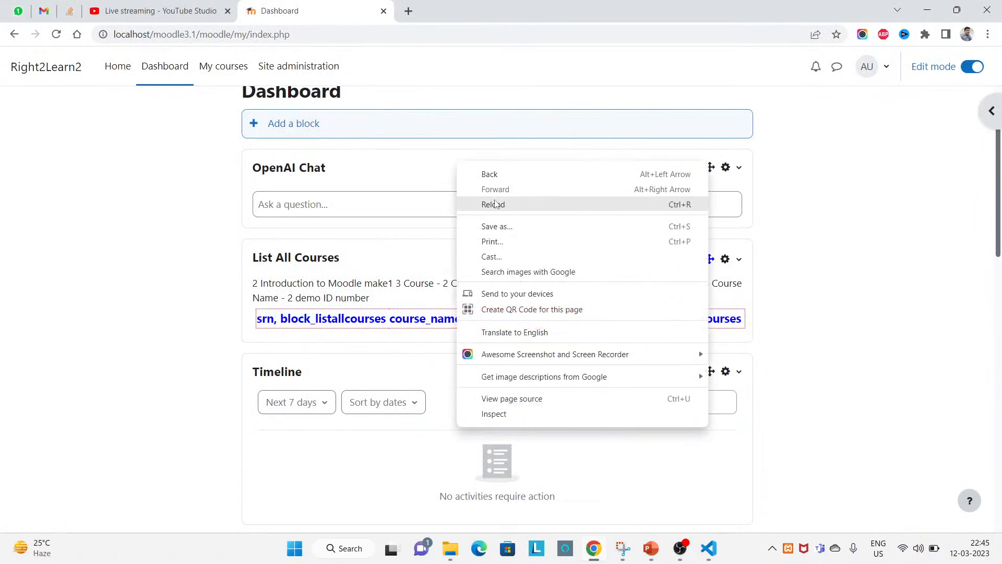
Reload the dashboard to see the Sr. No, Course Name and Course ID headers
left_click(492, 204)
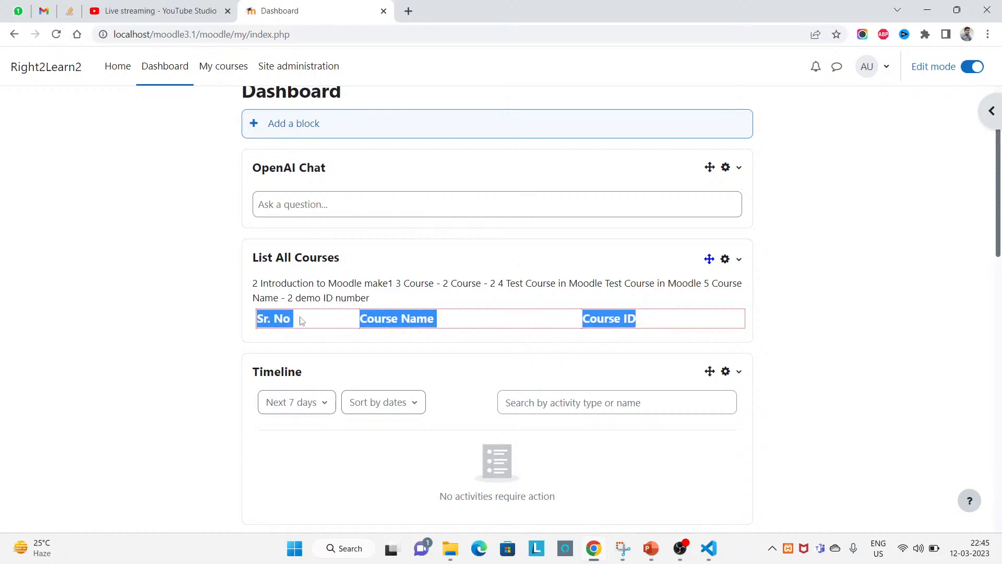
key("alt+tab")
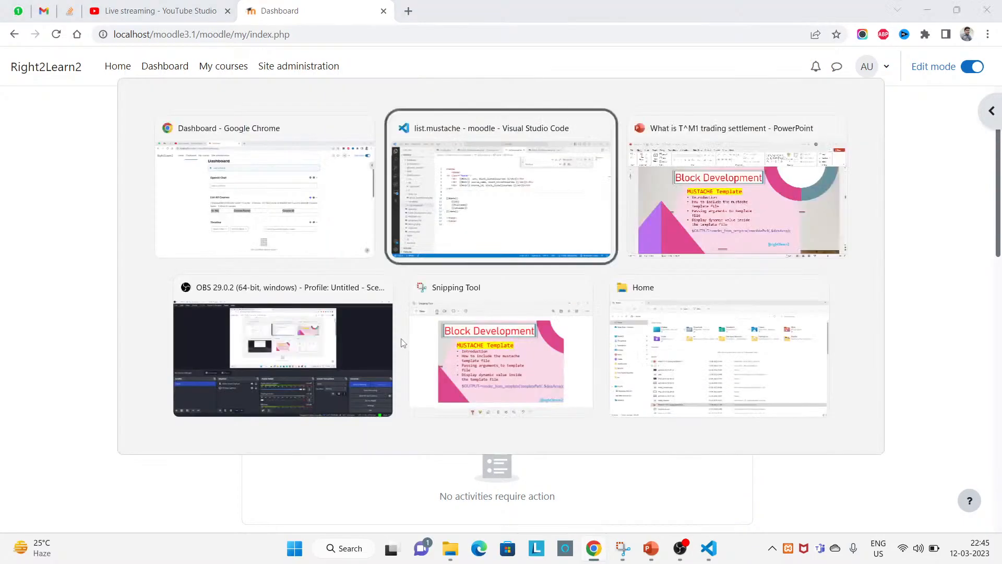
Add a table row with {{id}}, {{fullname}} and {{idnumber}} cells, then reload to see courses 2–5
left_click(501, 192)
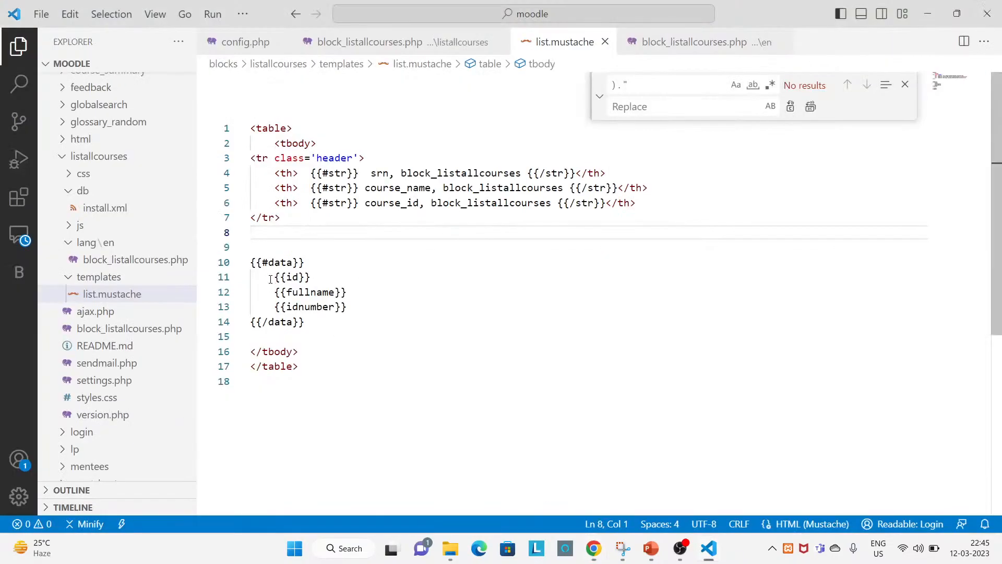
left_click(305, 261)
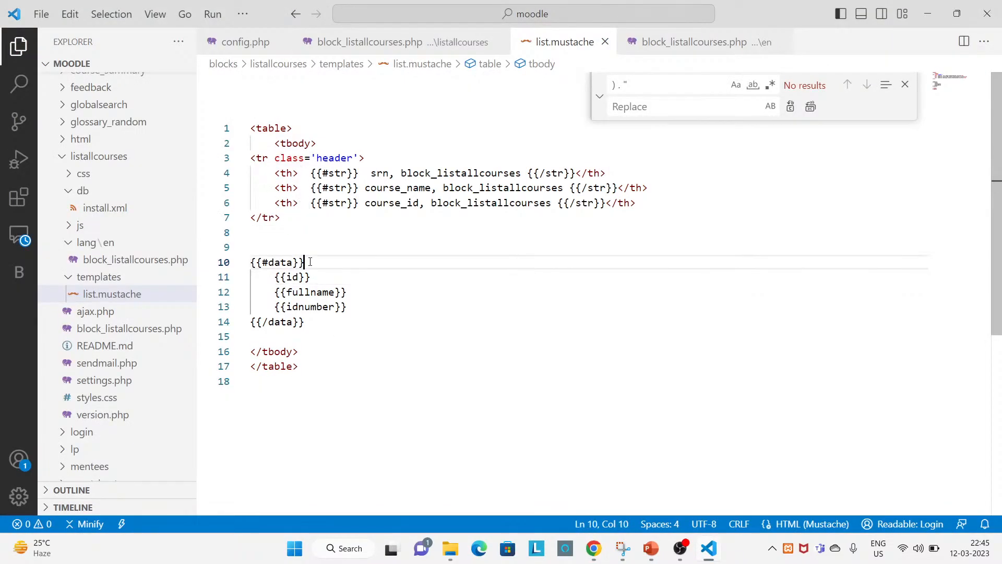
type("<tr>")
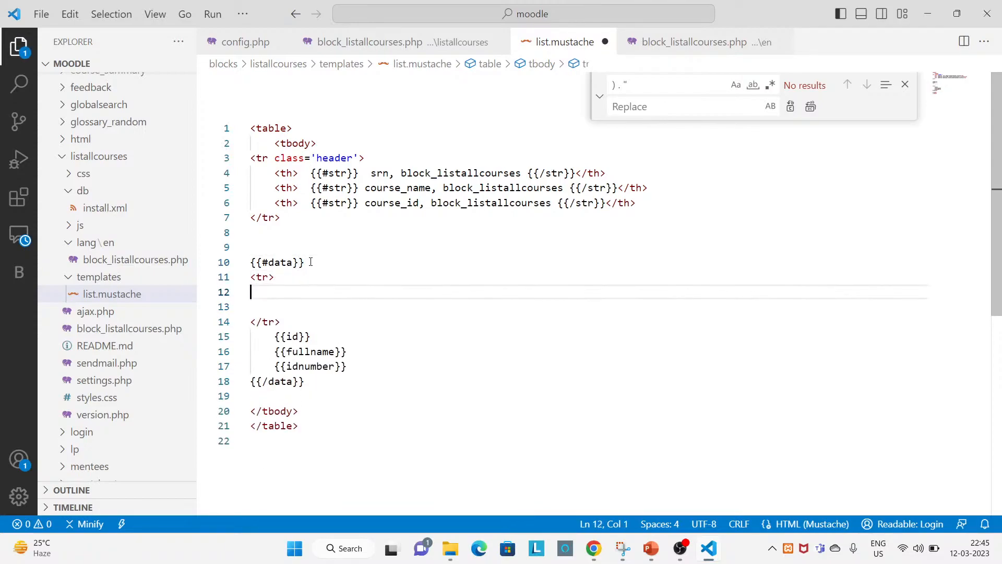
type("t")
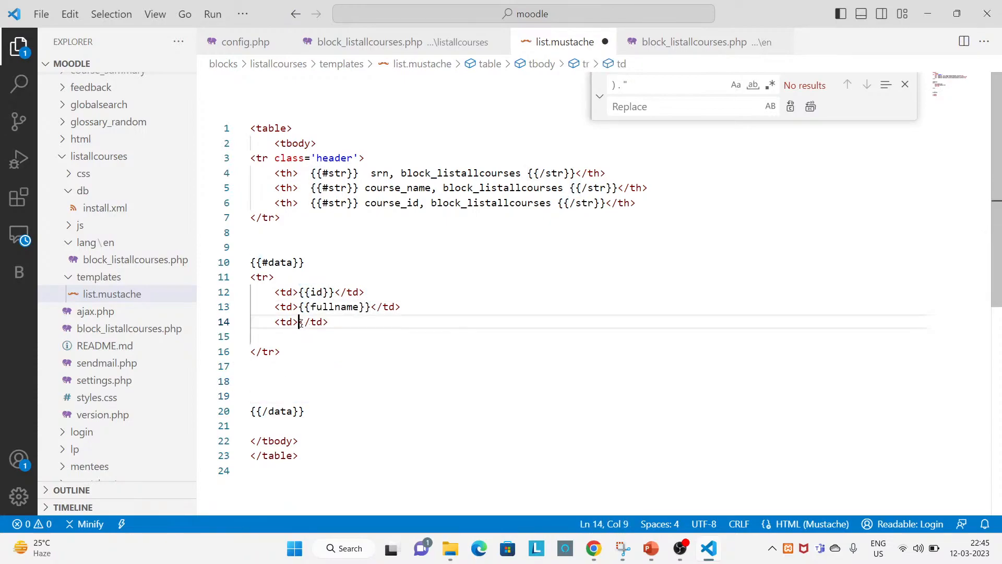
type("{{idnumber}}")
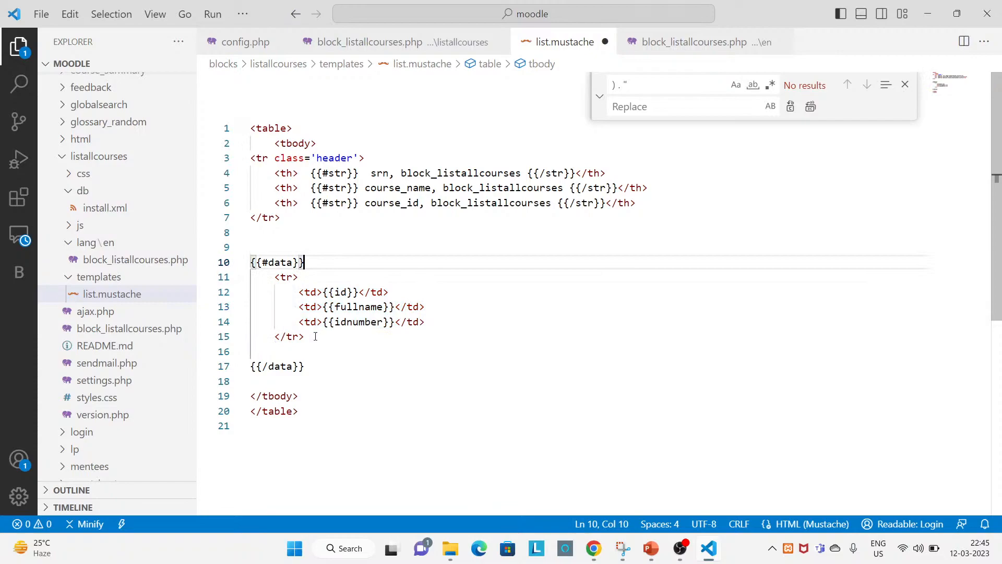
key("Delete")
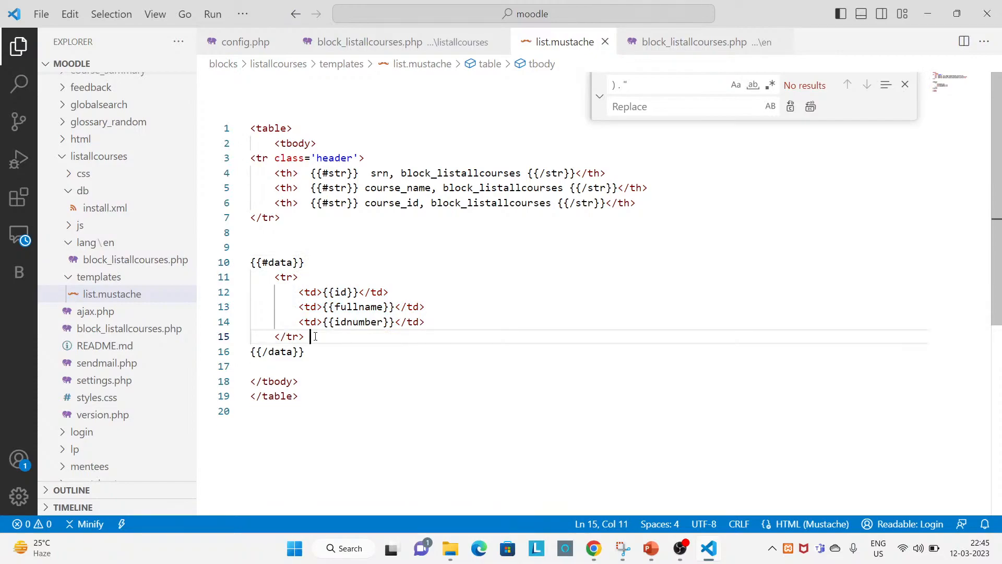
key("ctrl+a")
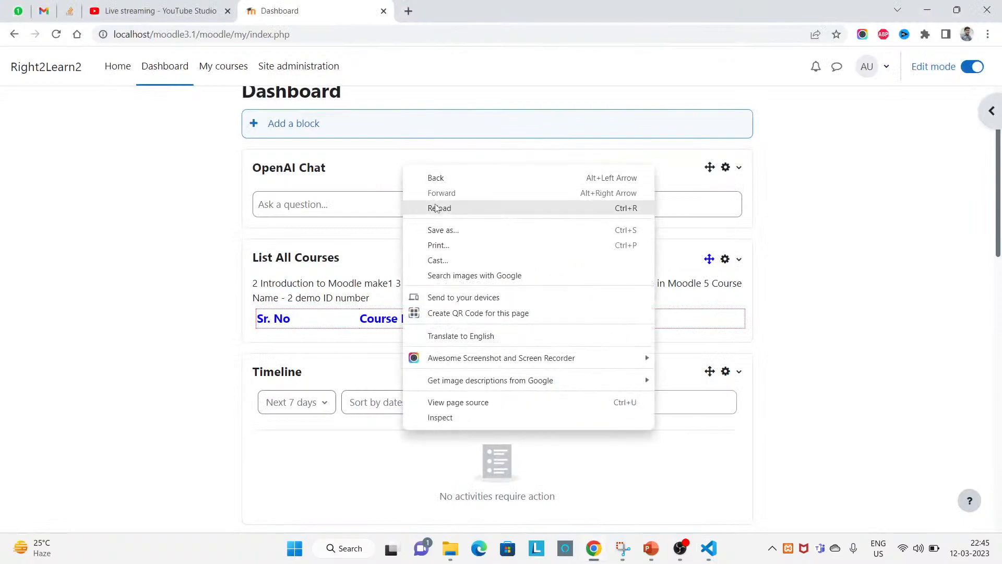
left_click(439, 207)
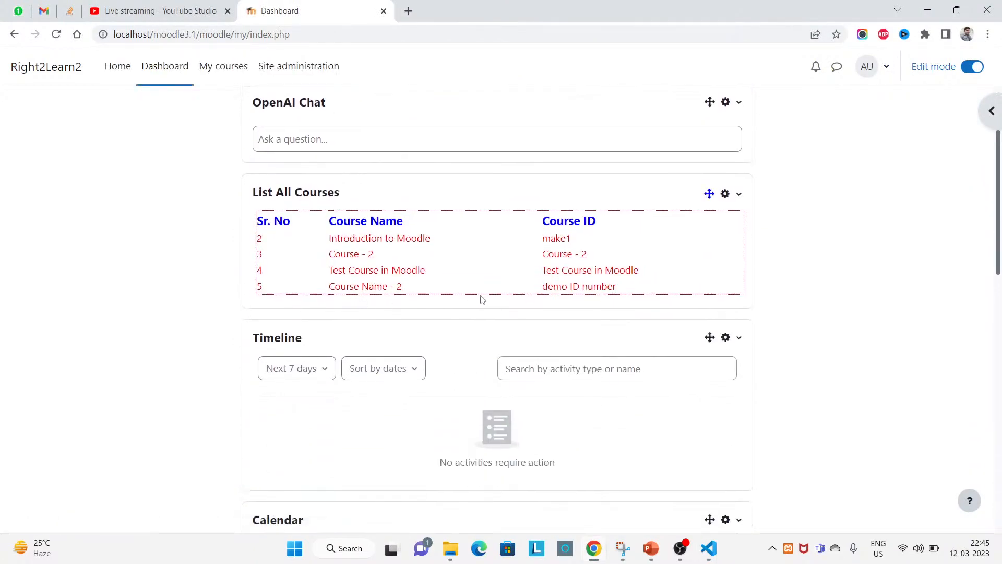
mouse_move(203, 233)
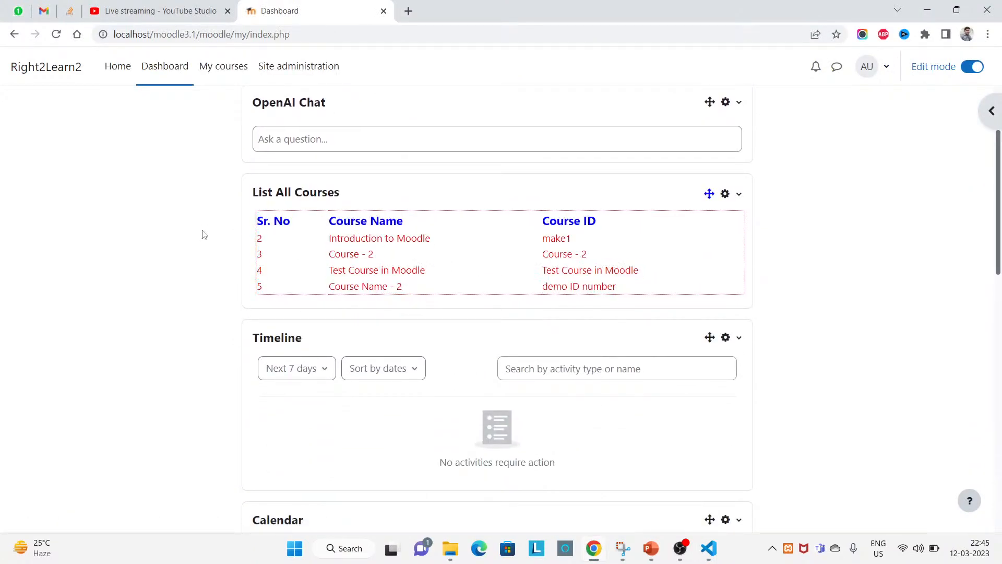
left_click(708, 548)
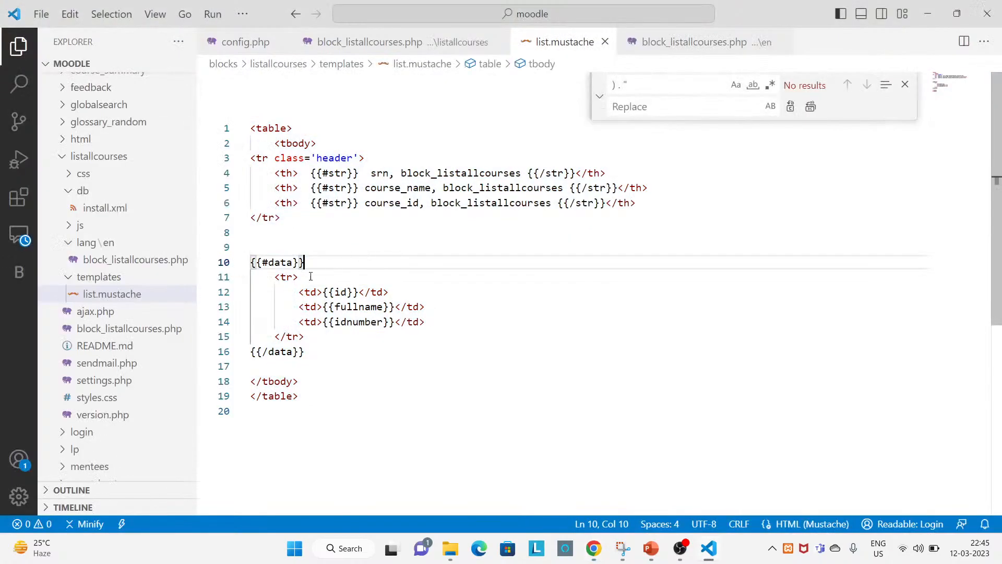
Add a $records['var'] line set to "table Name" in the block PHP
left_click(370, 42)
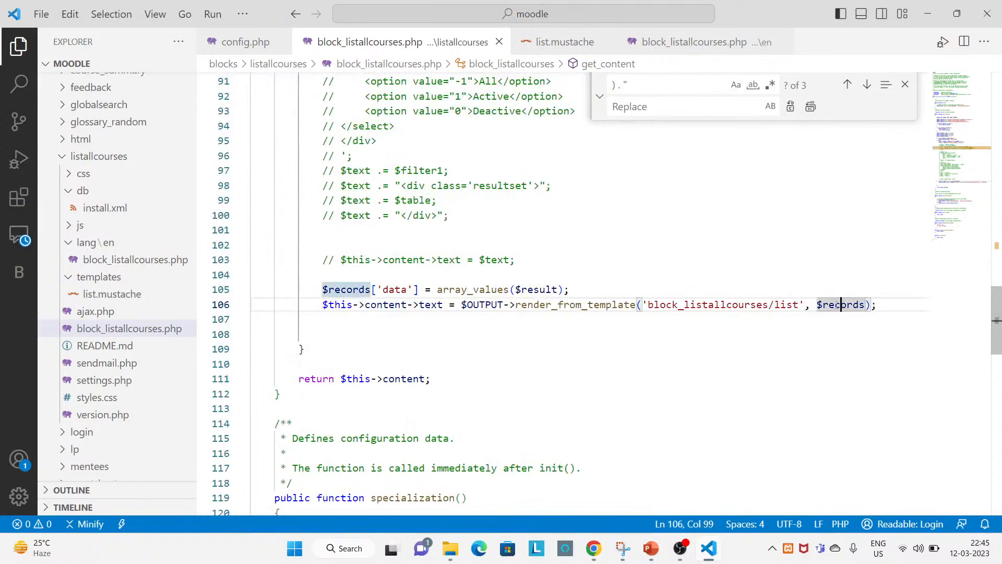
double_click(573, 304)
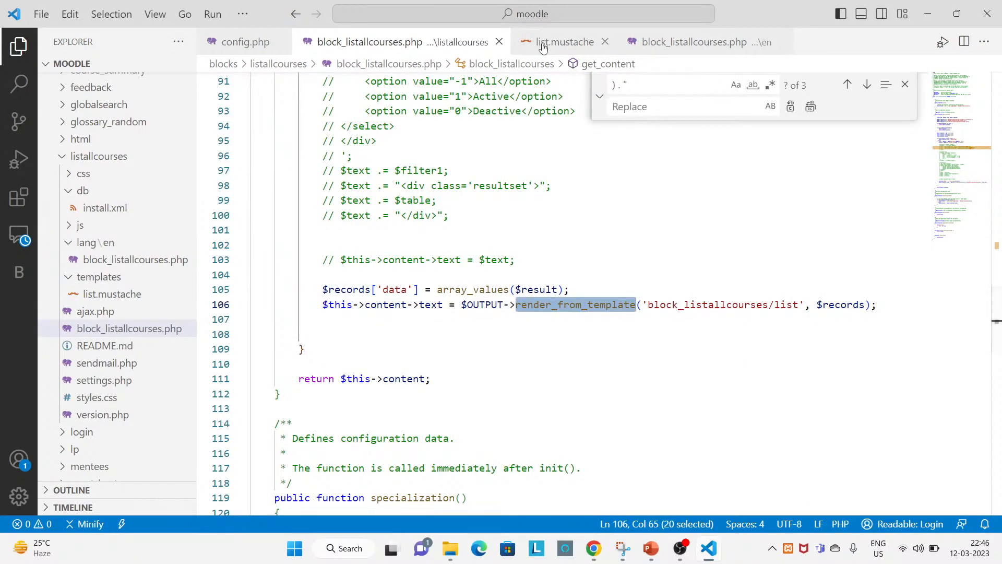
mouse_move(654, 222)
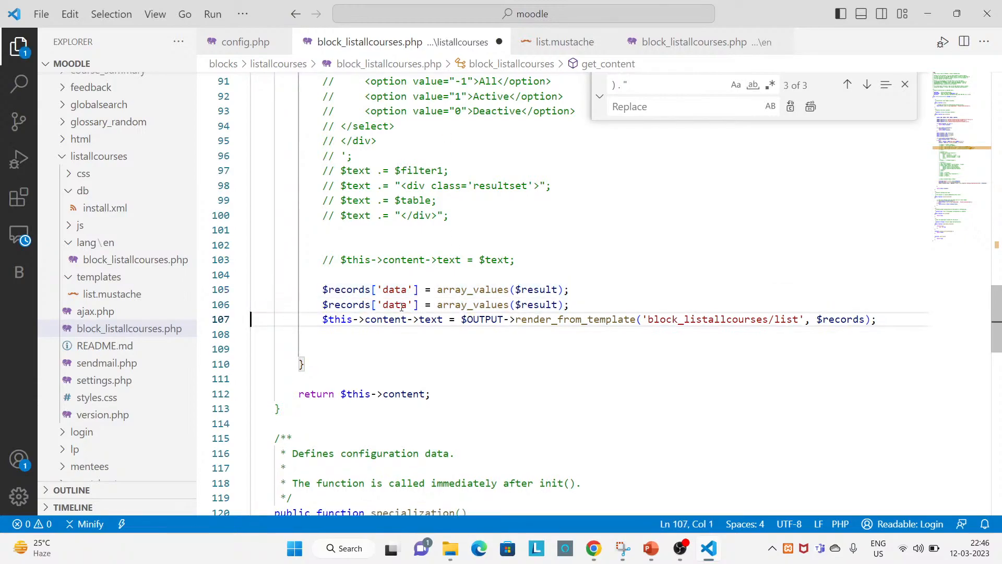
double_click(395, 304)
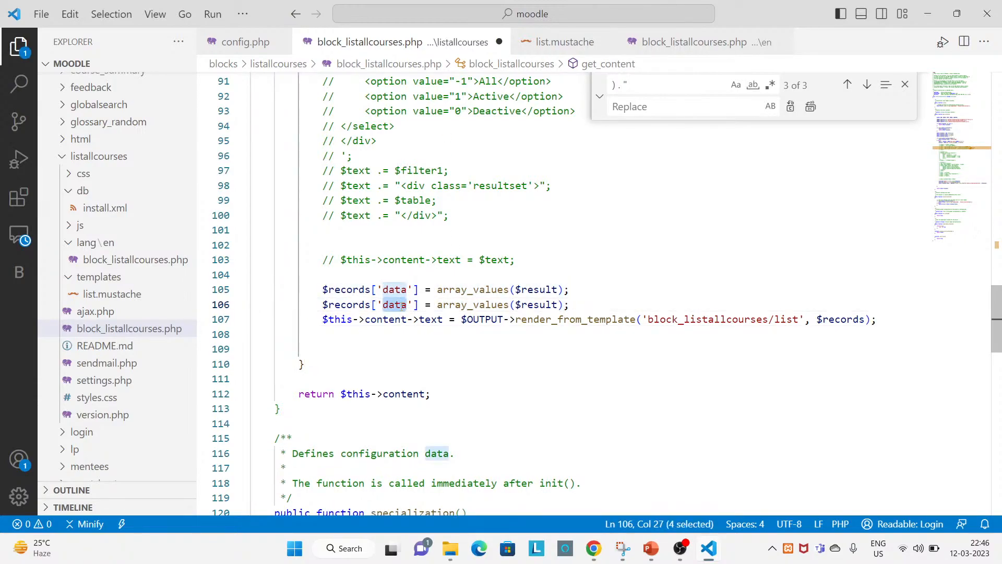
type("var'] = ;")
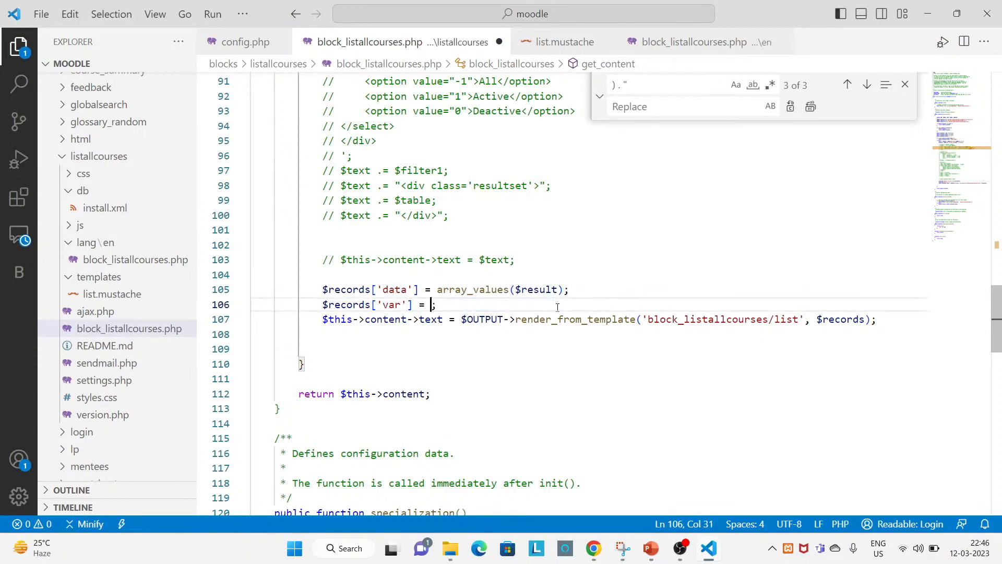
type("\"ta")
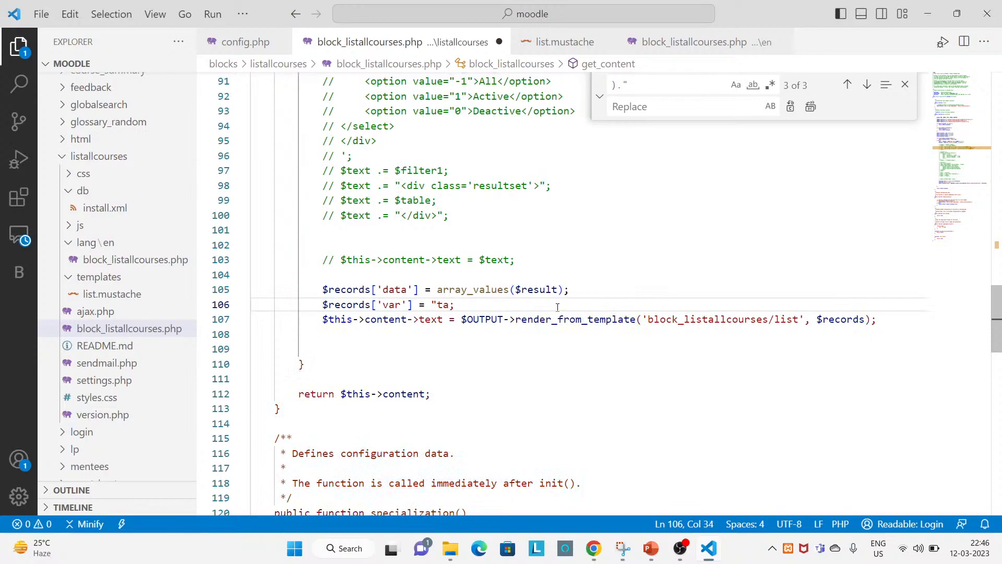
type("ble Name")
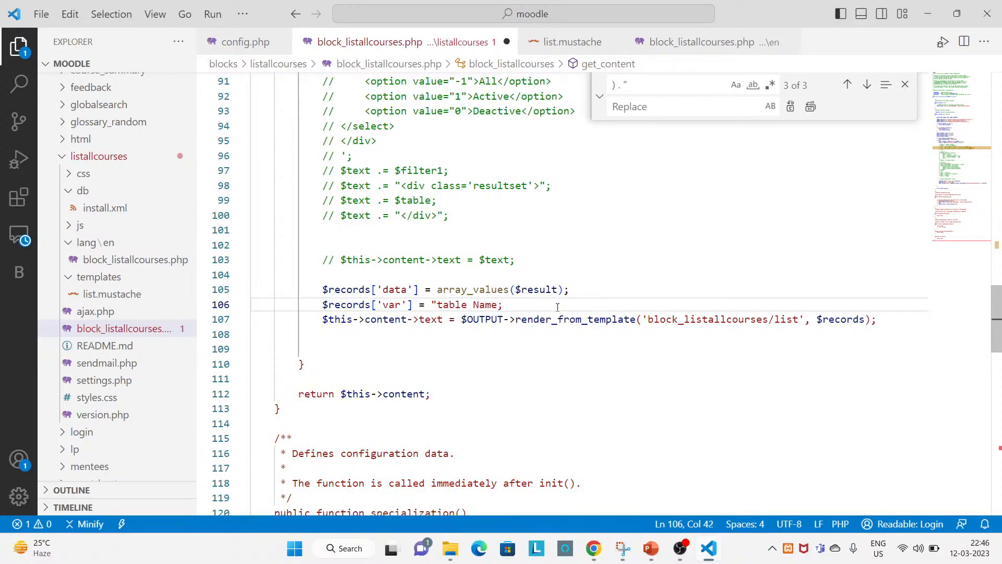
double_click(389, 305)
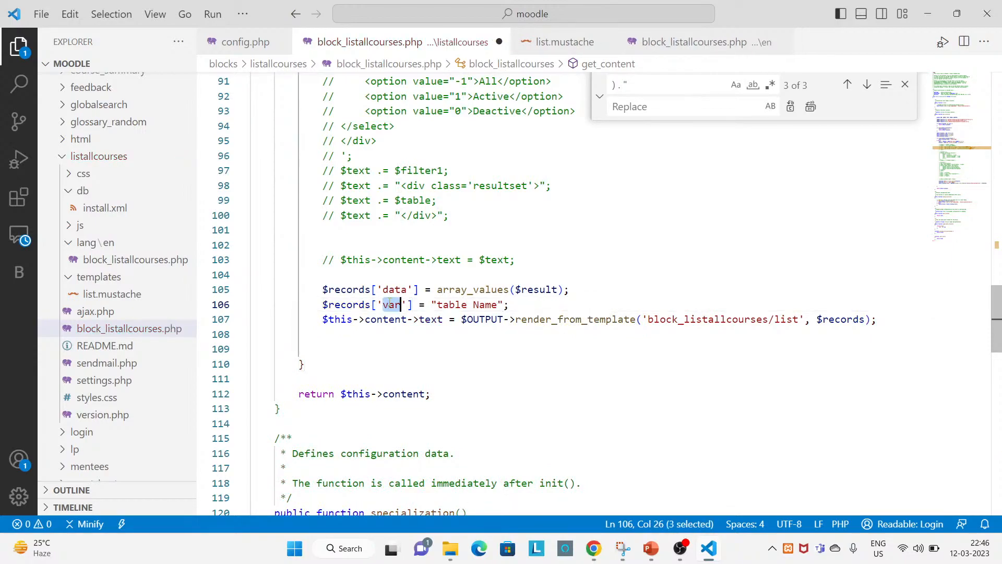
Print {{var}} at the top of list.mustache and check the caption on the dashboard
left_click(564, 42)
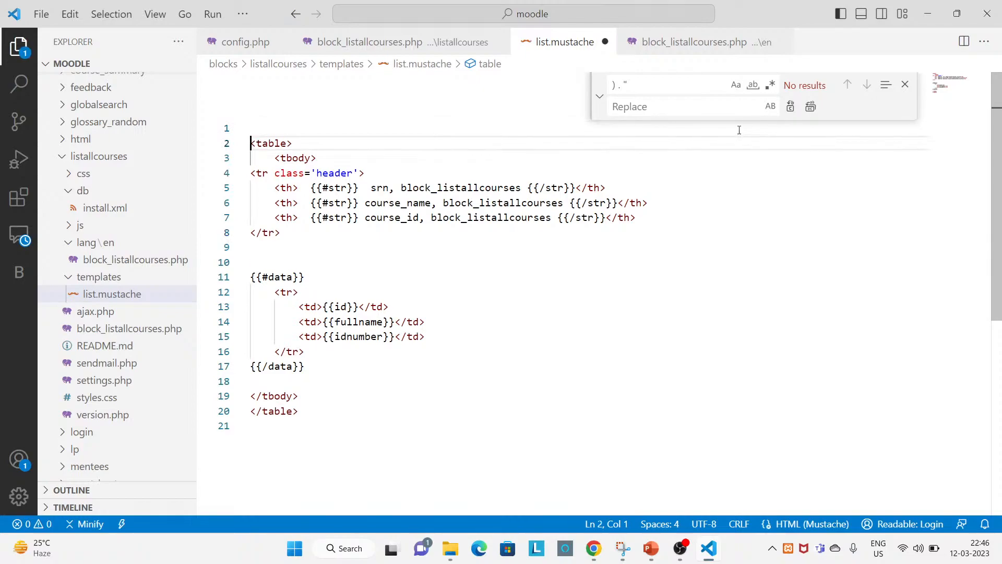
type("{{}}")
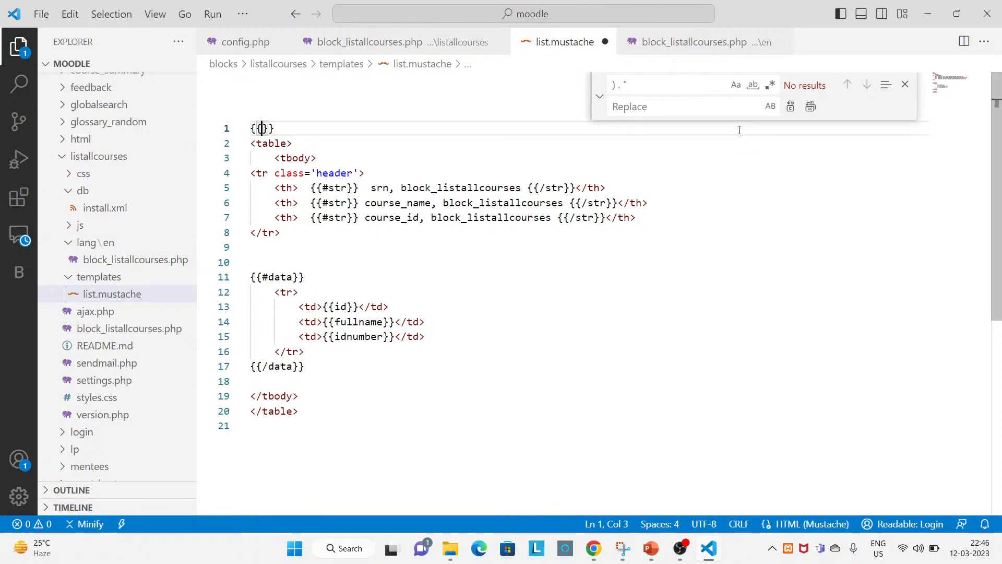
type("var")
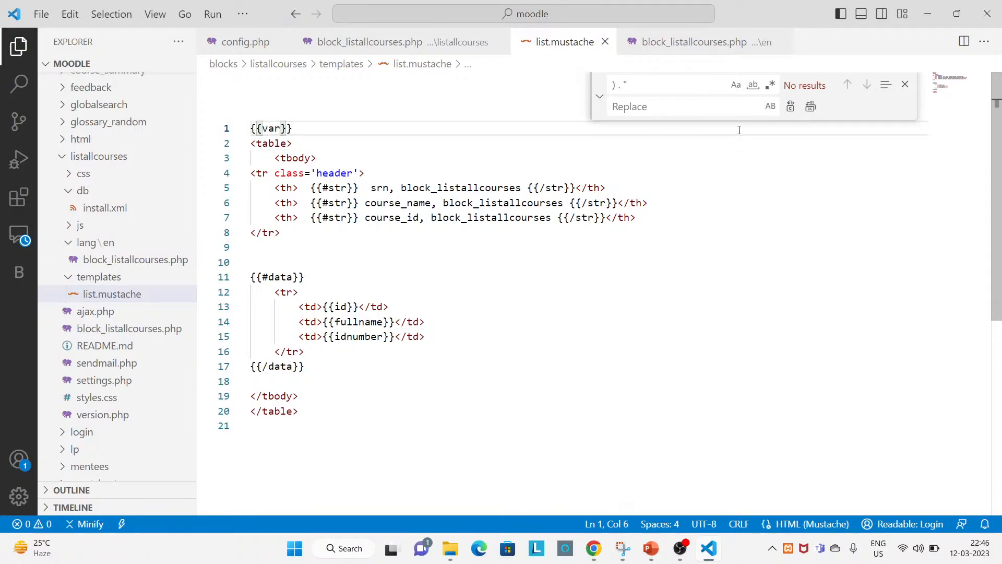
left_click(593, 548)
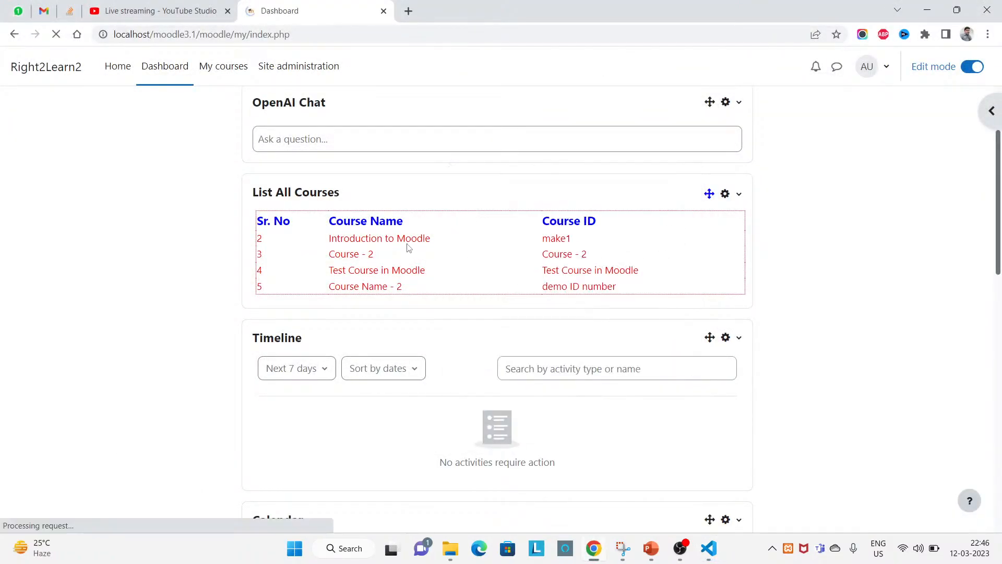
scroll("up", 3)
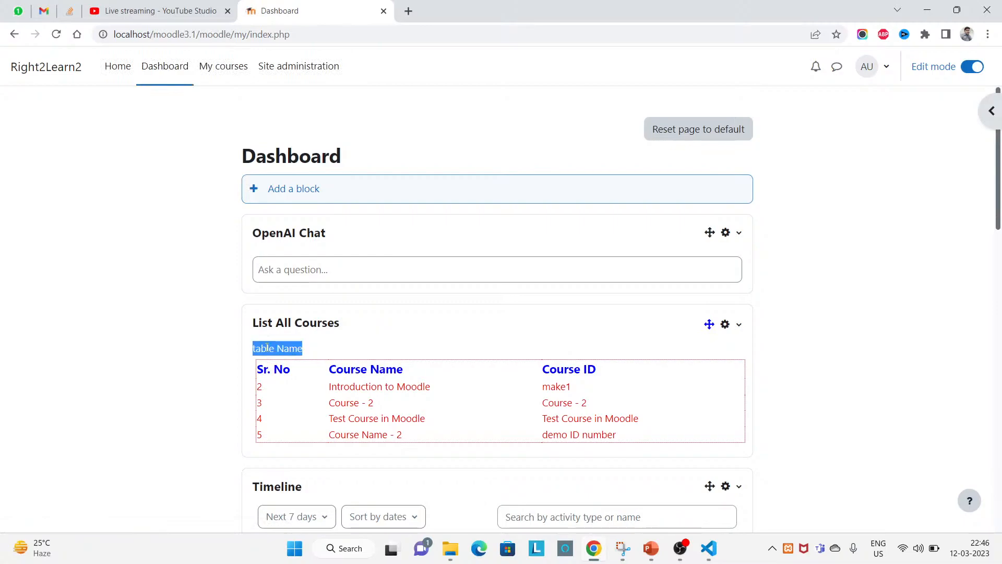
left_click(708, 548)
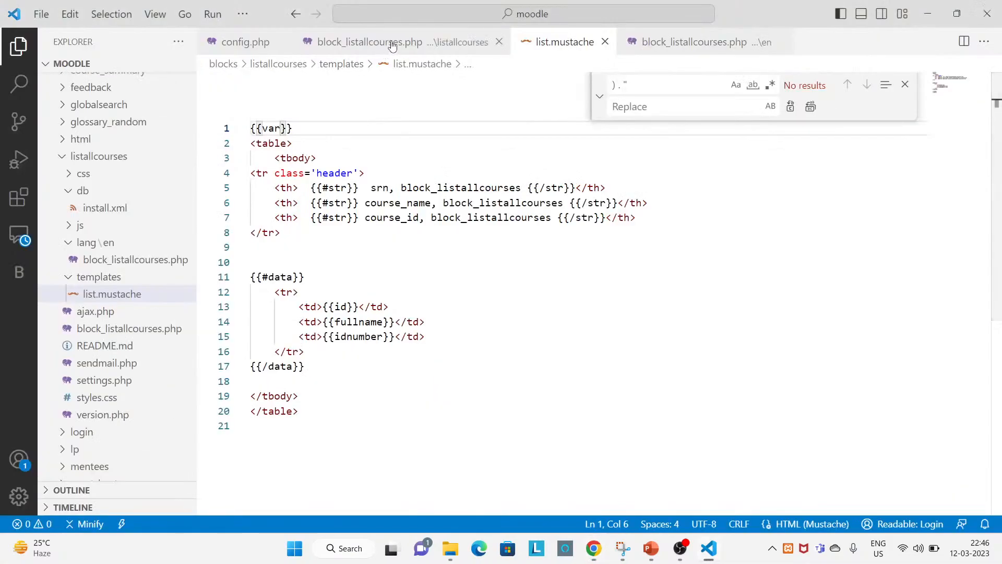
Change $records['var'] to "List of Course(s)" and reload the dashboard to see the caption
left_click(371, 42)
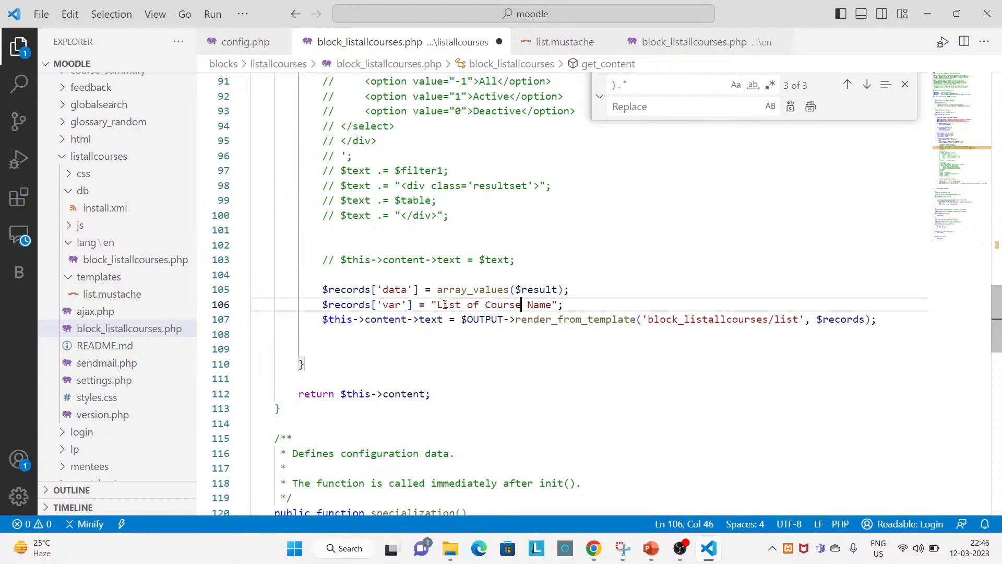
type("s)")
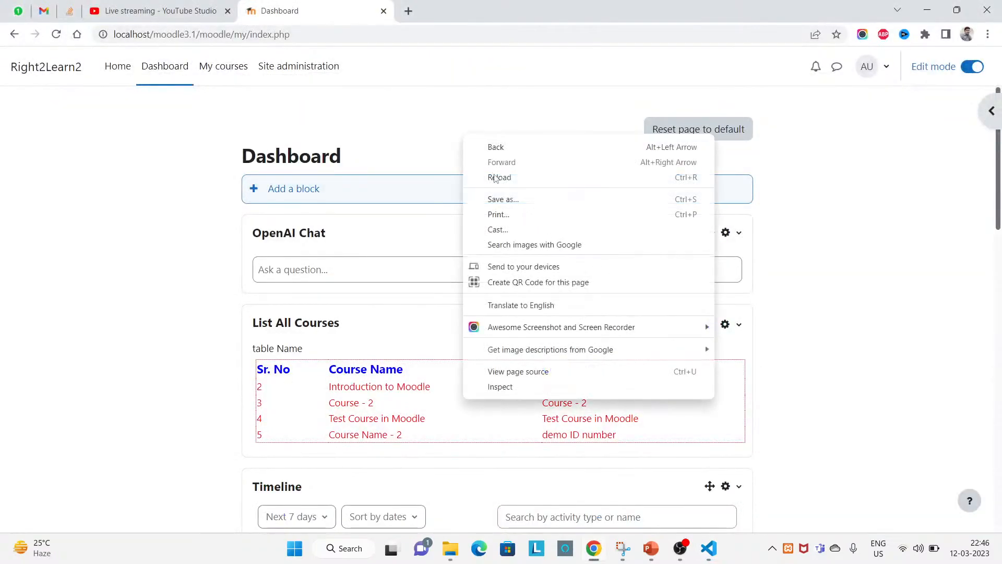
left_click(499, 176)
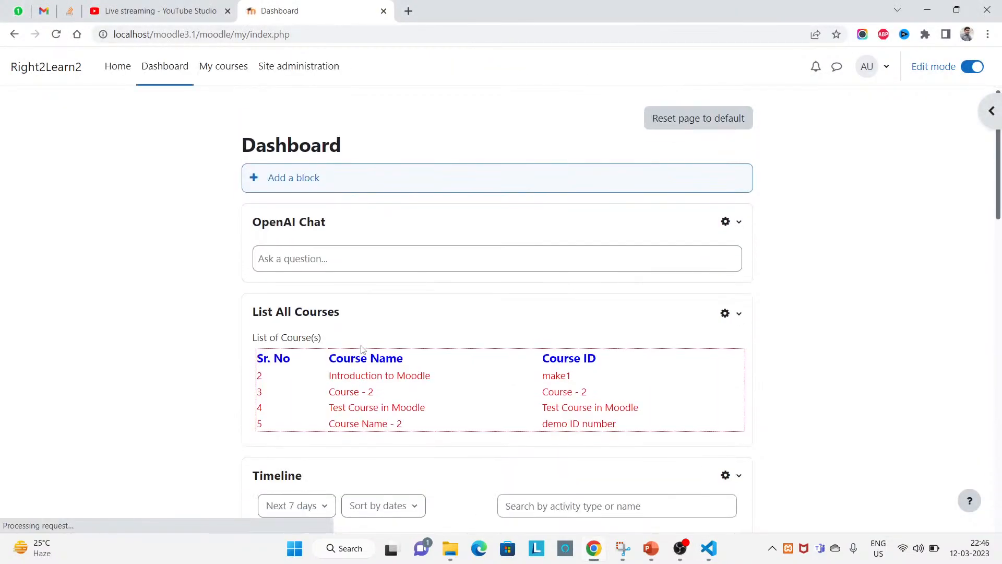
left_click(708, 547)
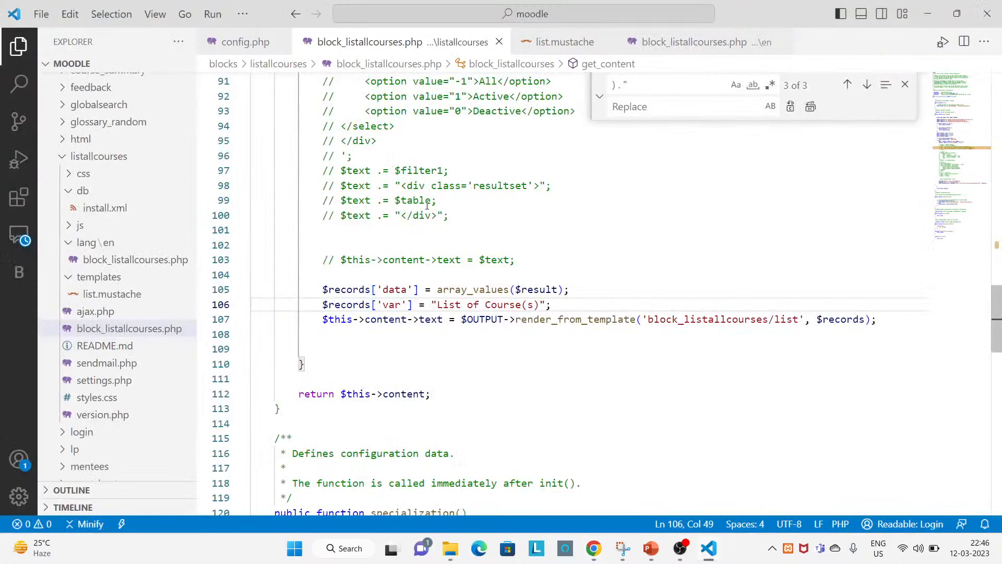
Review the commented table-building PHP and list.mustache, then view the Moodle dashboard
scroll("up", 3)
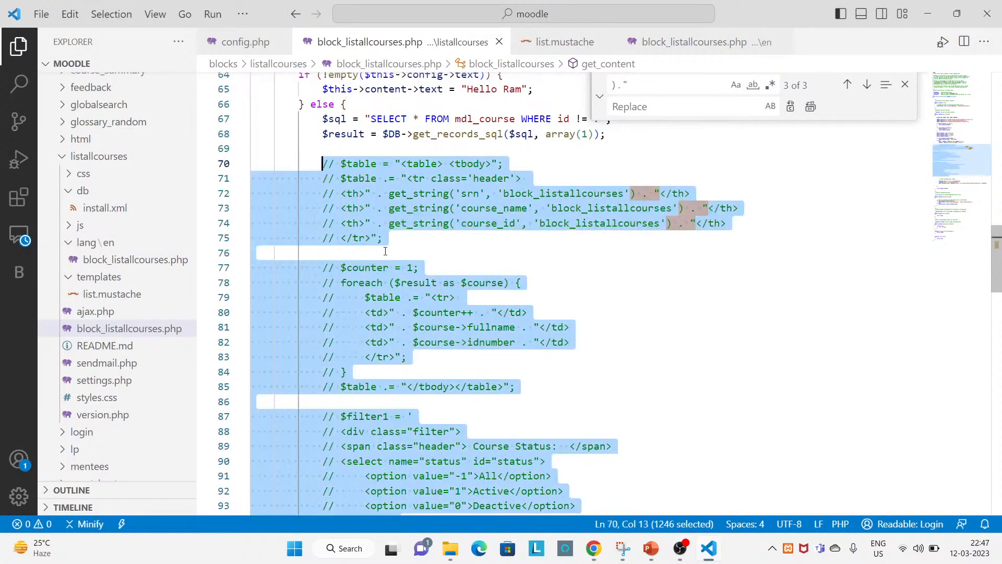
scroll("down", 3)
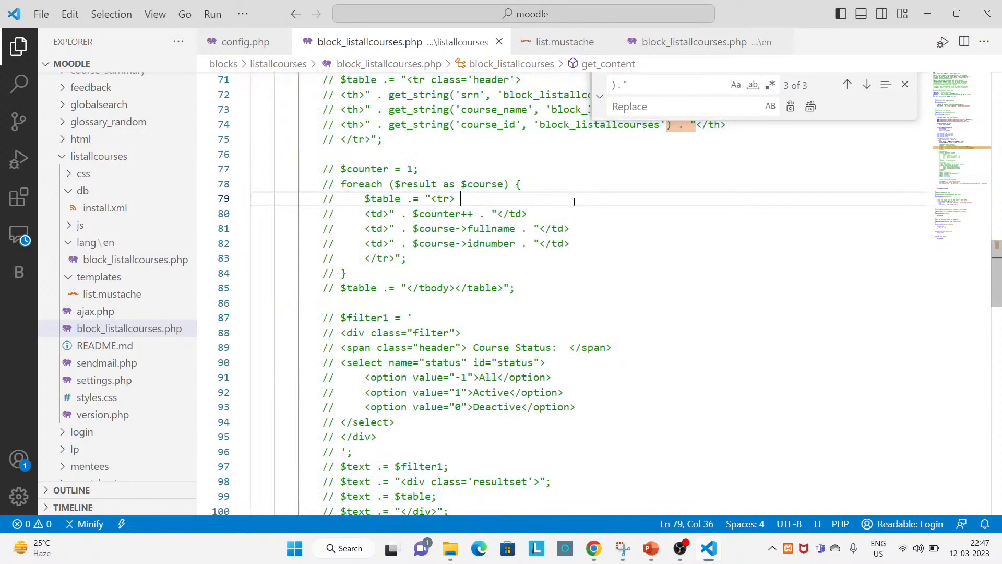
left_click(563, 42)
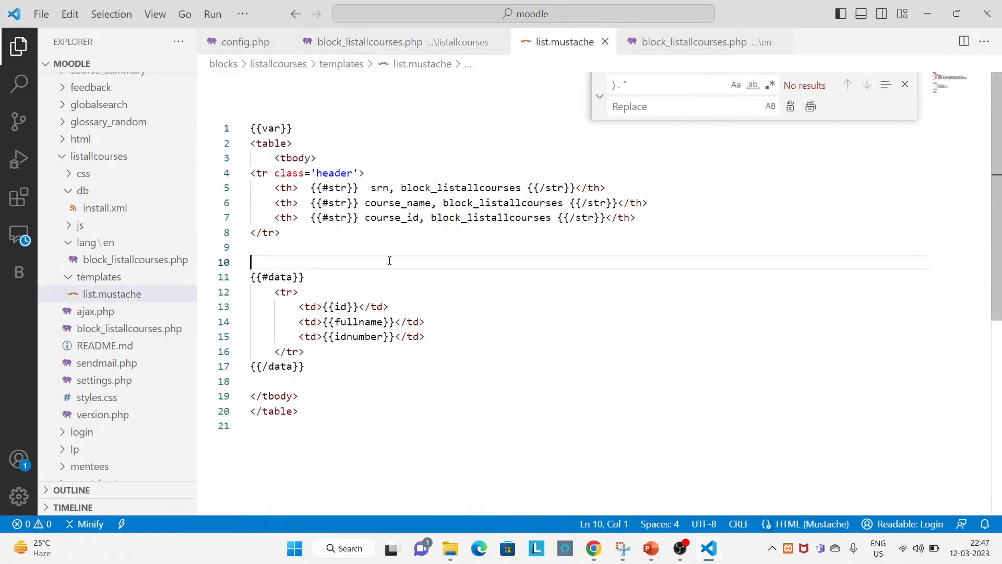
left_click(387, 260)
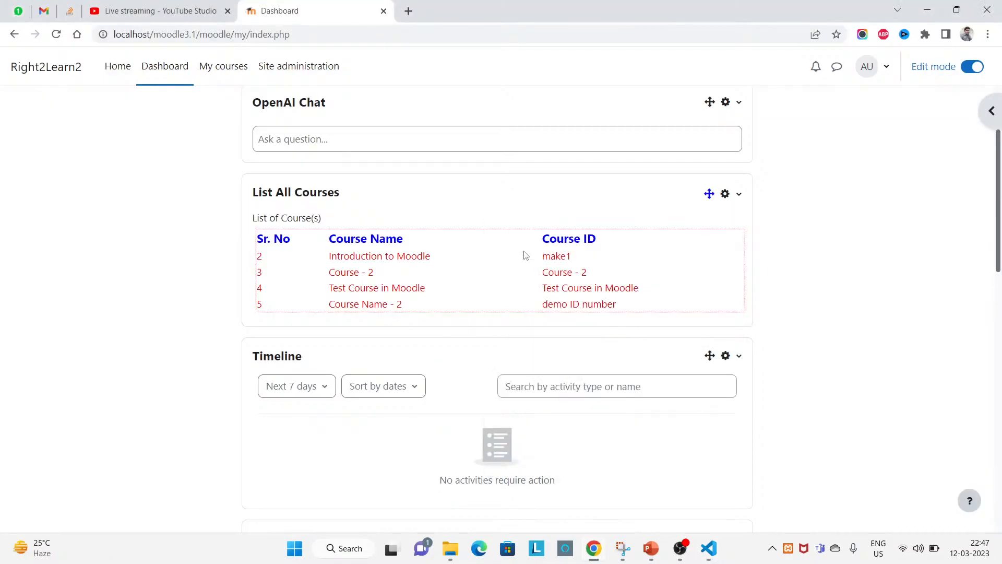
mouse_move(349, 324)
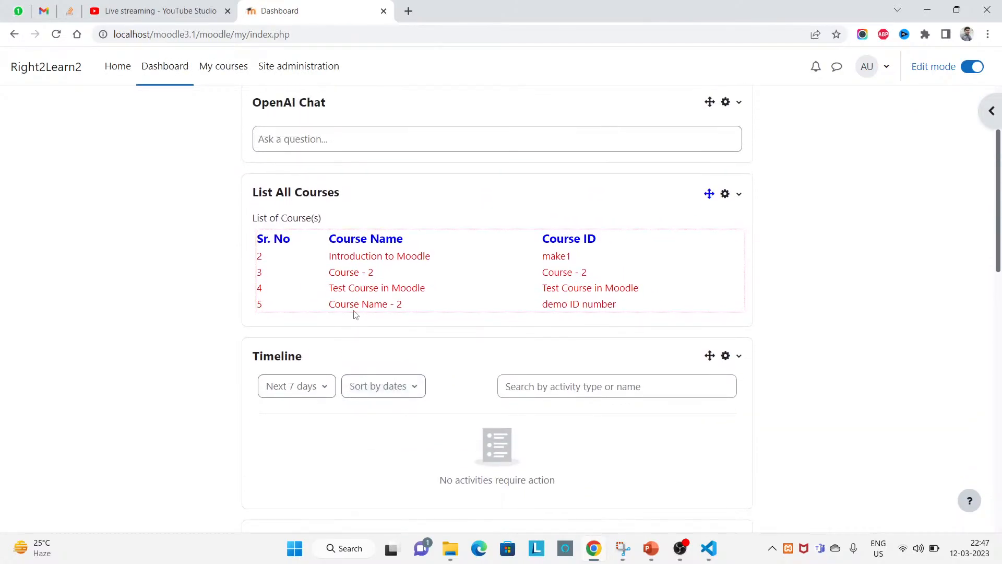
Switch between Chrome's course block and VS Code, ending on list.mustache in the editor
left_click(708, 547)
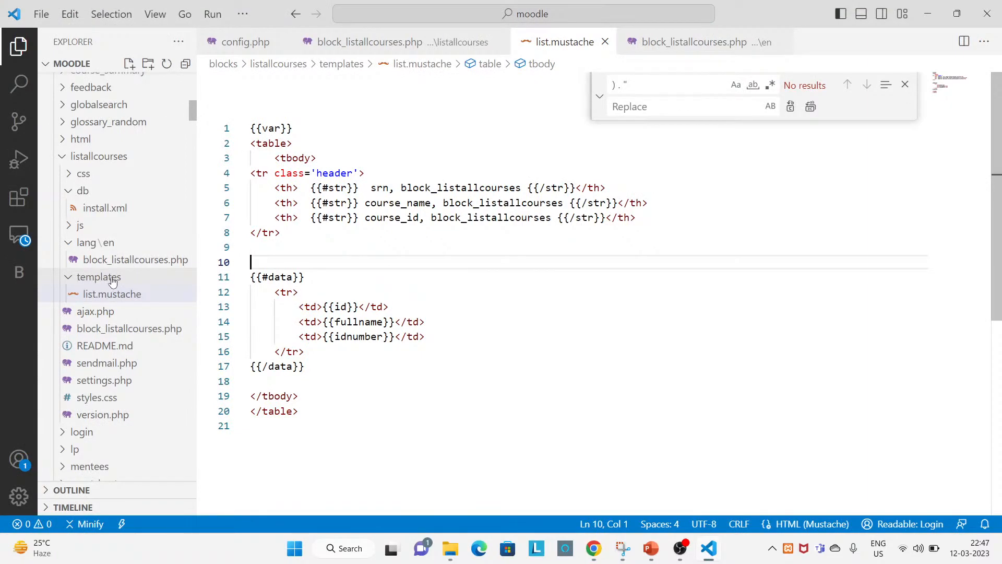
mouse_move(99, 277)
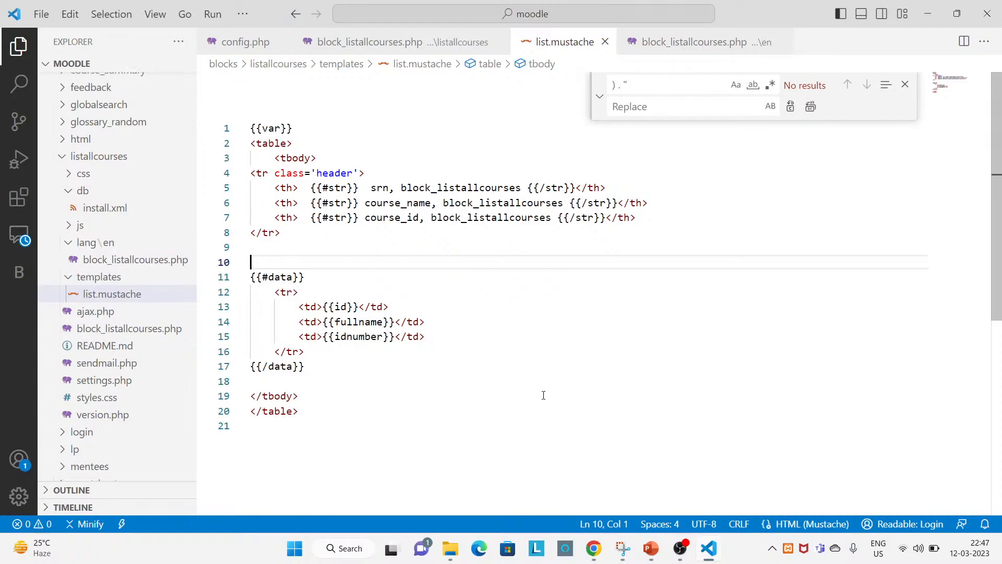
mouse_move(472, 340)
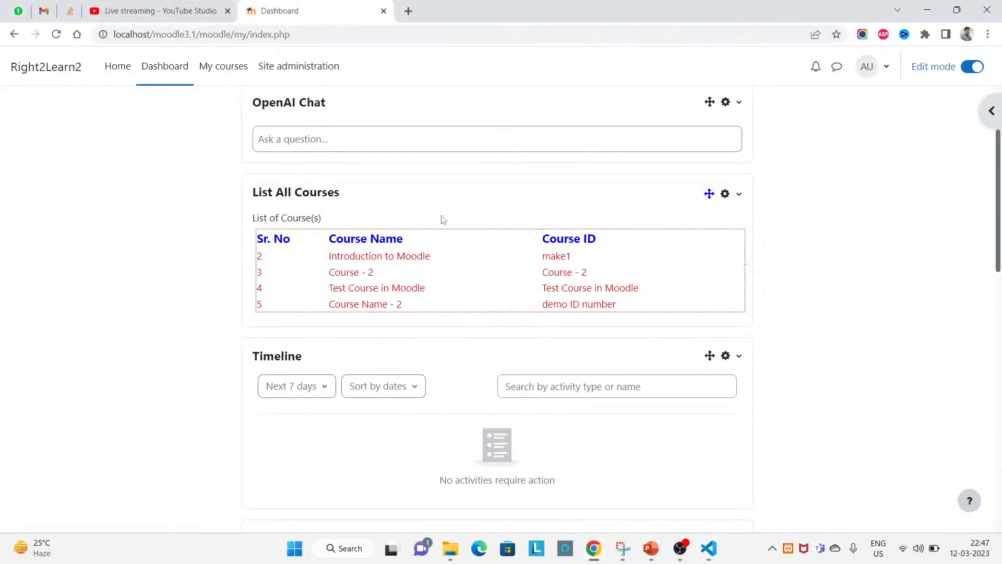
mouse_move(638, 248)
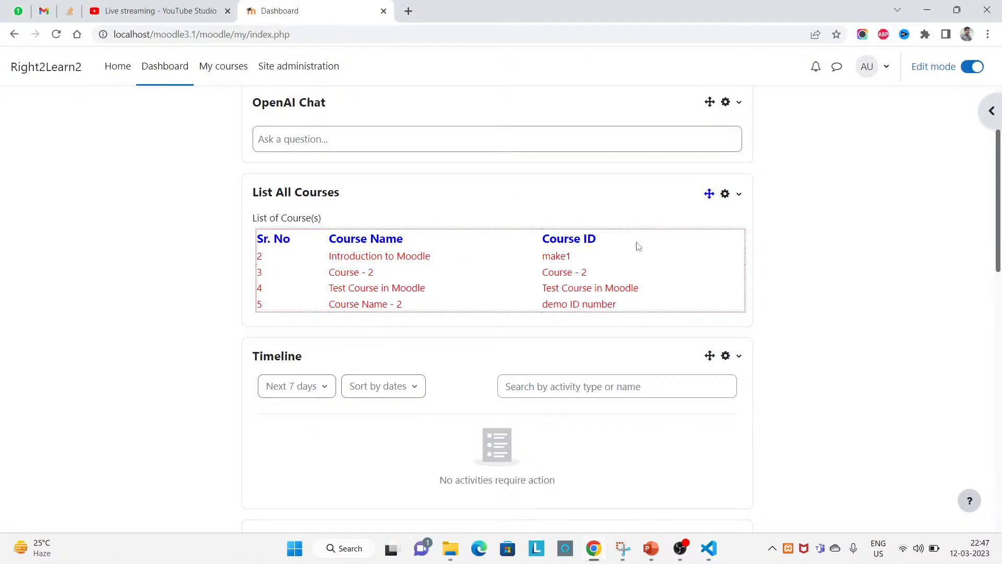
mouse_move(487, 283)
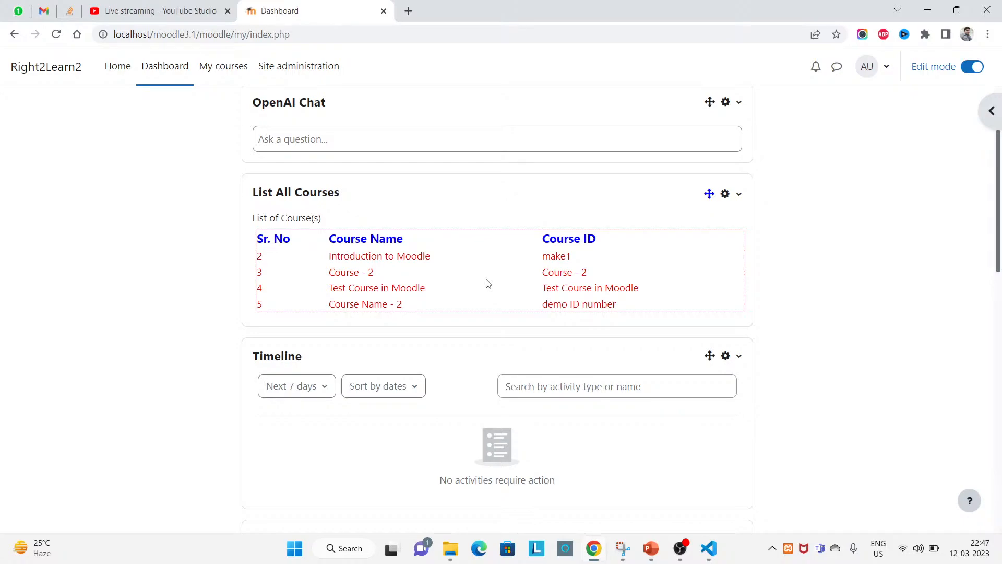
mouse_move(524, 298)
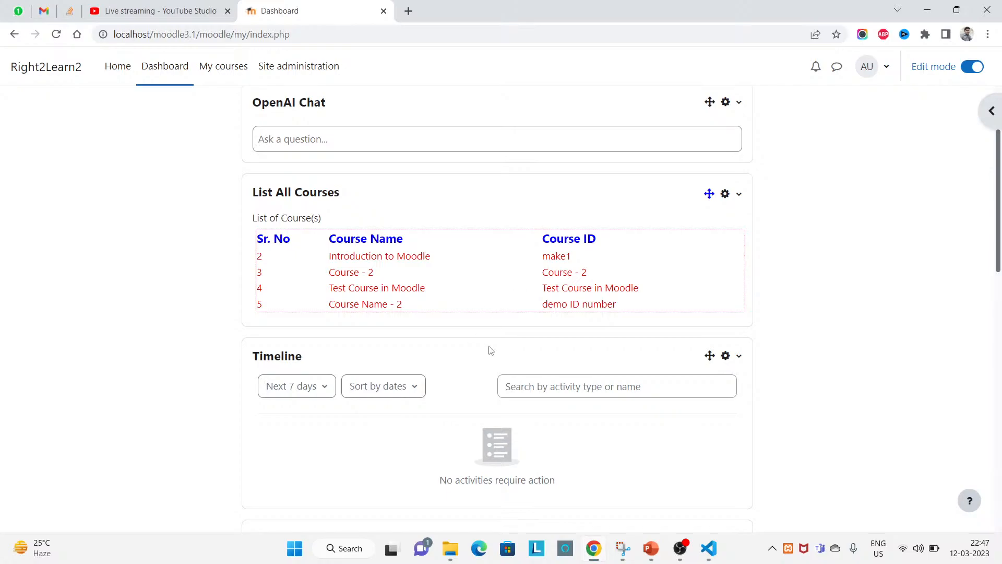
left_click(450, 547)
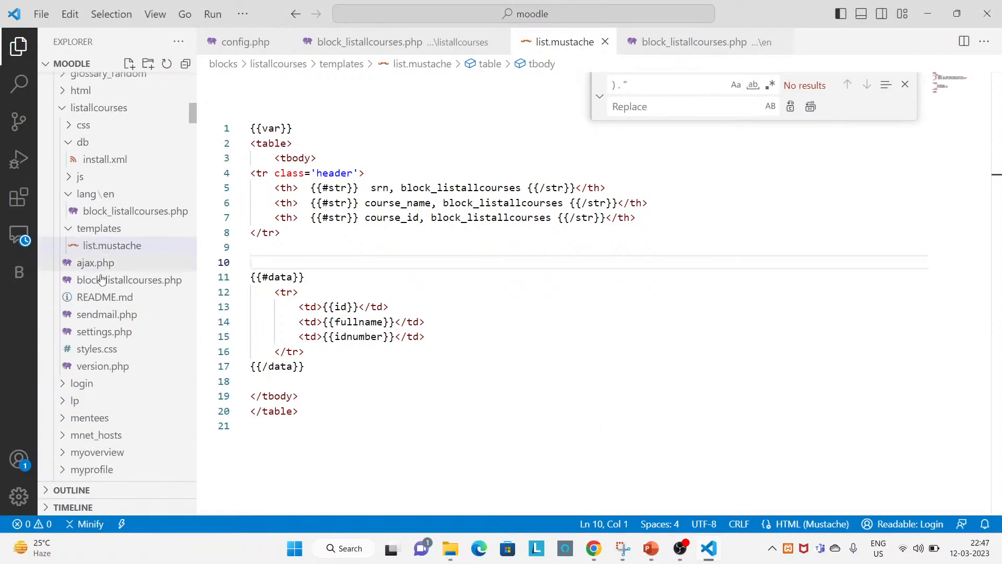
Collapse and re-expand the listallcourses folder, then dismiss the find-and-replace box
left_click(99, 107)
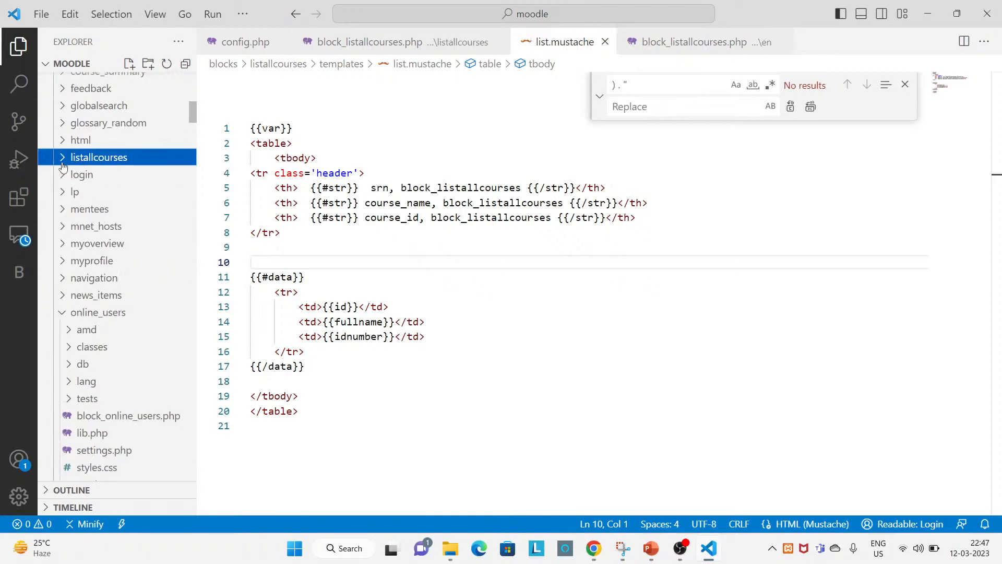
left_click(98, 156)
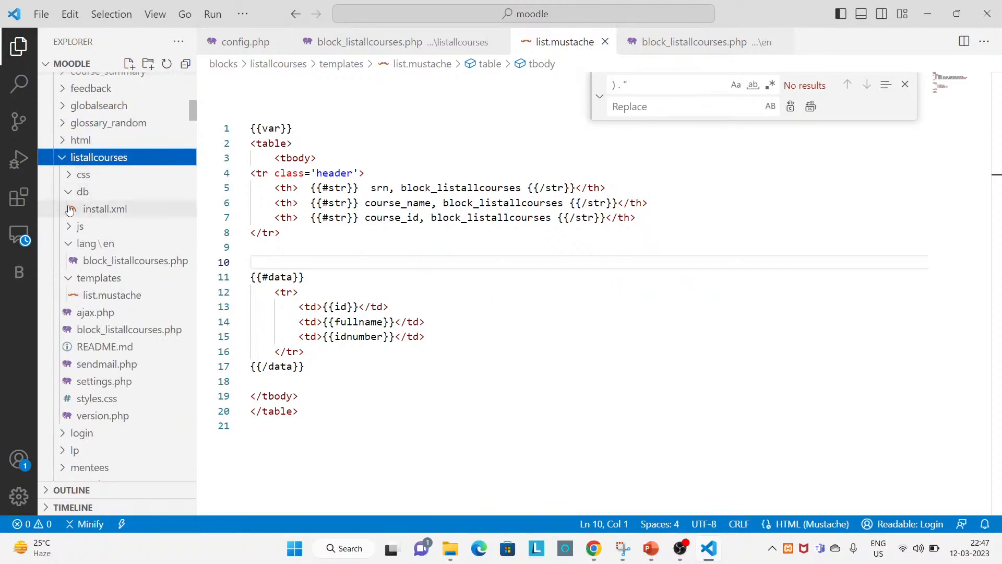
left_click(99, 157)
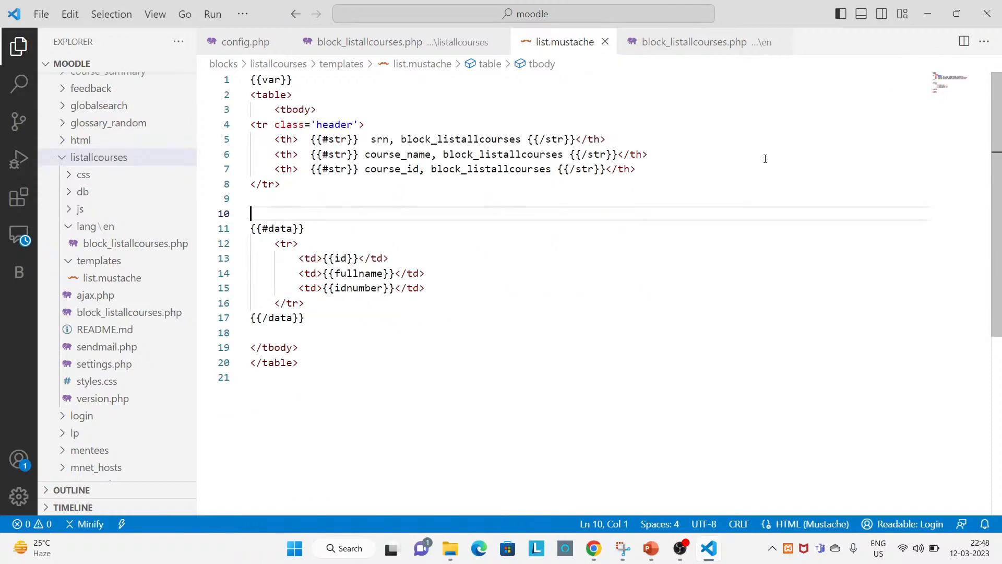
mouse_move(669, 271)
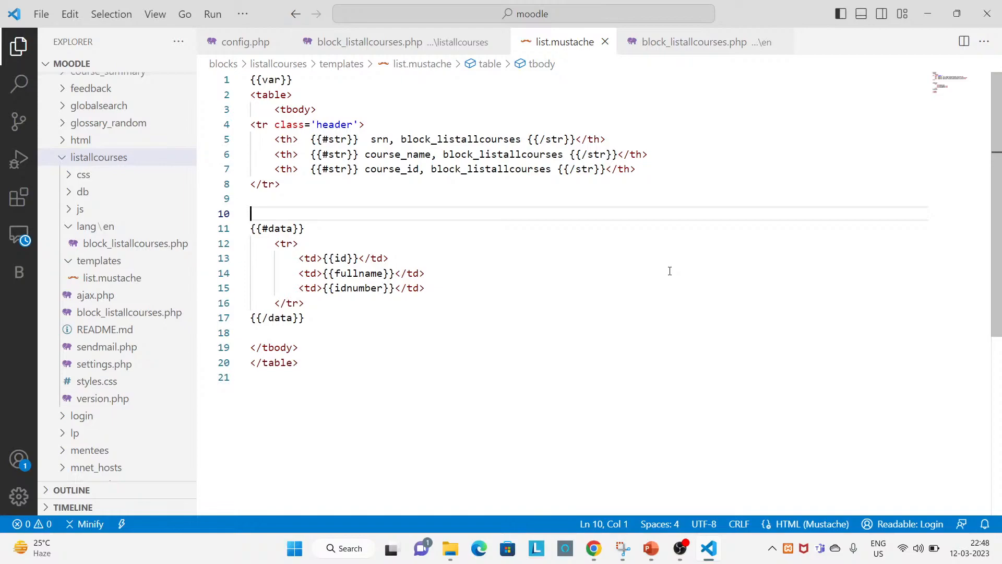
mouse_move(705, 299)
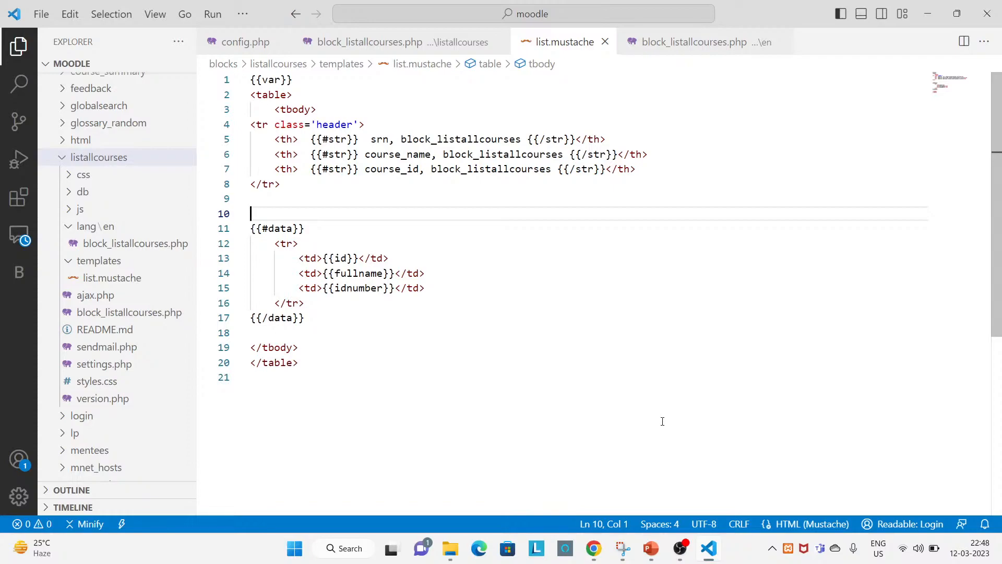
mouse_move(660, 433)
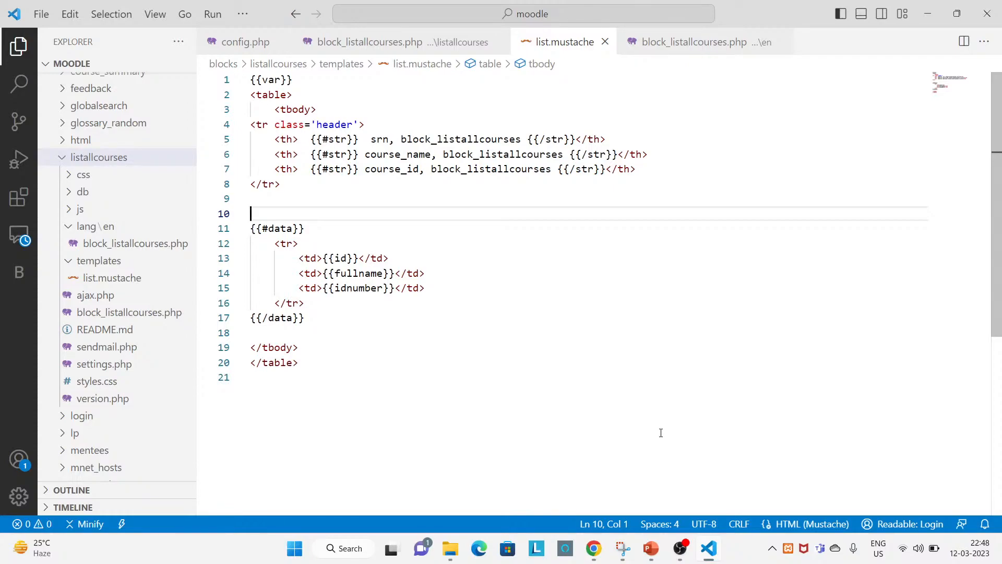